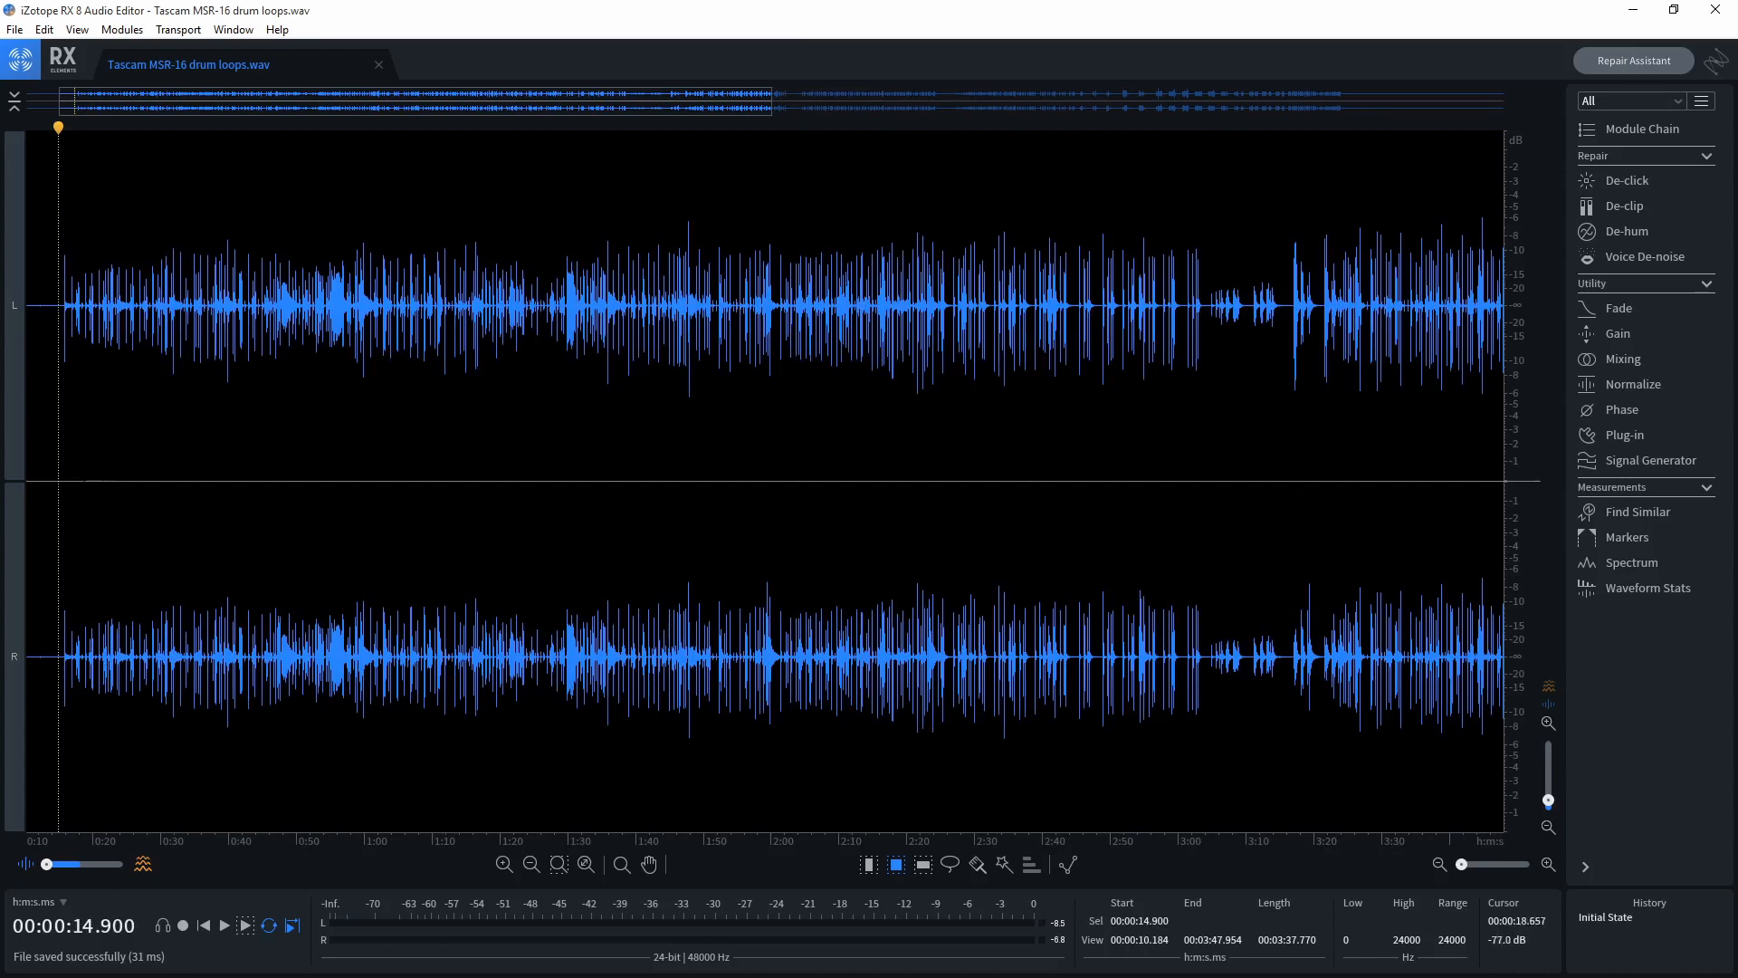
Step: Select the drum passage from about 0:21 to 0:29 and play it back as a candidate loop
left_click(225, 925)
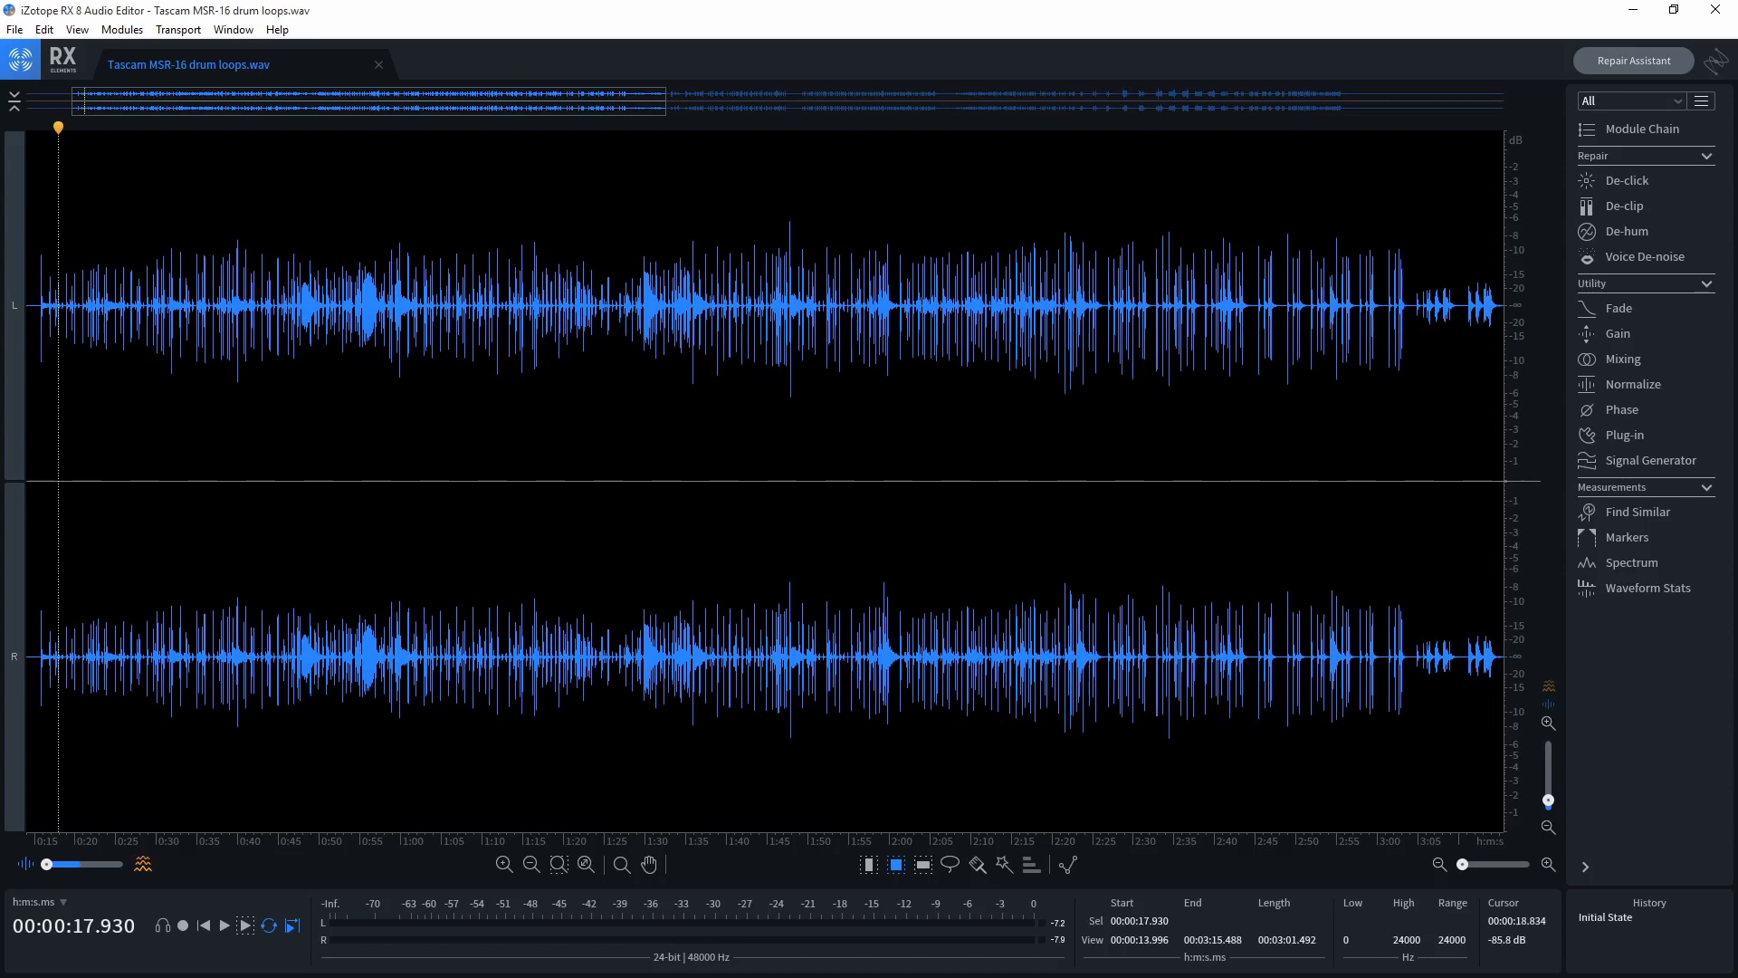
left_click(225, 925)
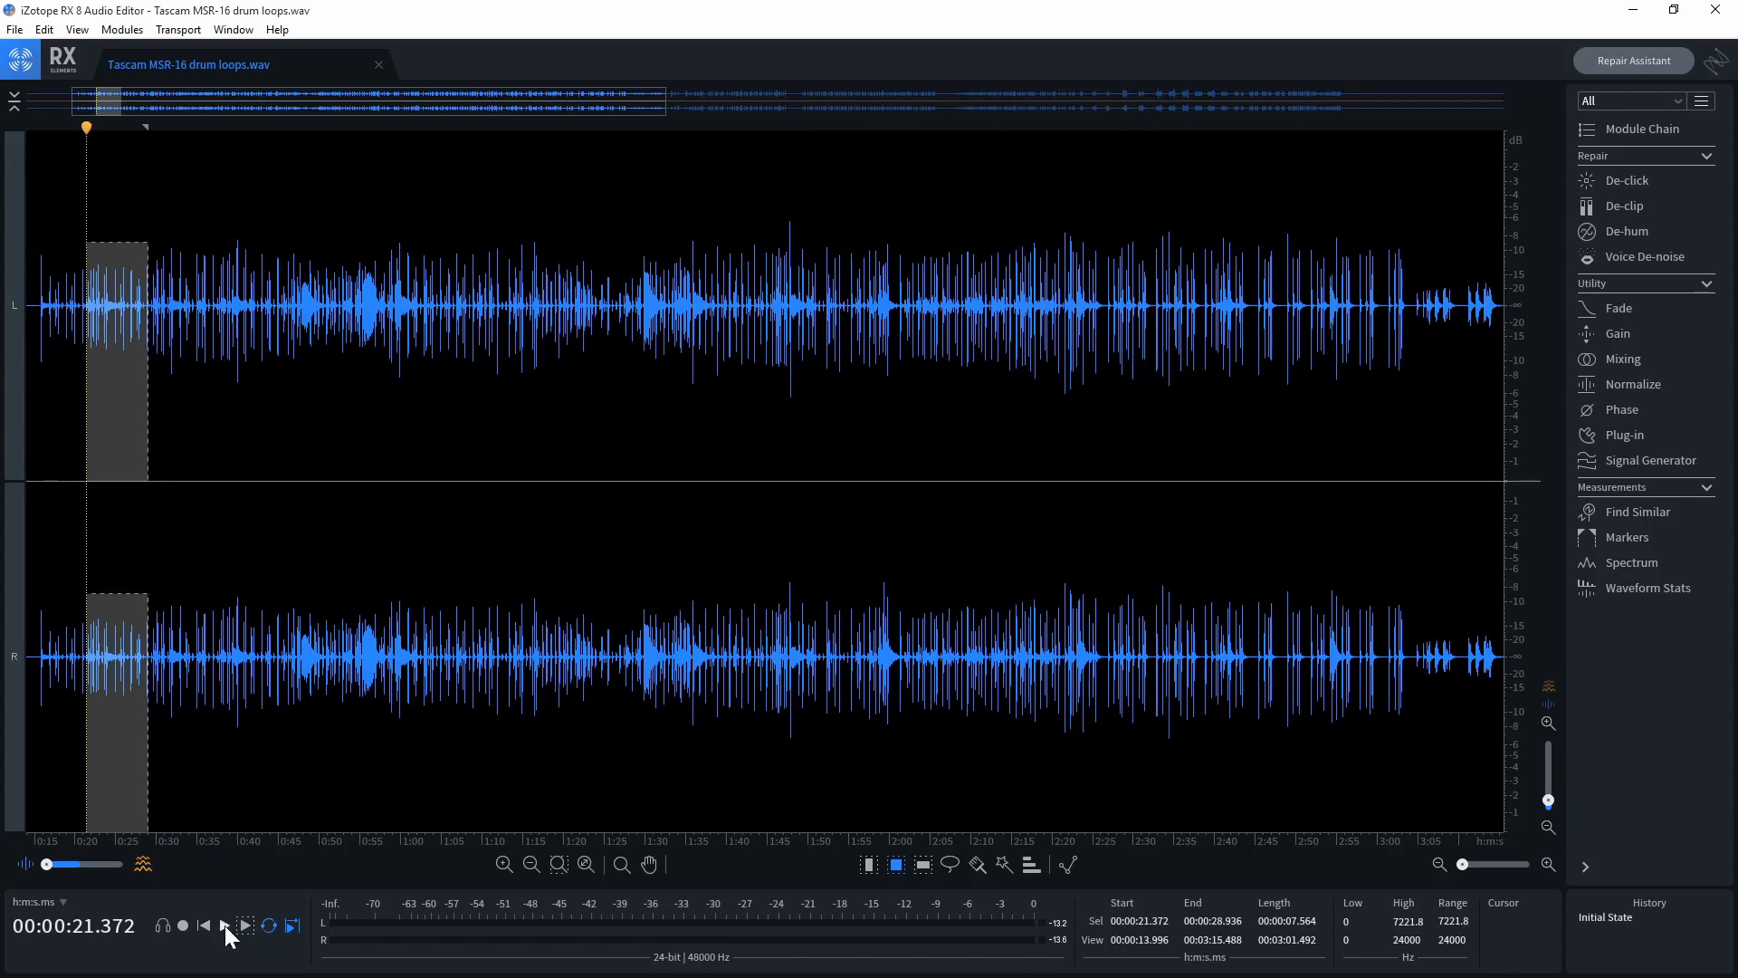
Step: Refine the loop selection to 0:21.476–0:29.417 (7.941 s) and audition it
left_click(222, 926)
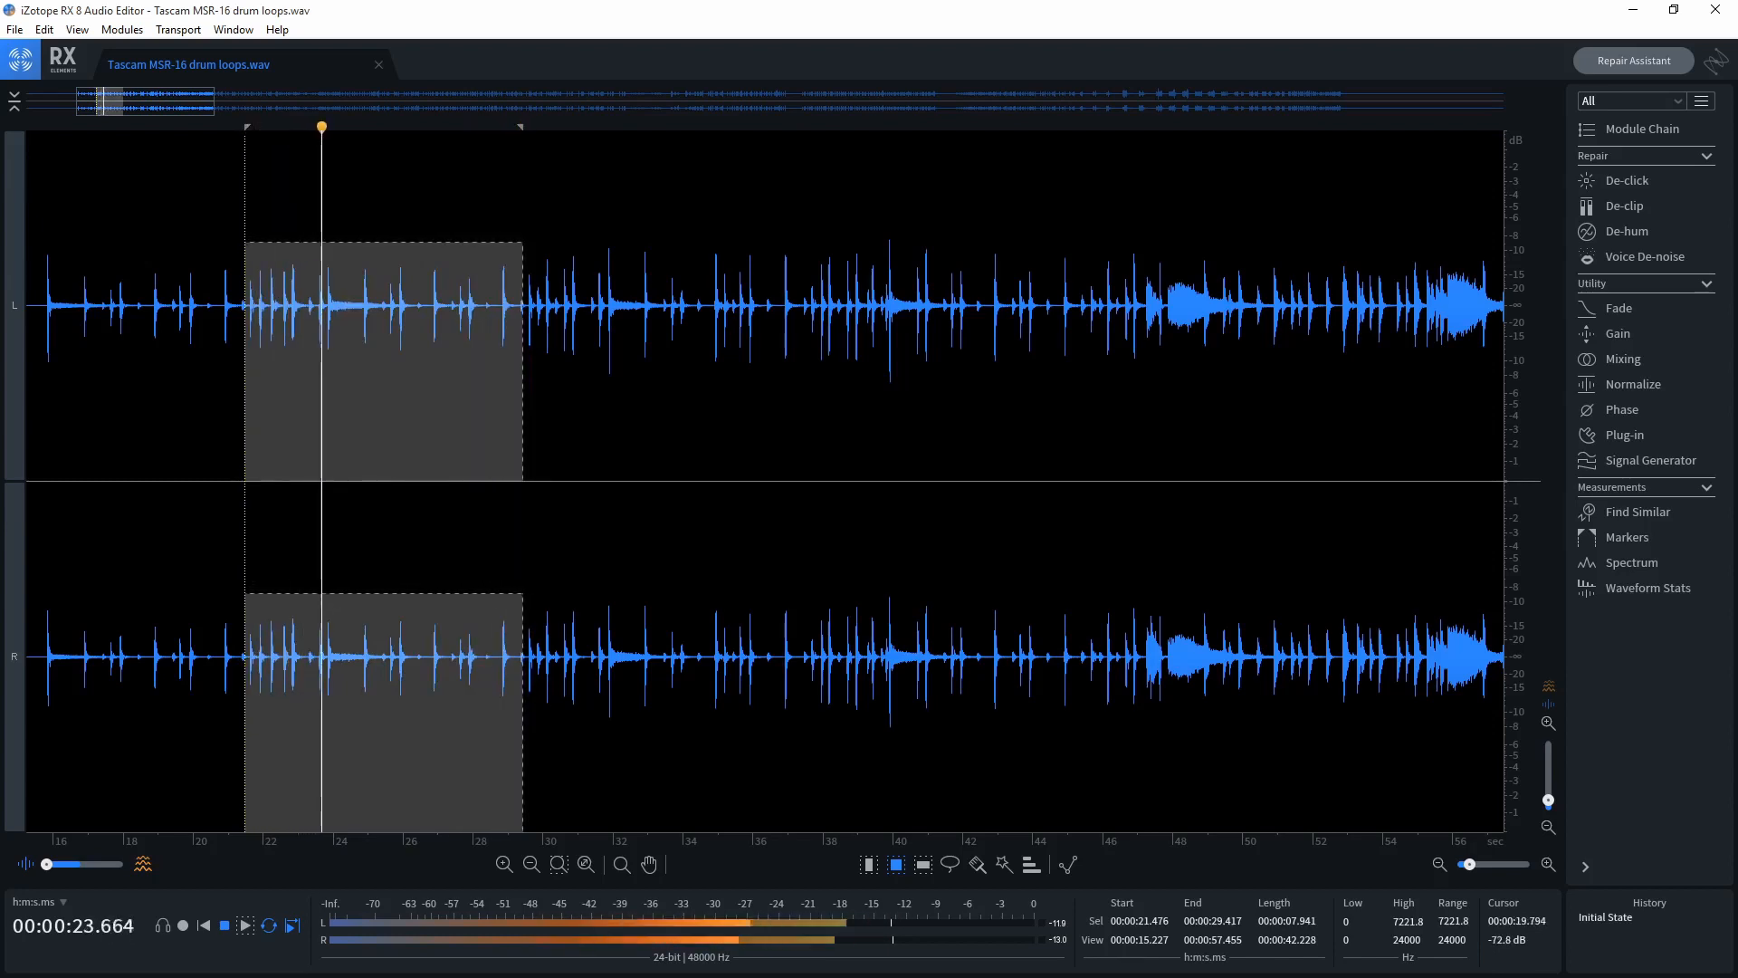
left_click(223, 925)
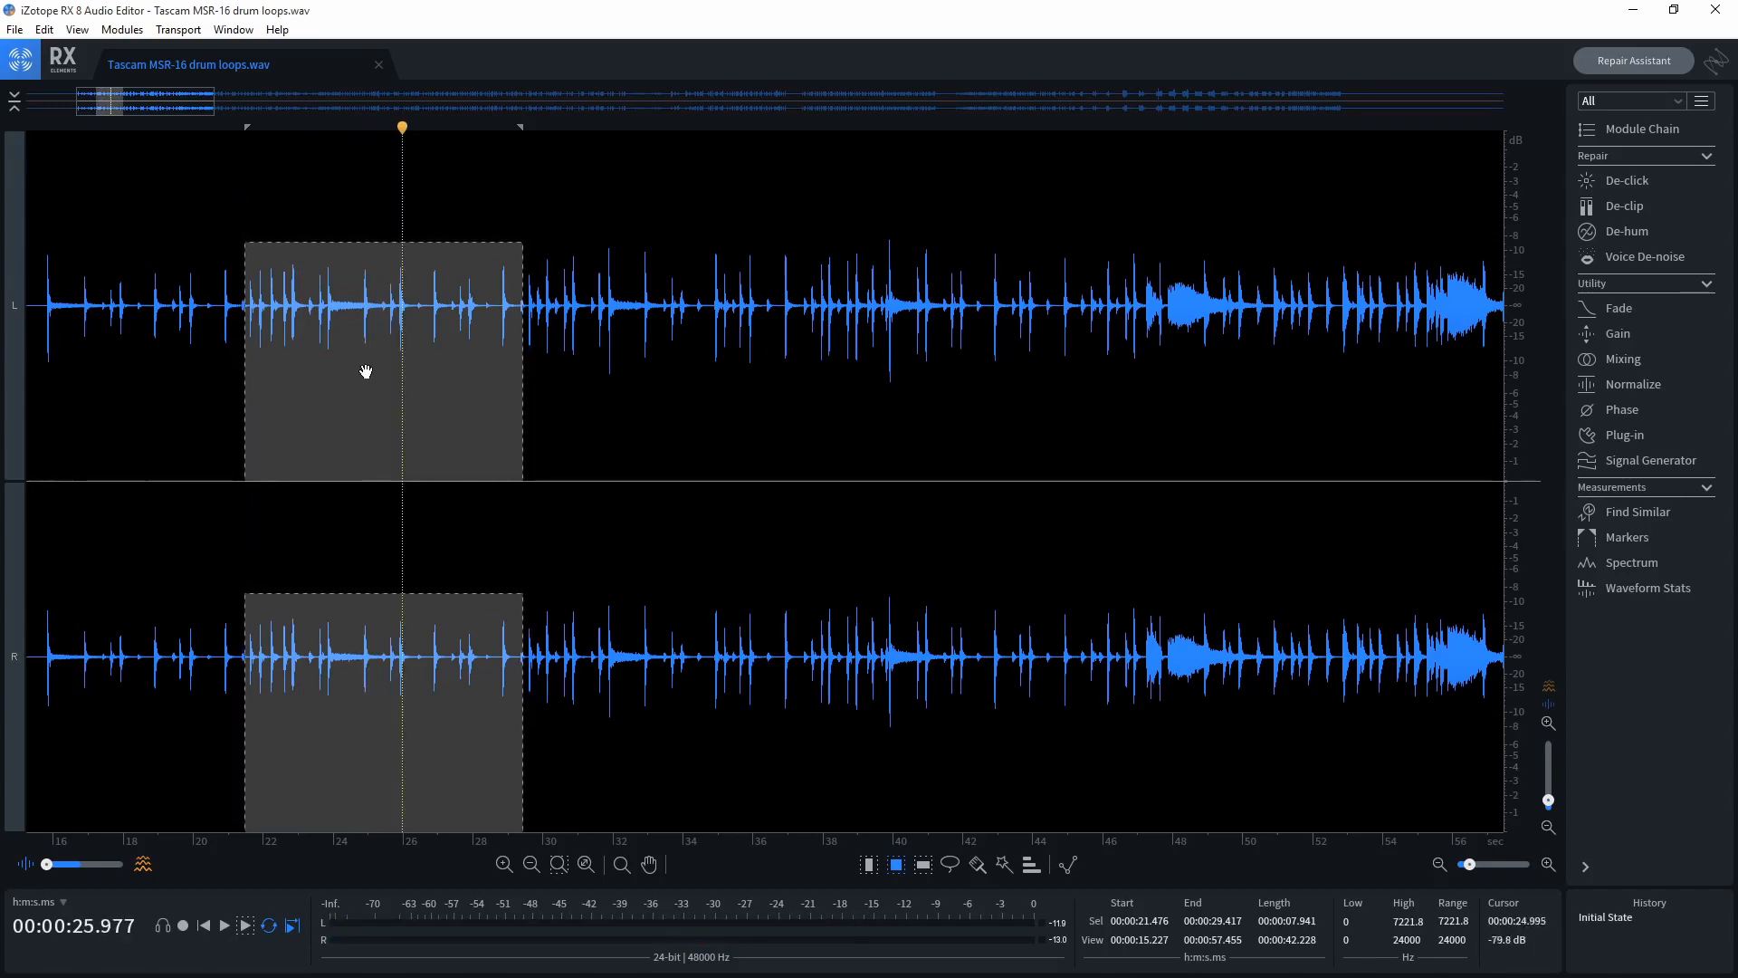
left_click(13, 29)
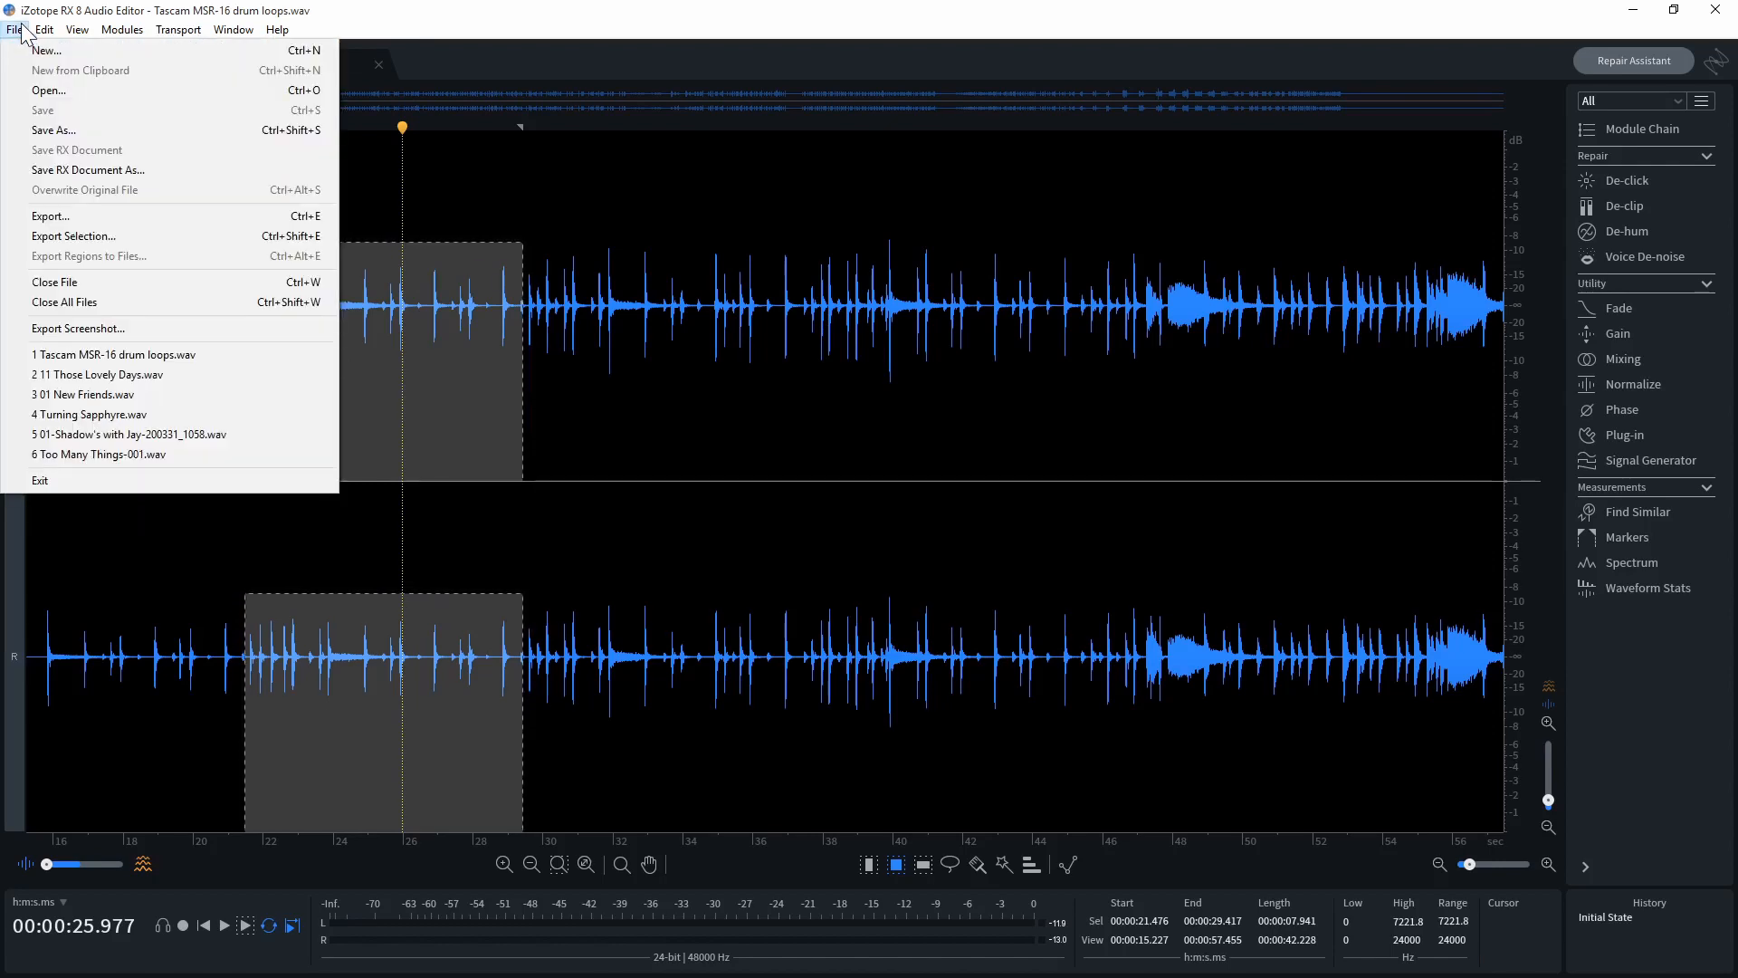
mouse_move(76, 236)
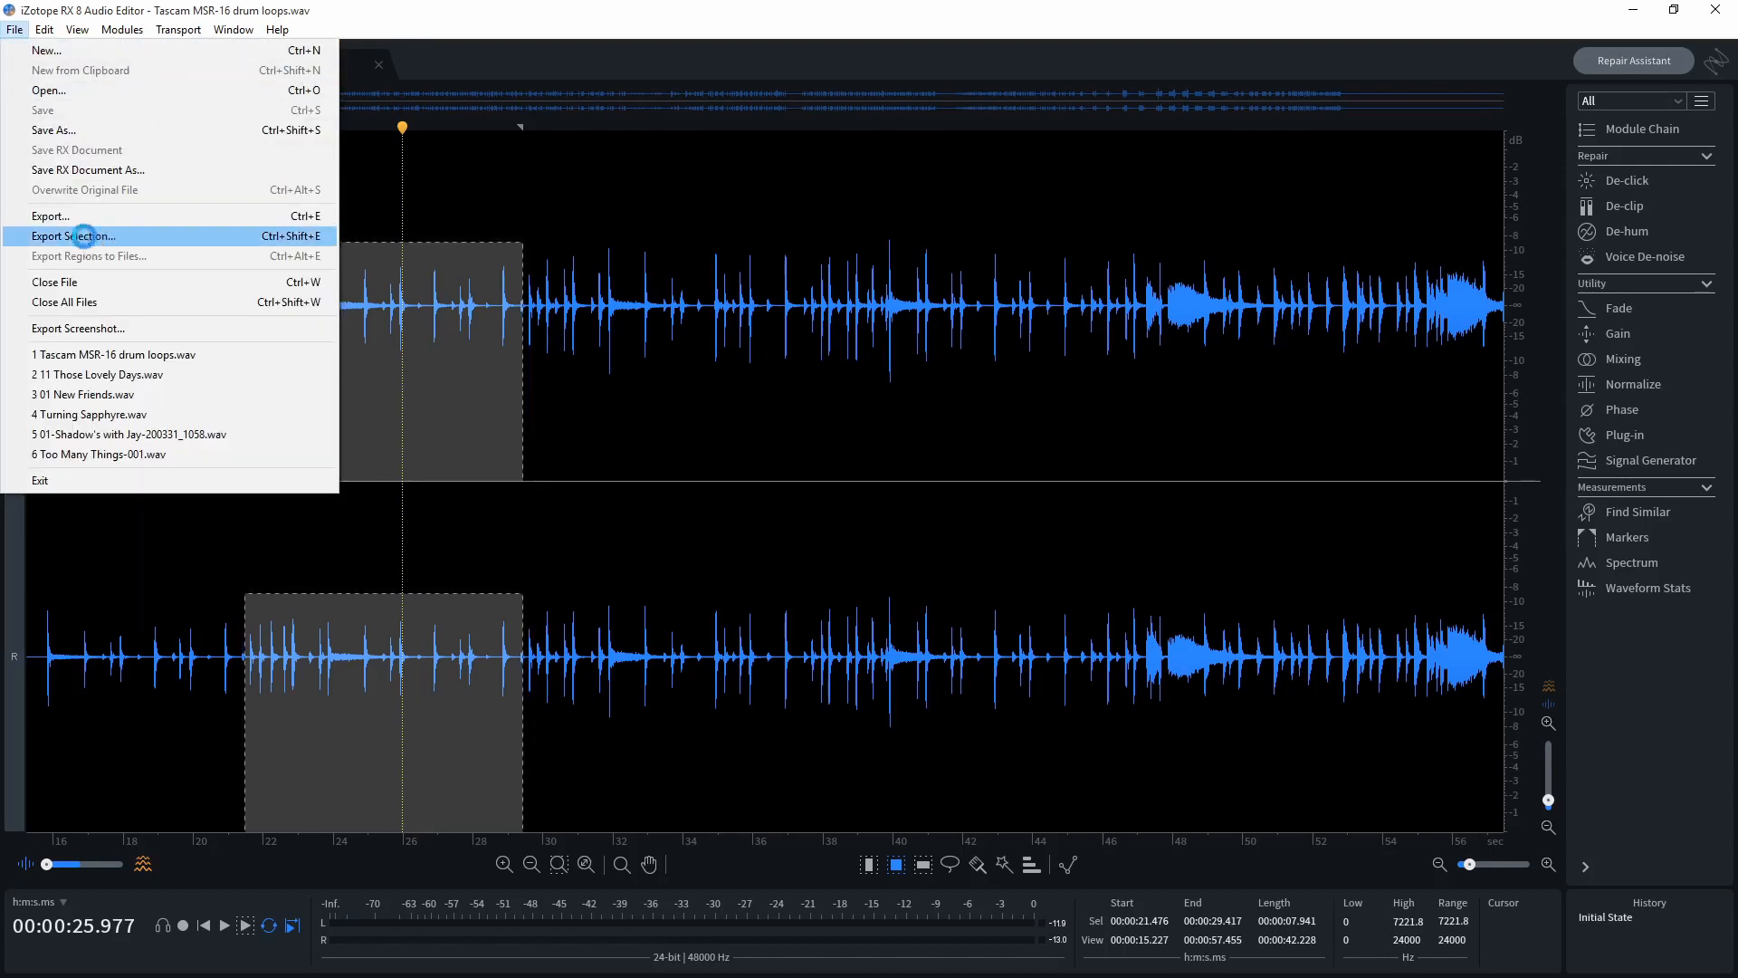
Step: Export the selection as Funky Lop 3.wav, overwriting the existing file
left_click(80, 235)
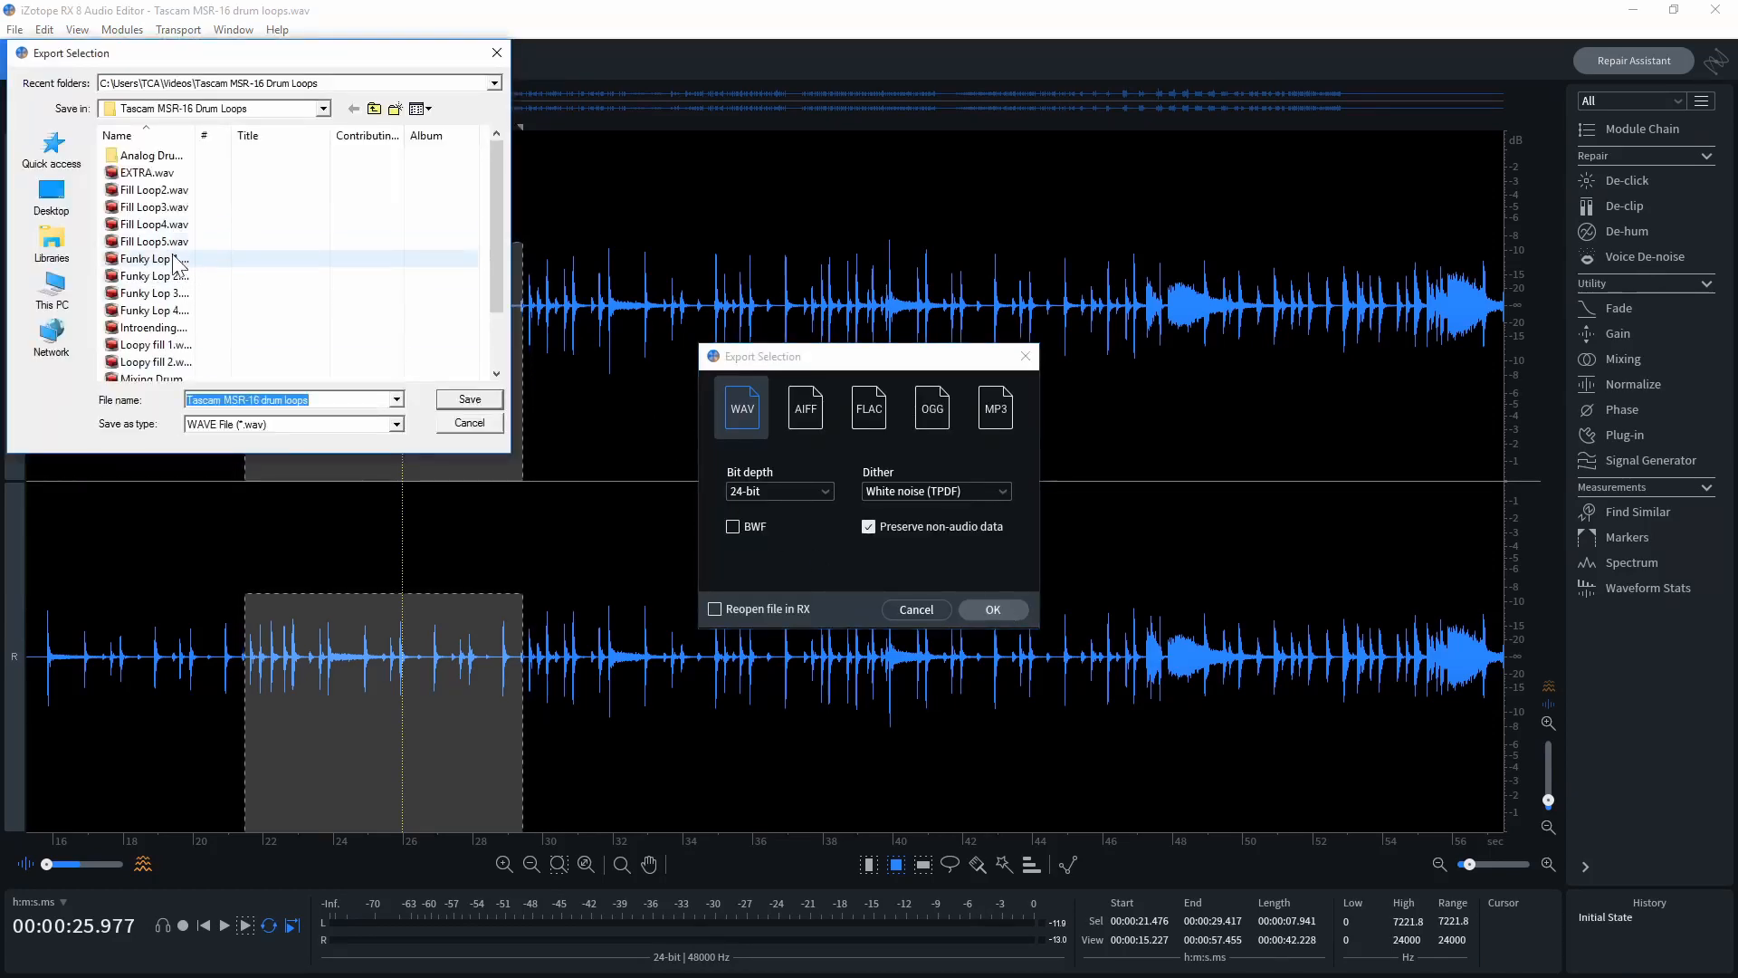
left_click(144, 293)
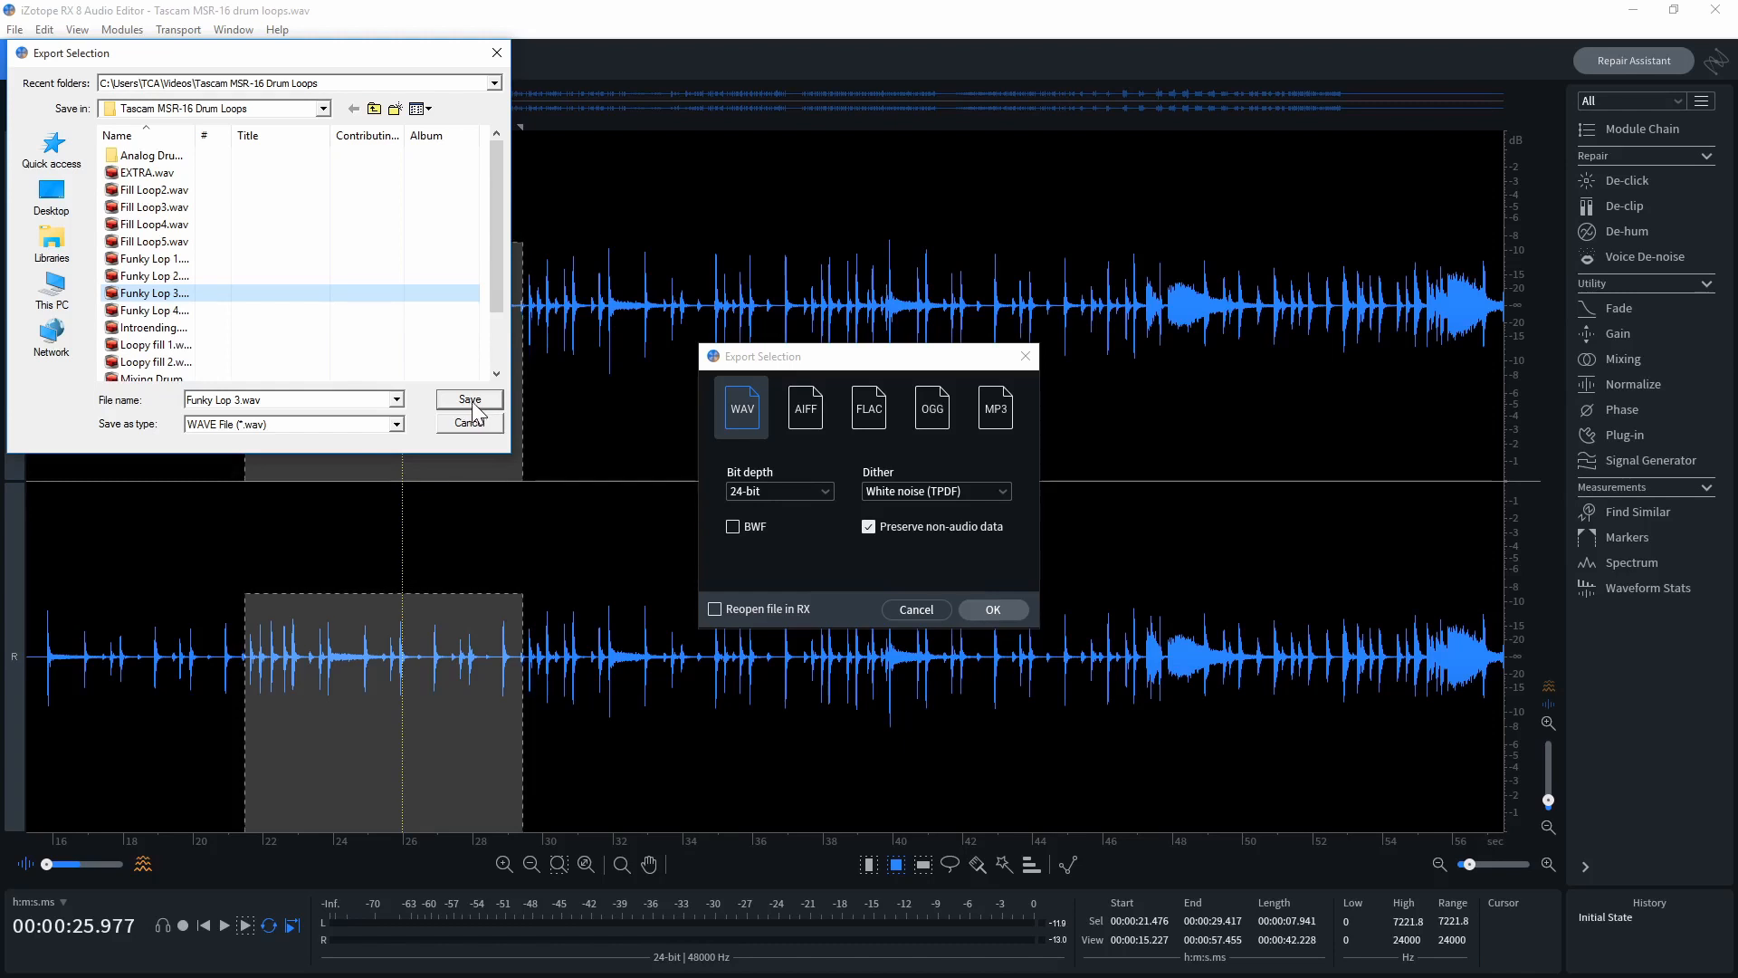
mouse_move(227, 413)
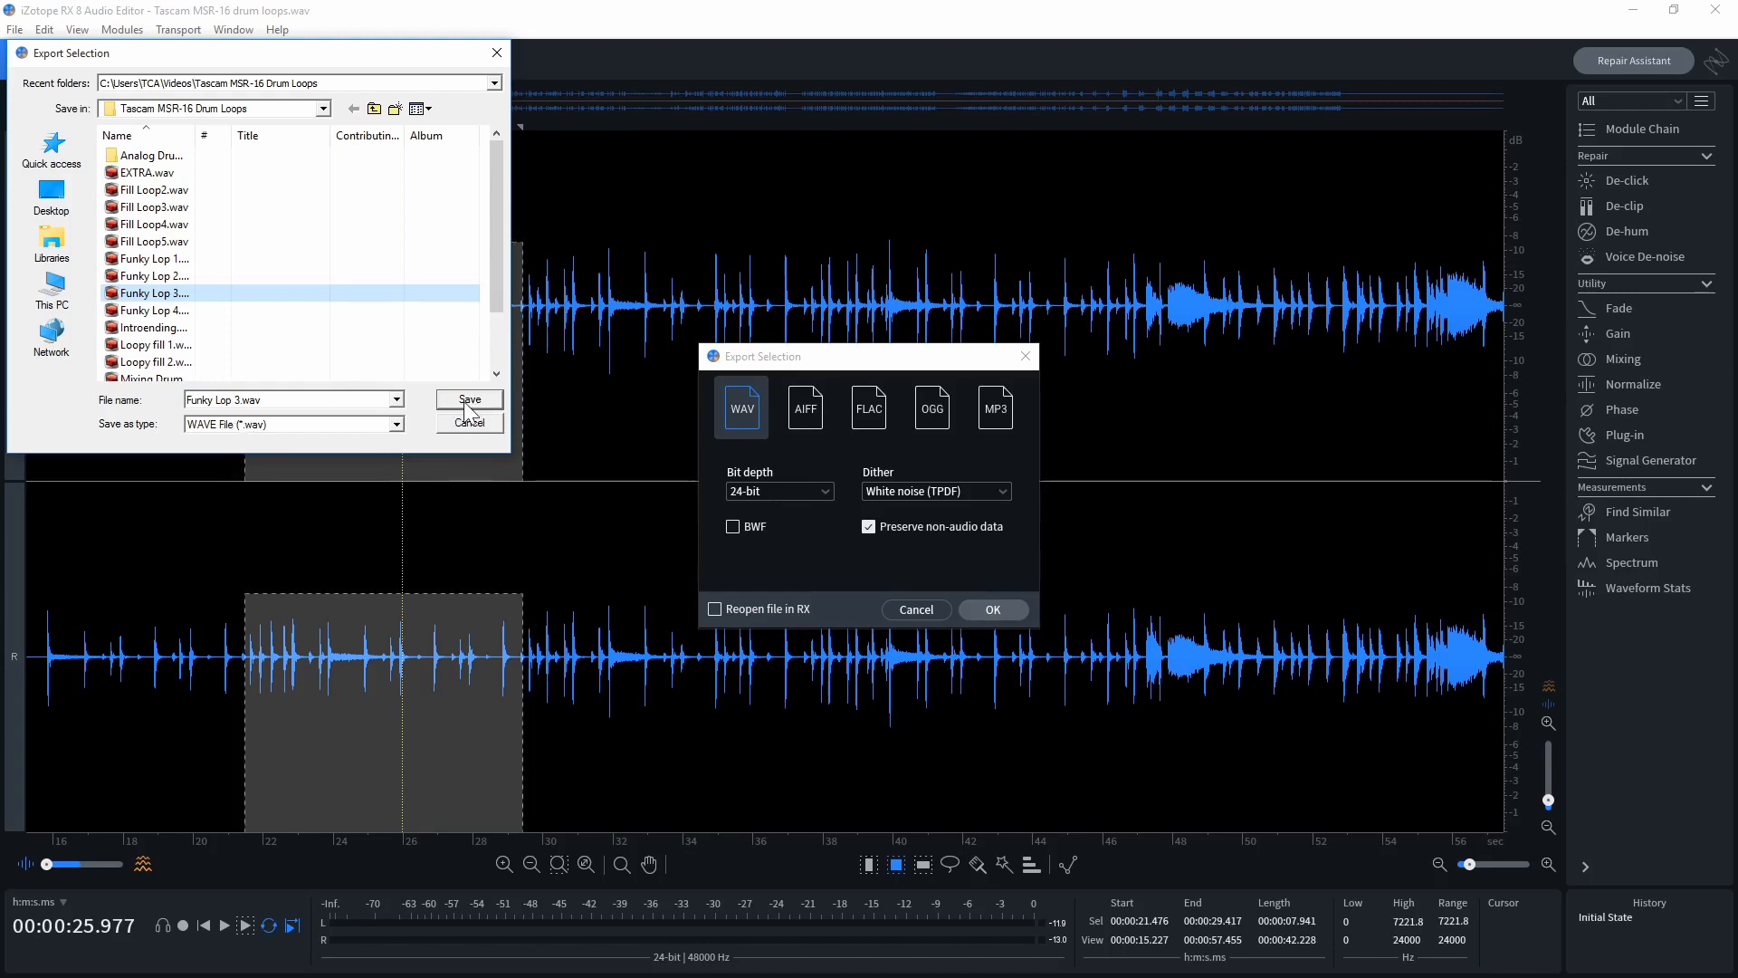
left_click(469, 398)
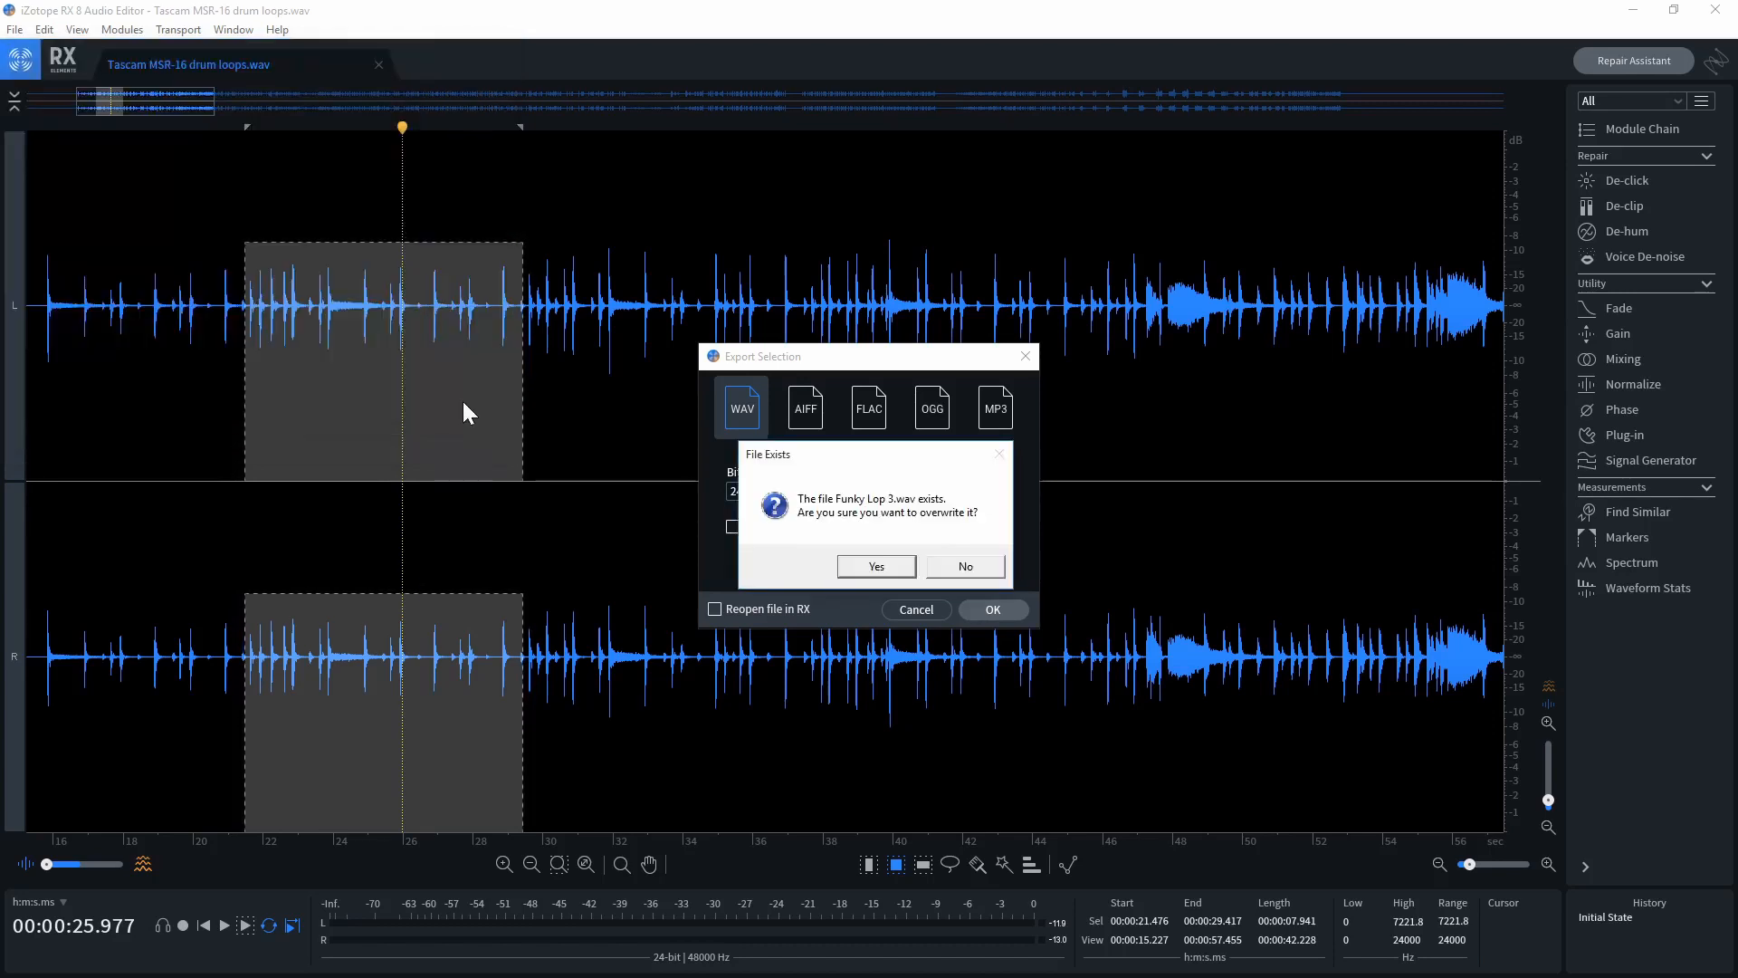
left_click(877, 567)
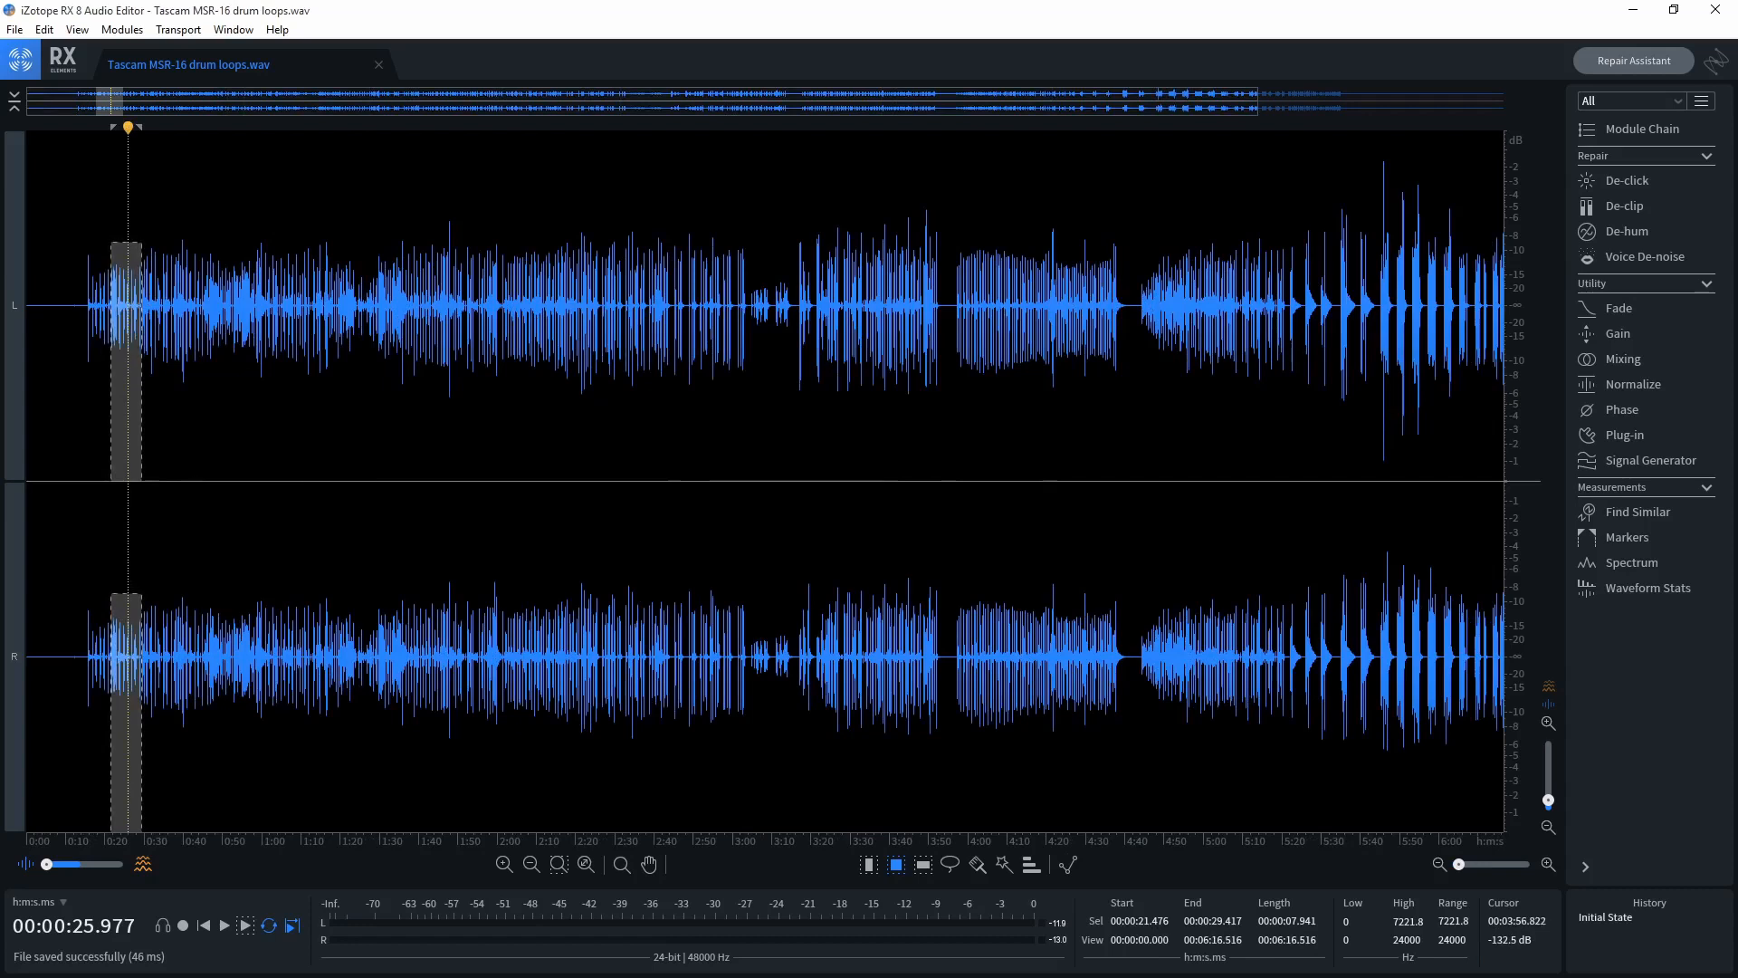
Step: Select a second loop from 3:57.167 to 4:05.518 (8.350 s) around four minutes in and audition it
left_click(954, 307)
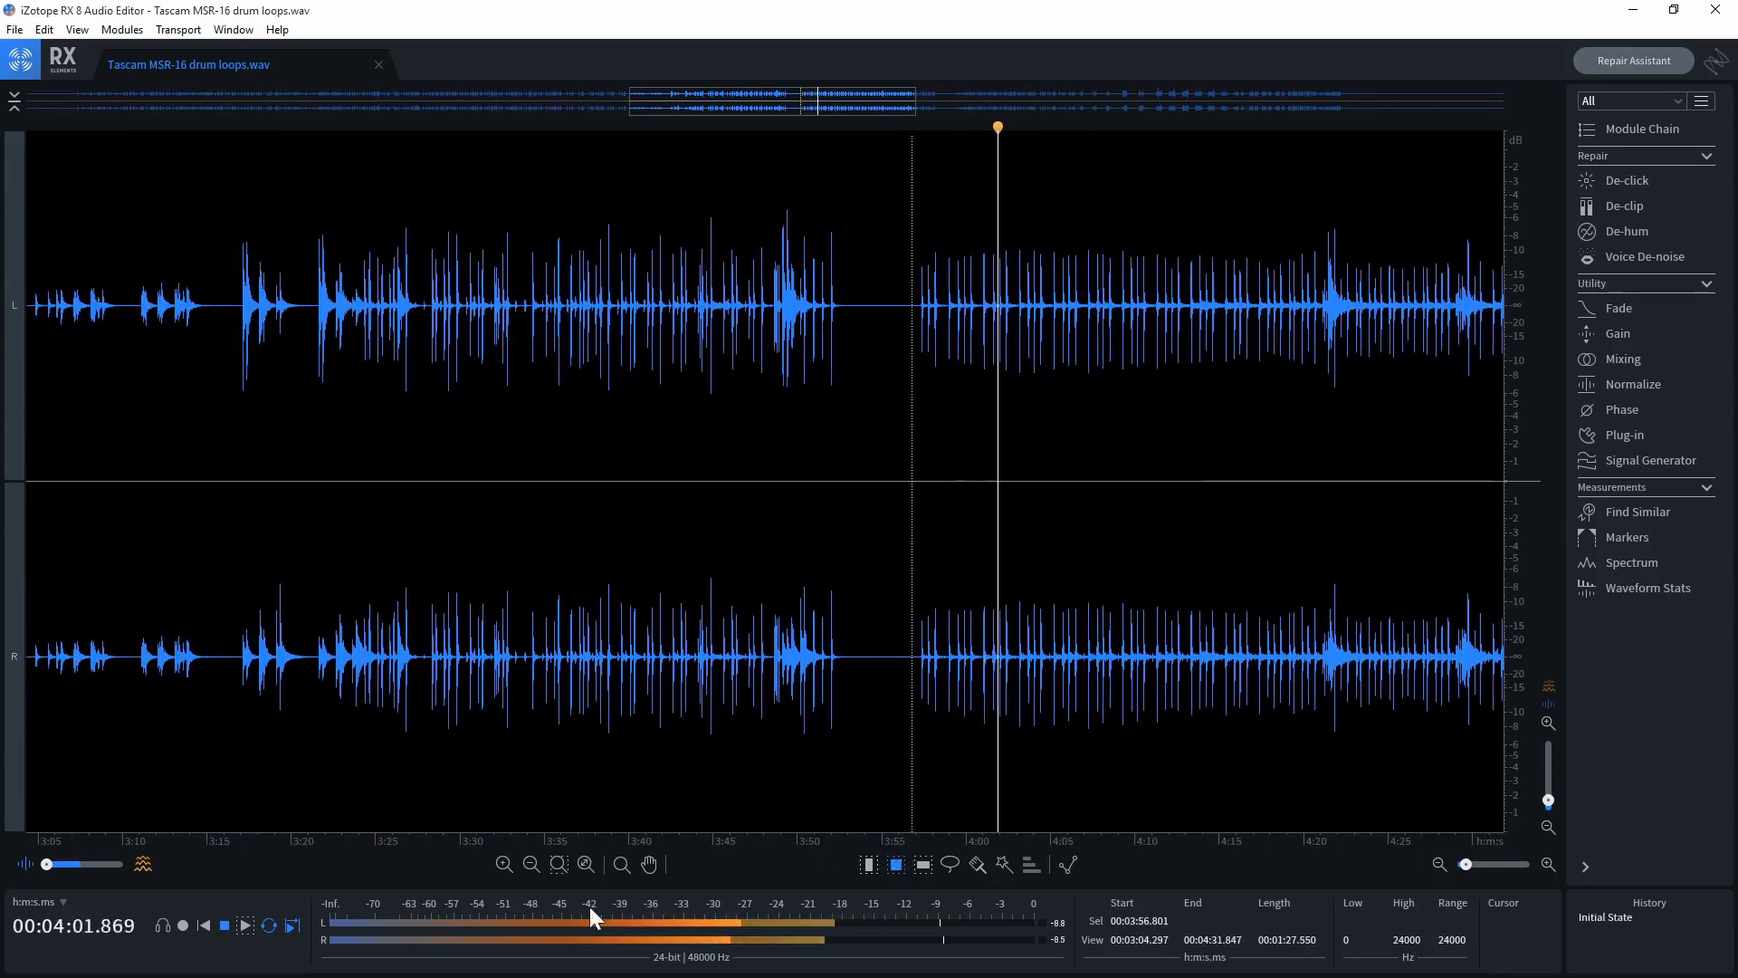
left_click(225, 926)
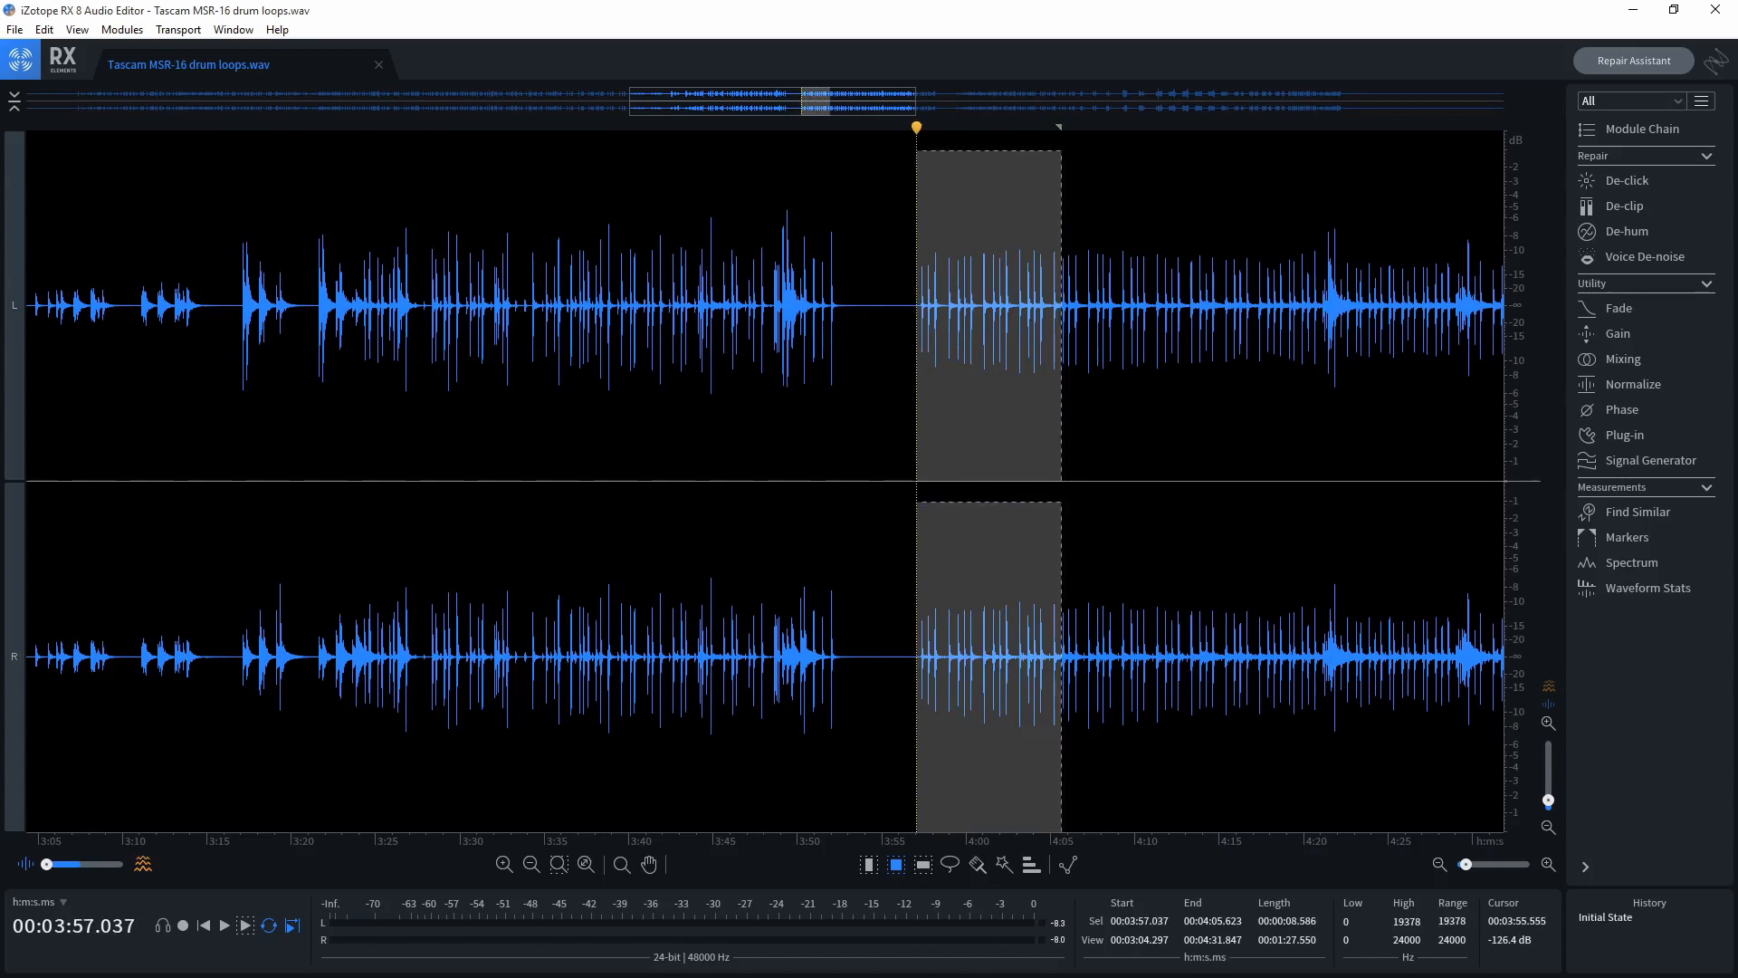
left_click(224, 925)
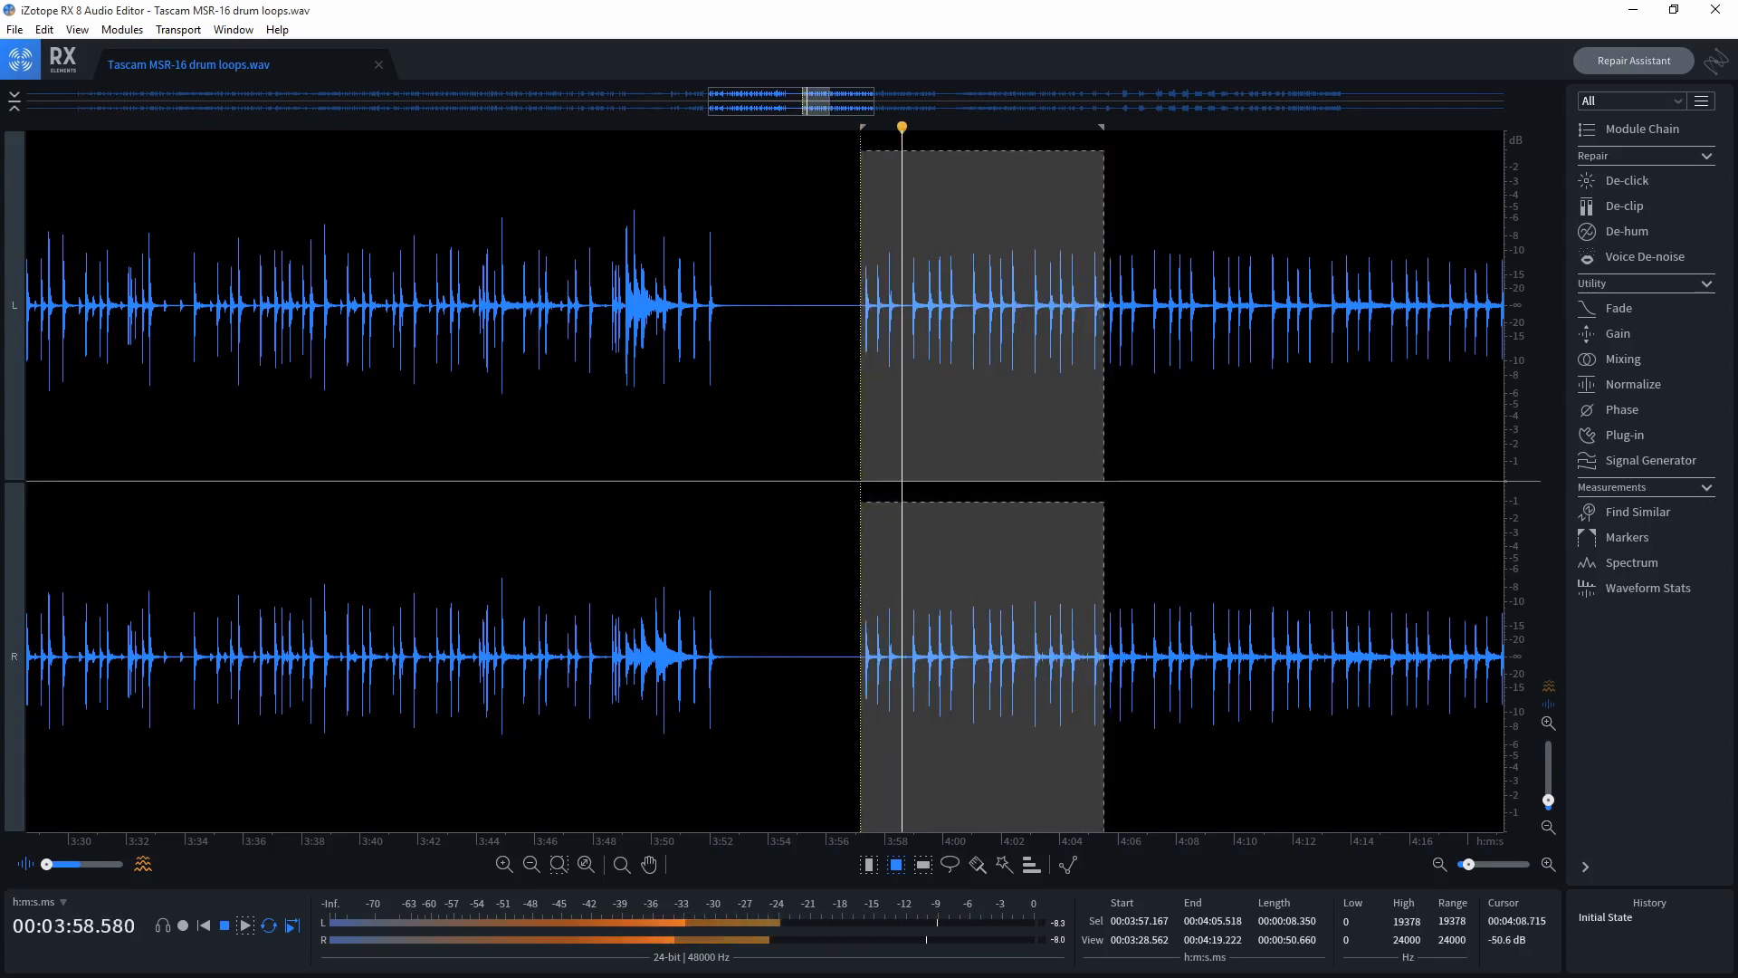
left_click(243, 925)
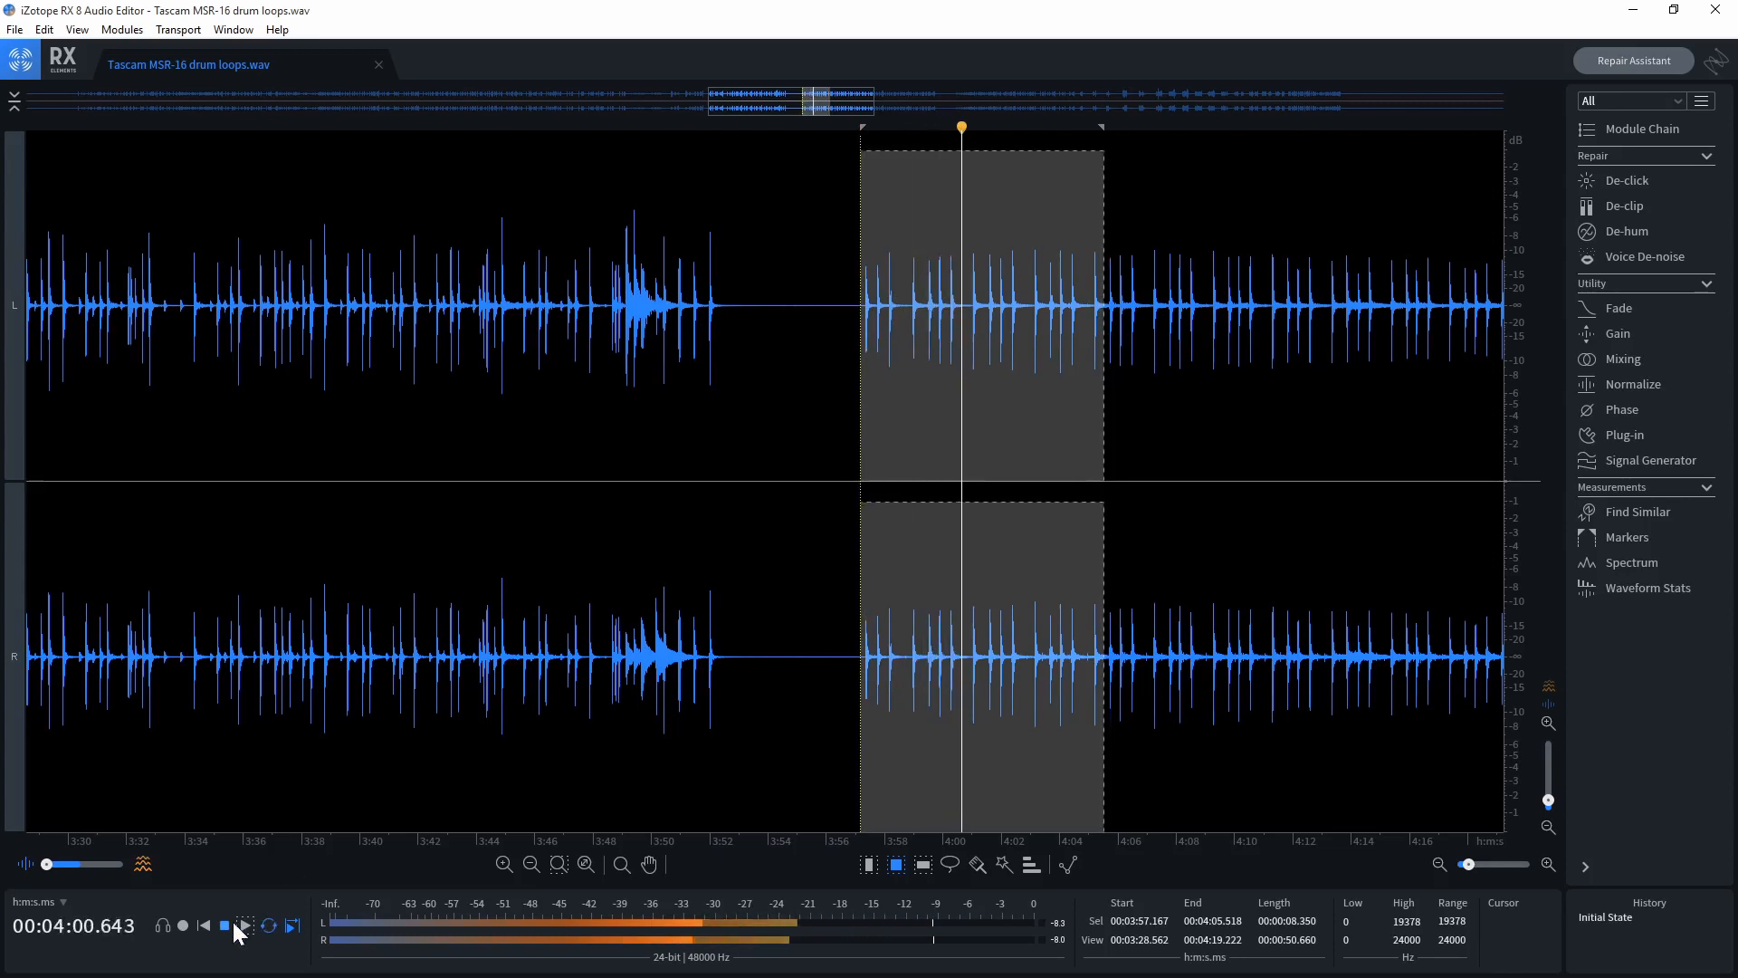
left_click(225, 925)
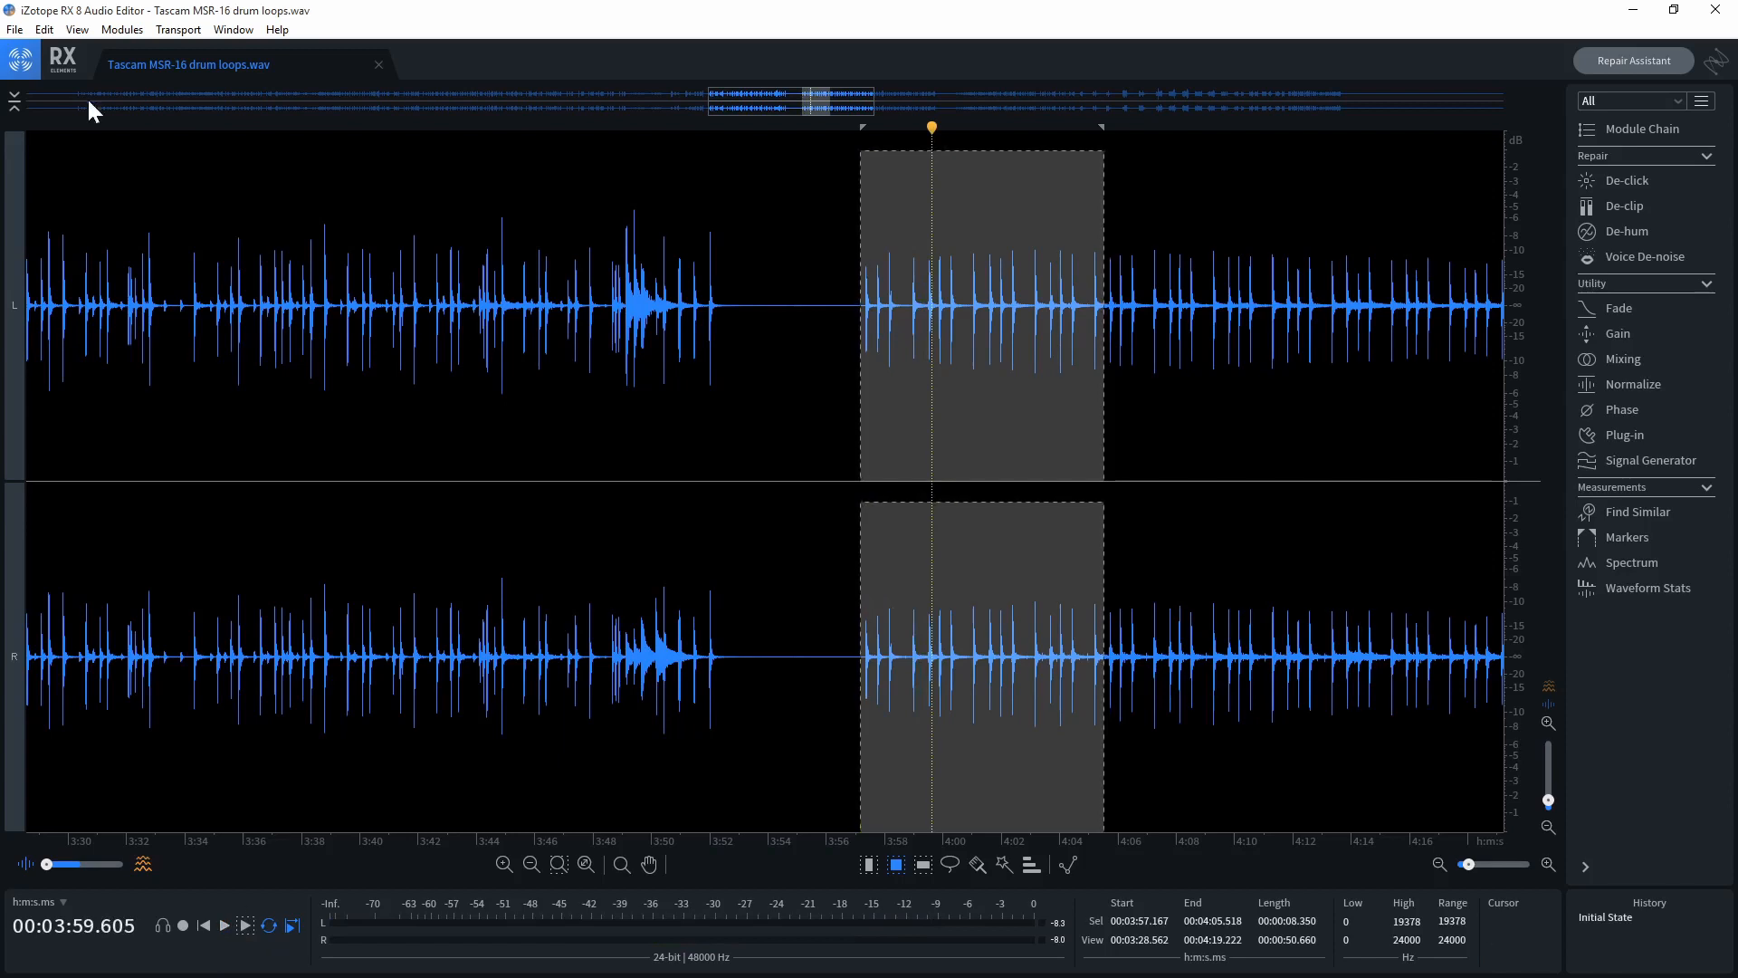
Step: Export the second loop as a new 24-bit WAV named Funky Lop 37.wav
left_click(11, 33)
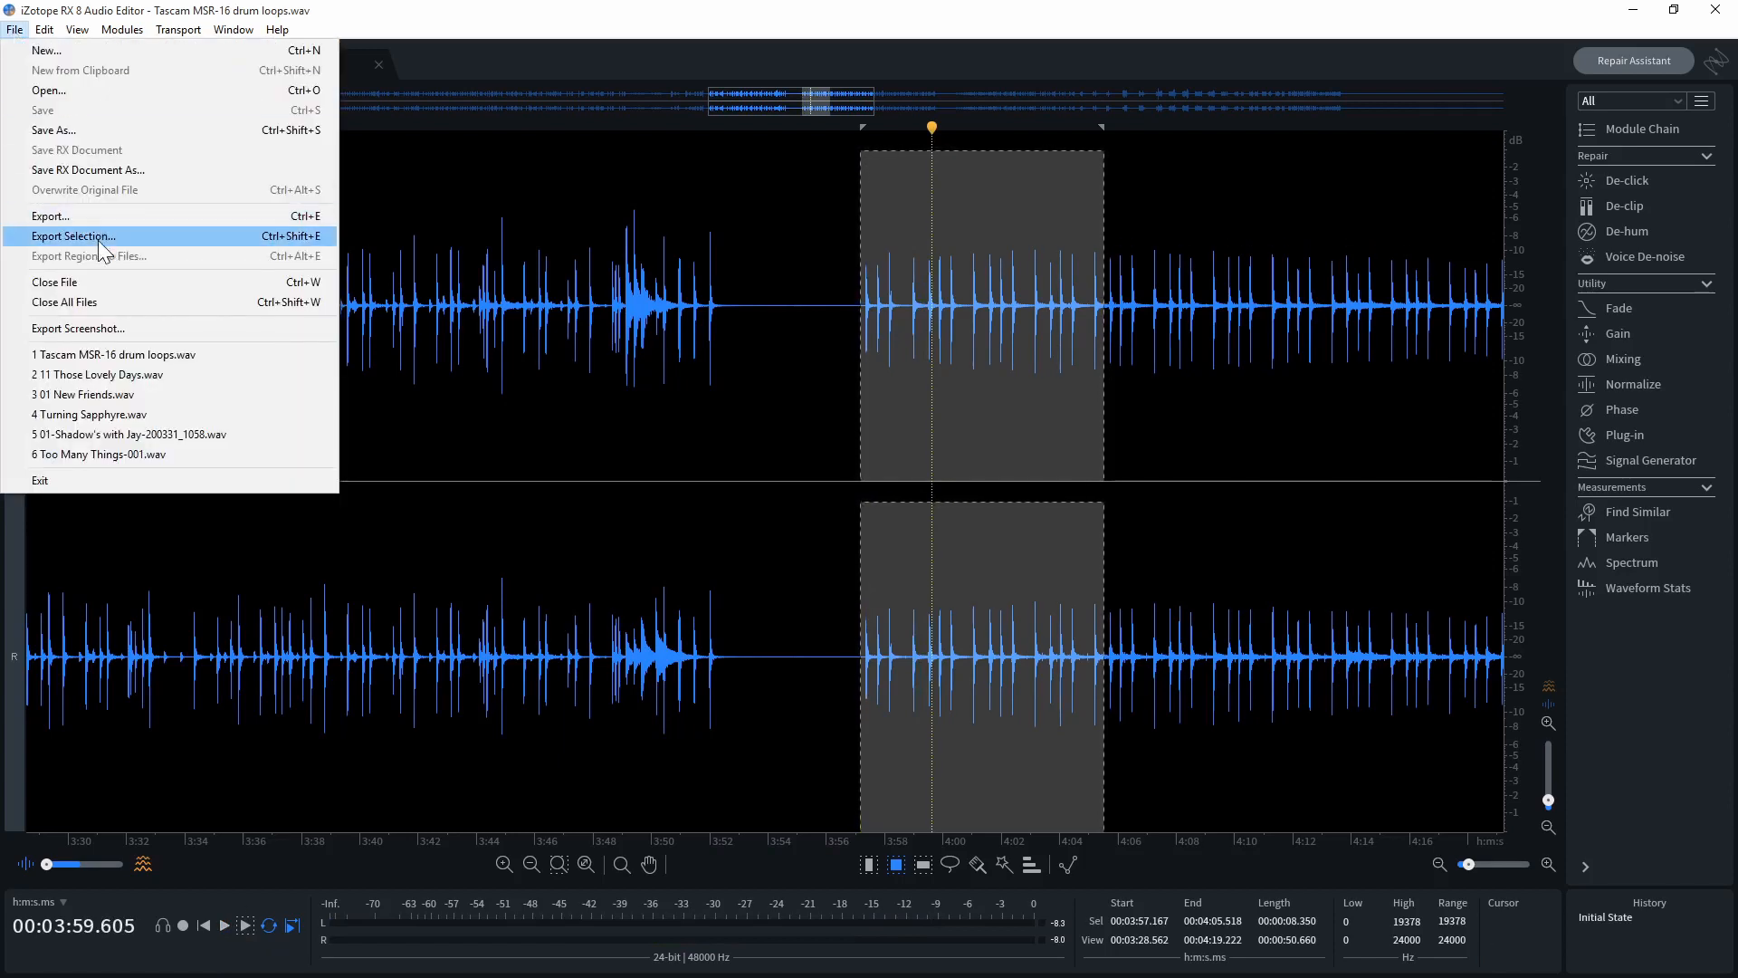
left_click(74, 235)
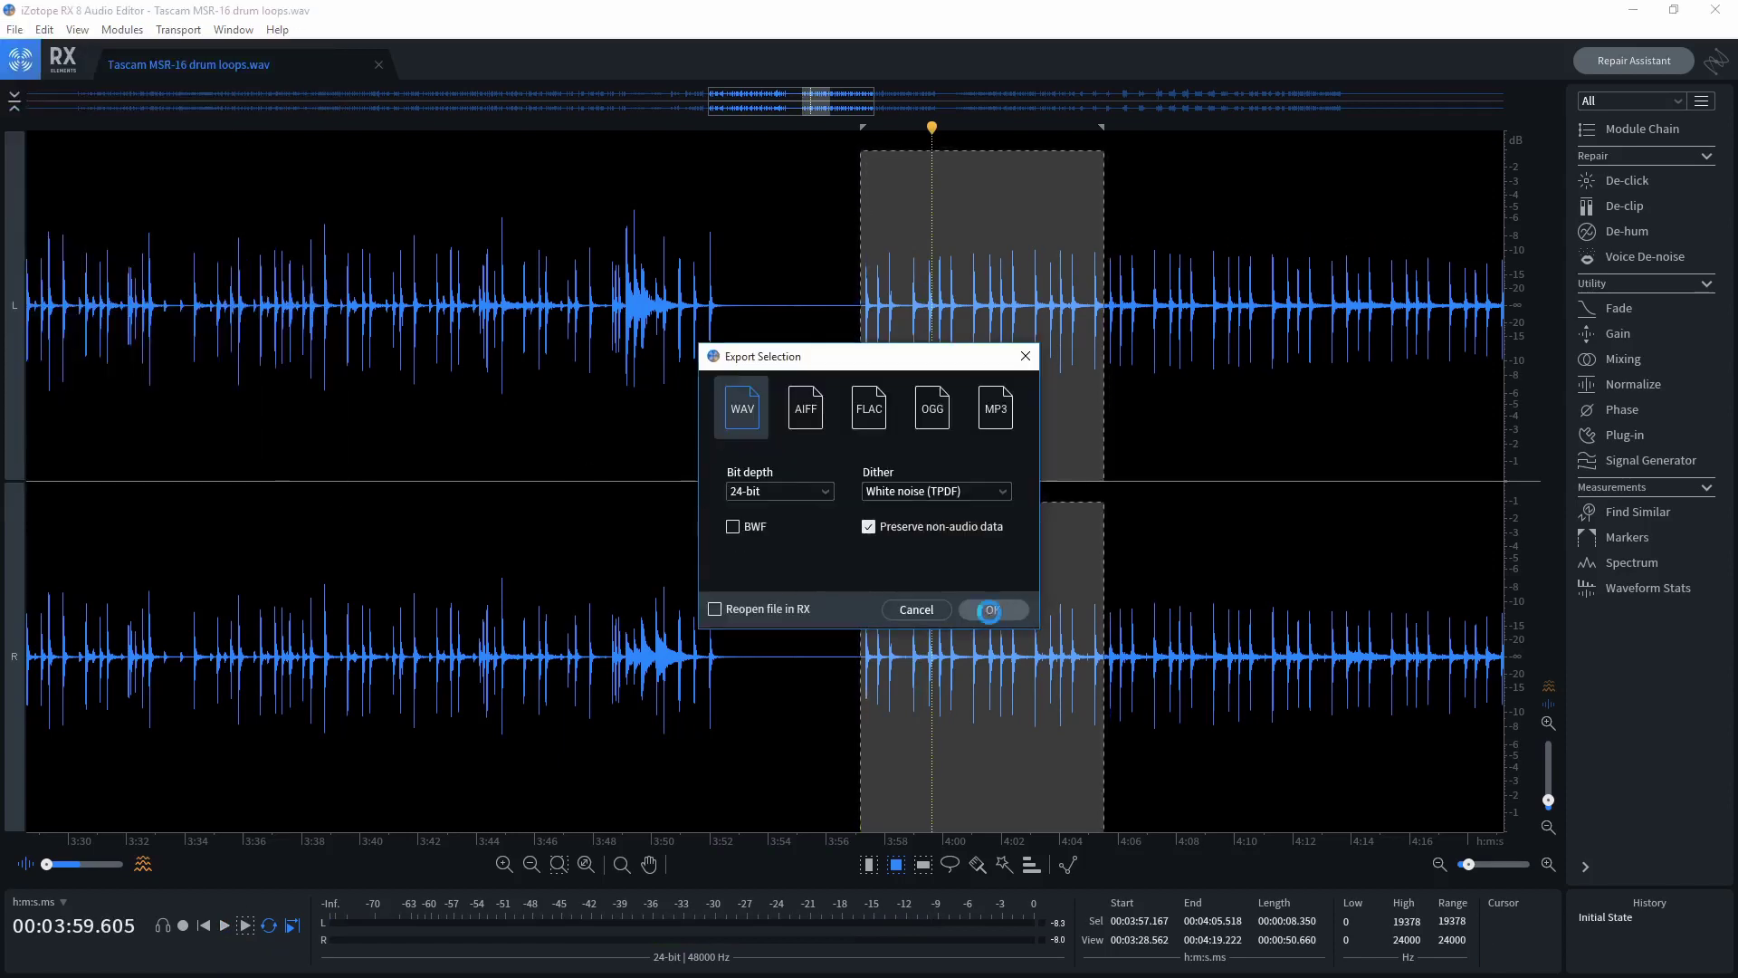
left_click(992, 608)
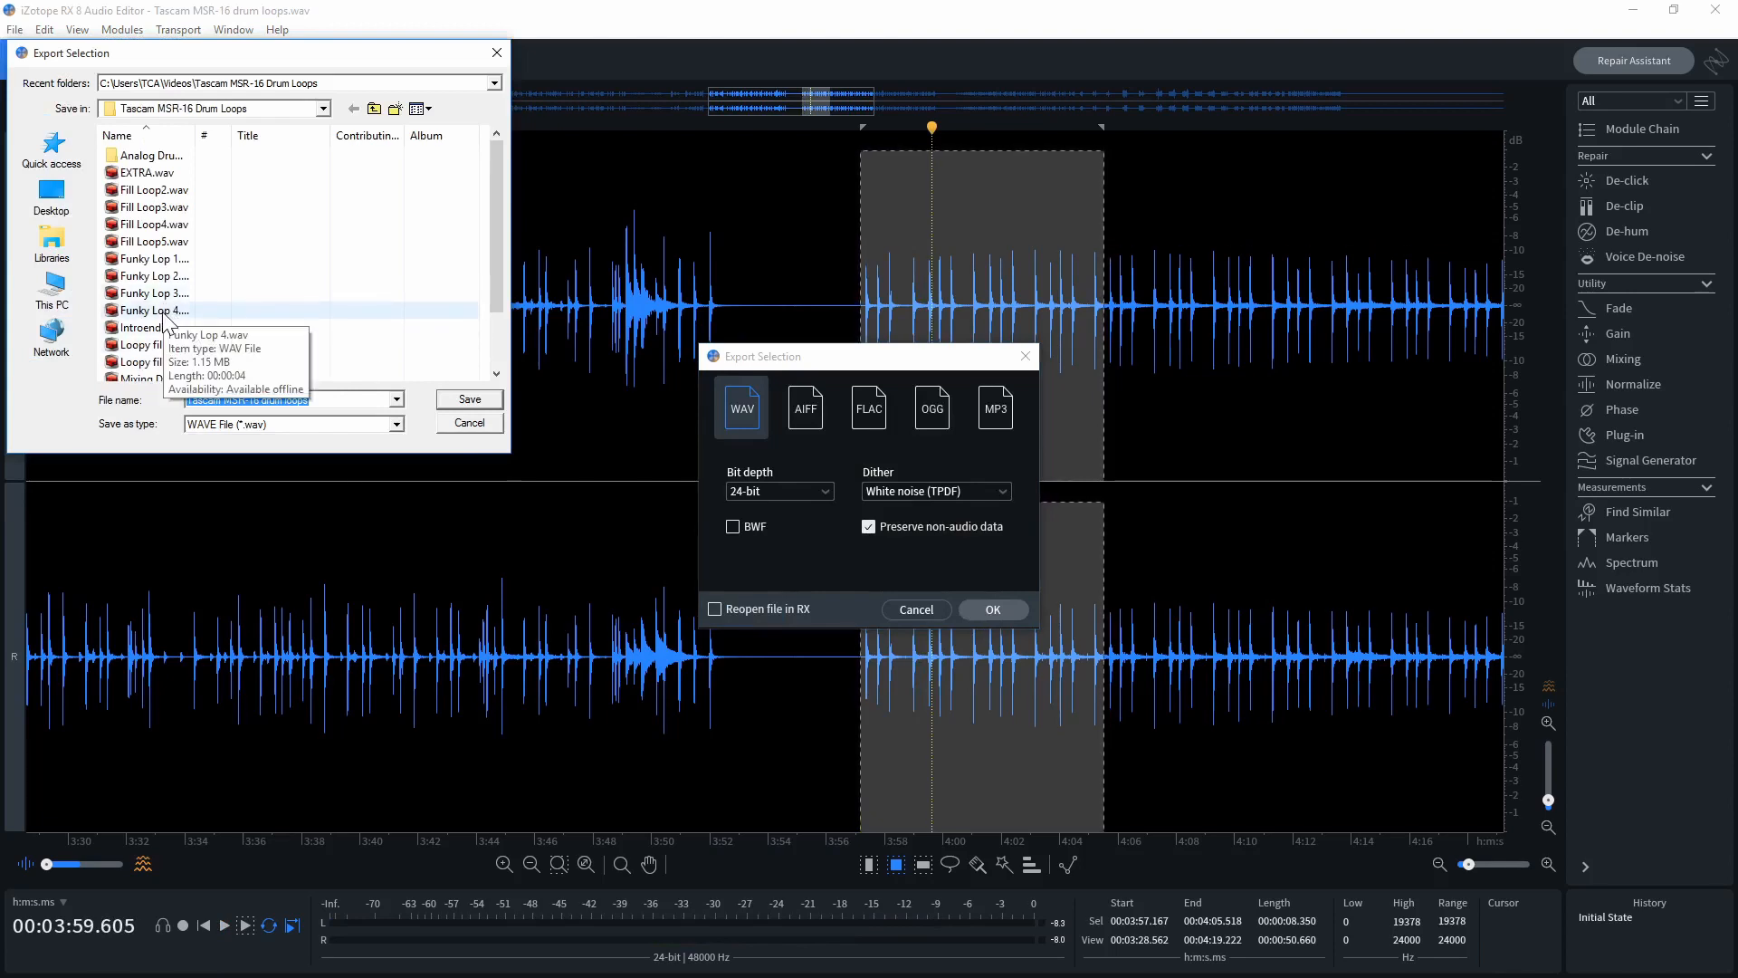
left_click(145, 310)
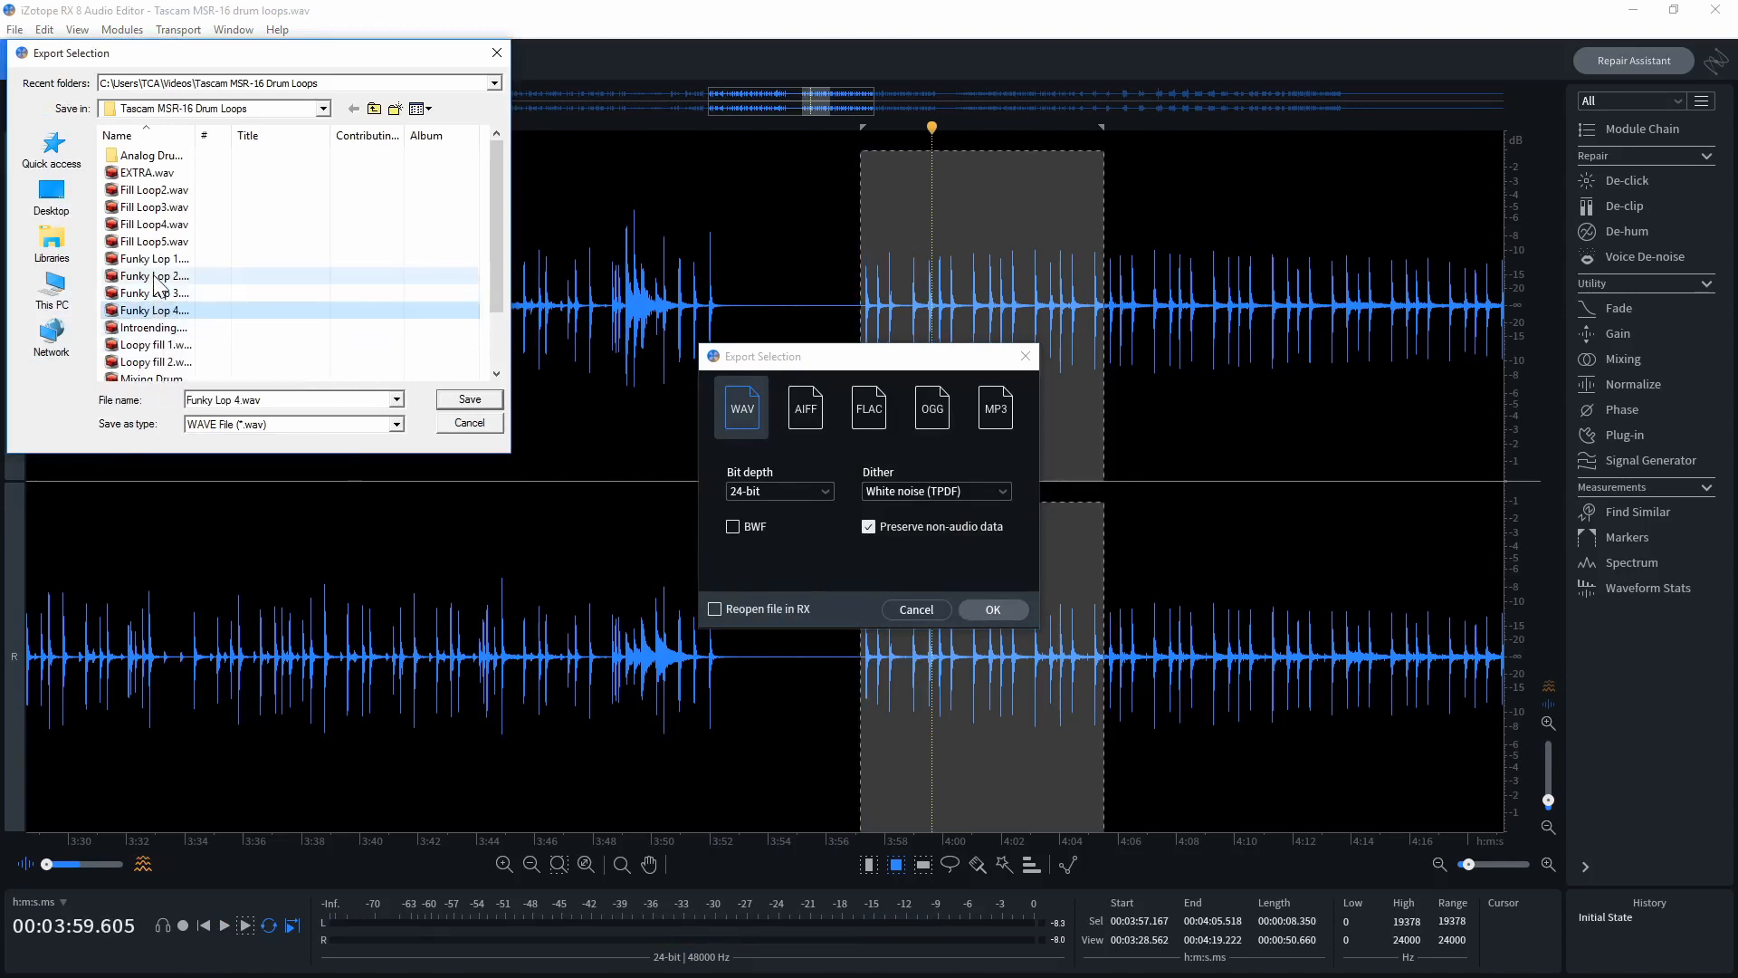
left_click(145, 309)
type("37")
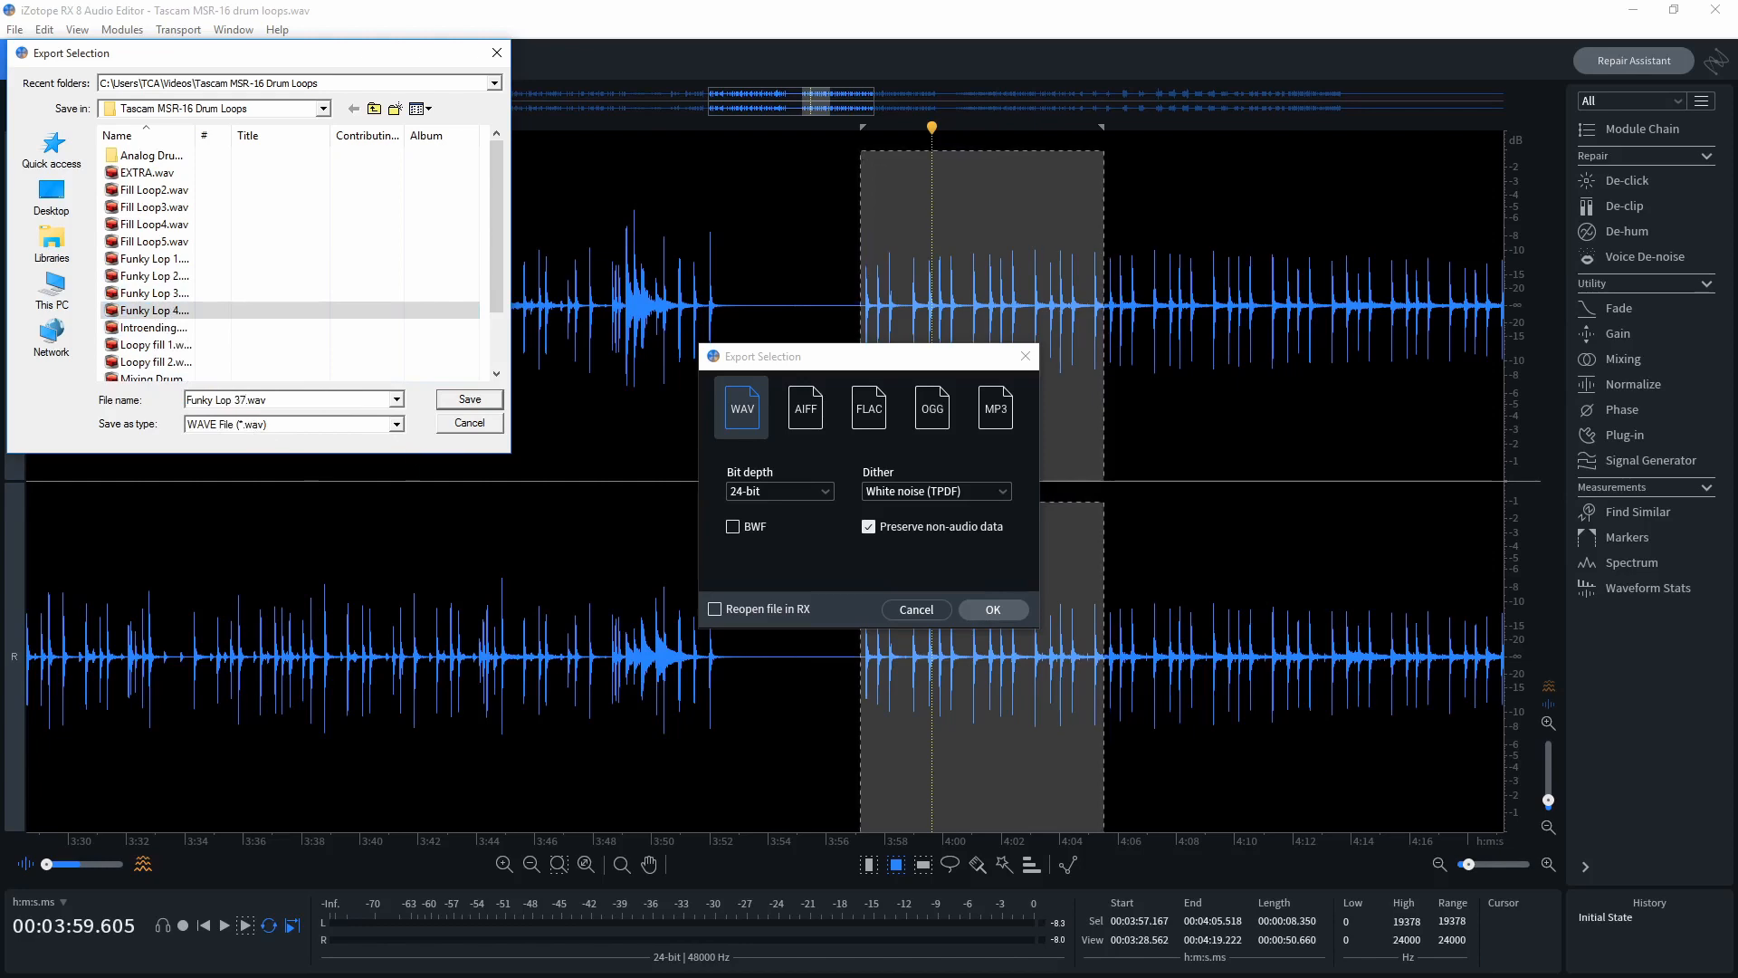
left_click(993, 608)
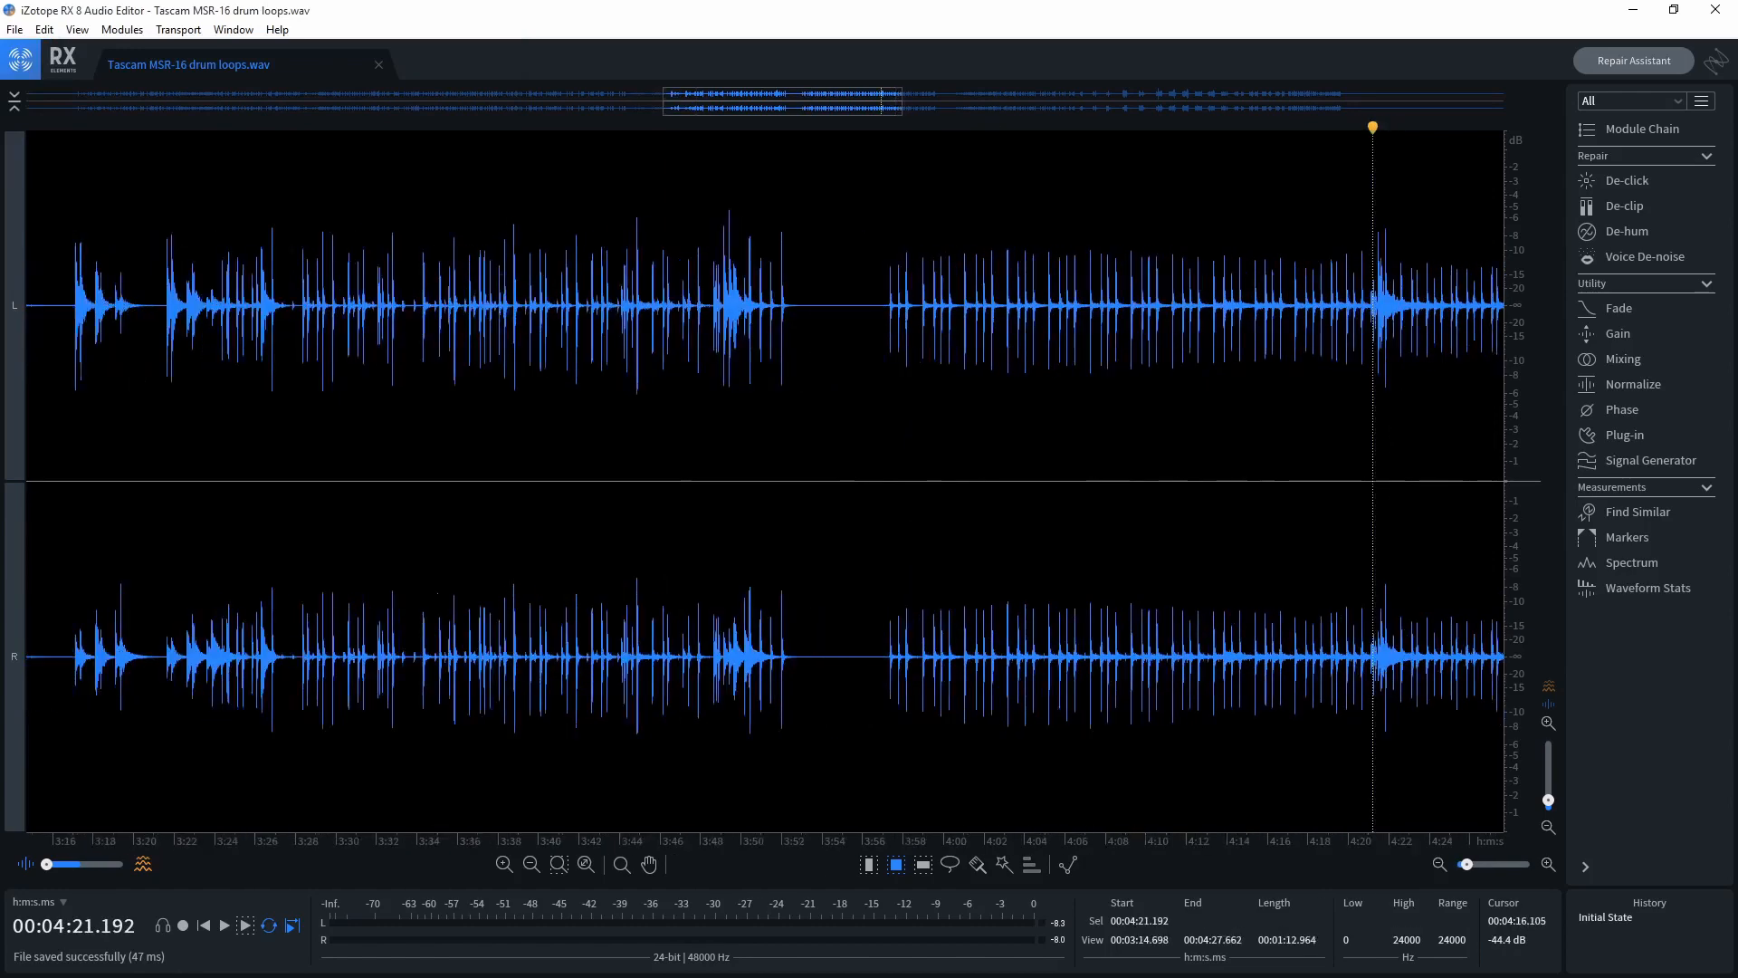
Step: Select the final drum hits from 5:40.000 to 5:45.000 and audition the passage
left_click(531, 863)
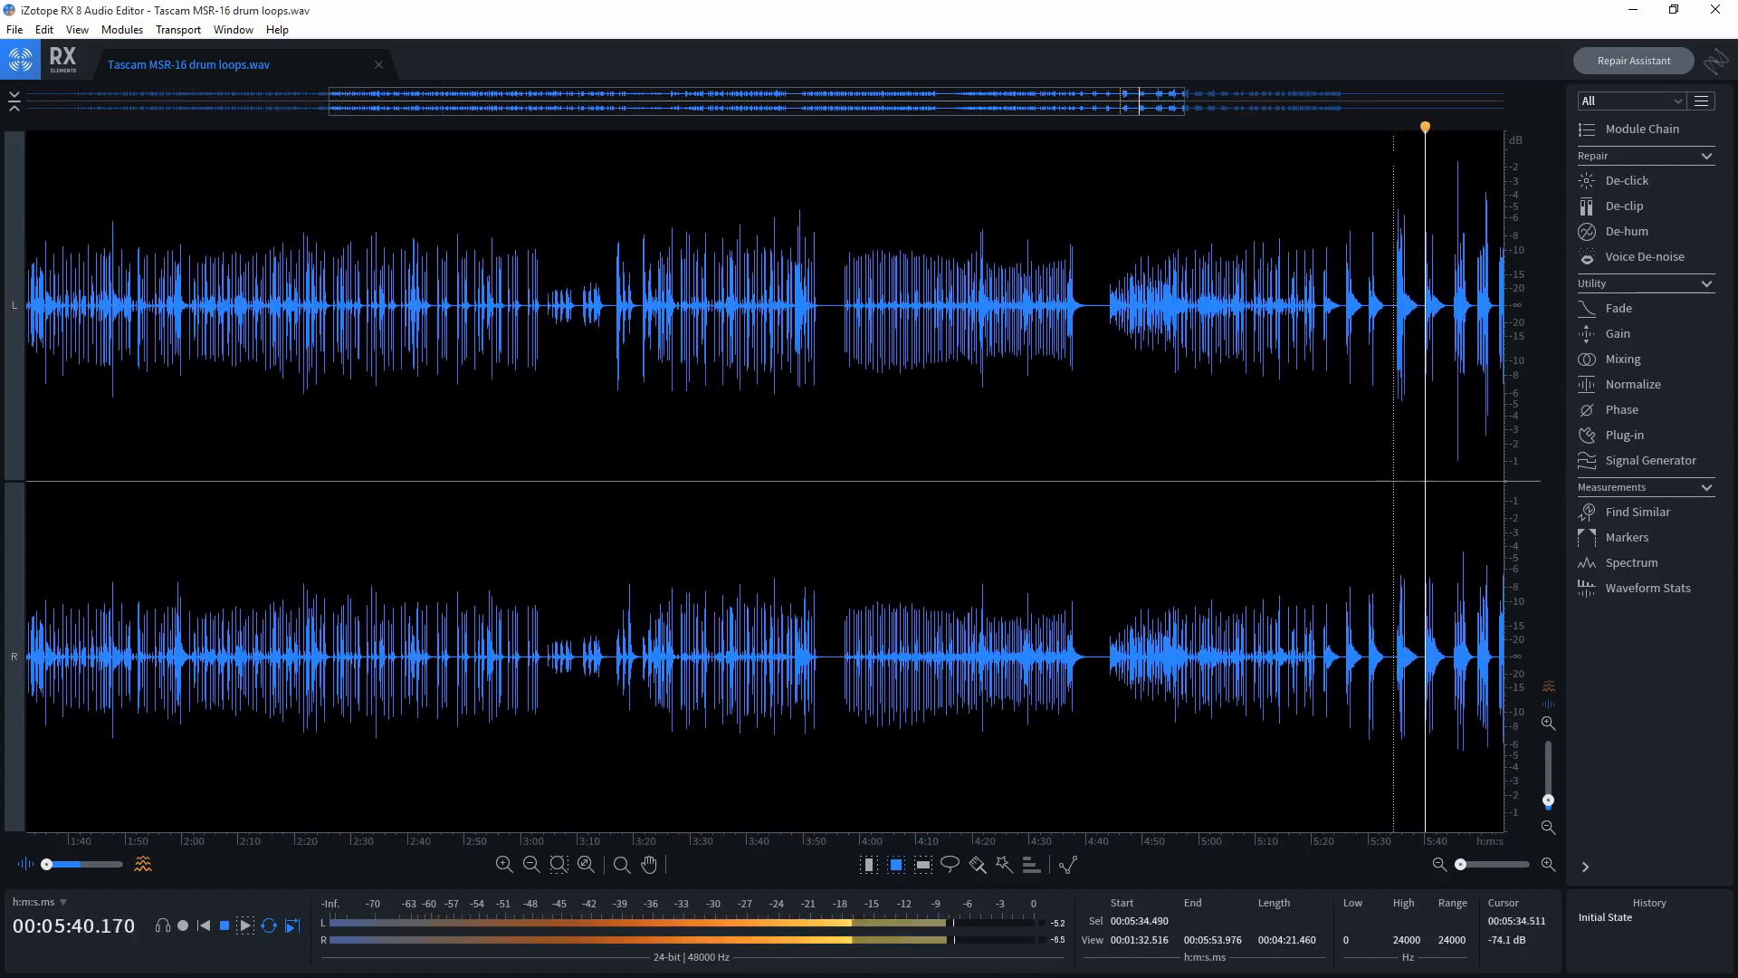
left_click(246, 926)
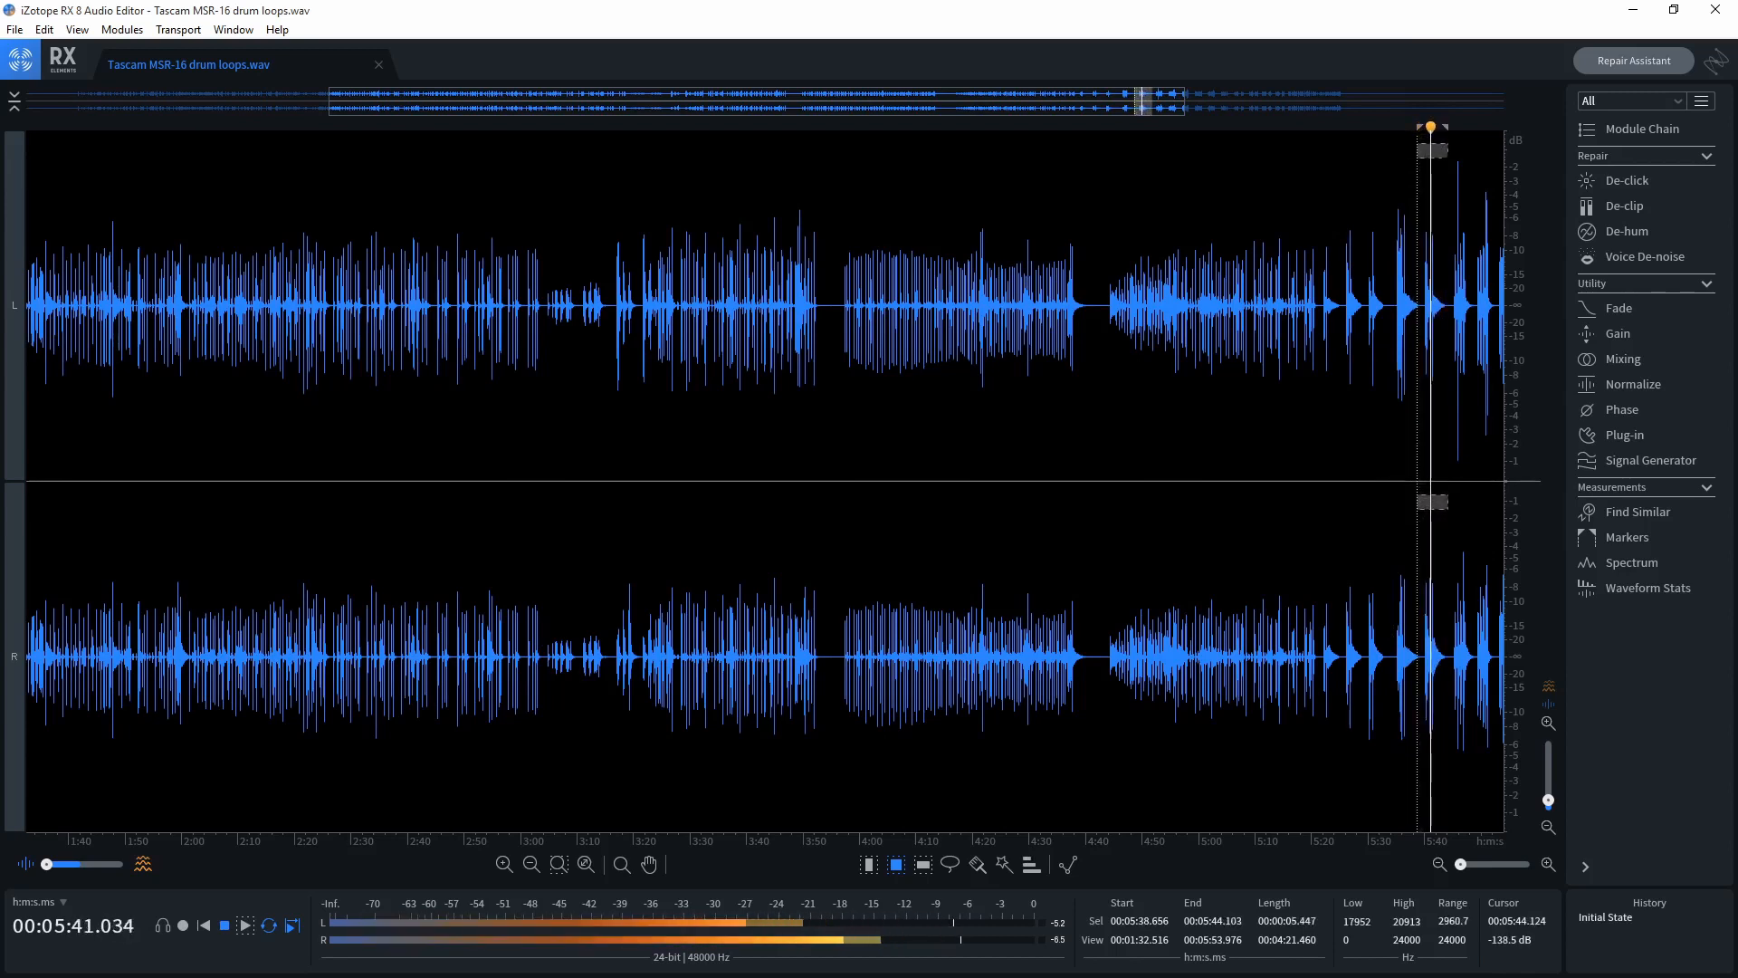
left_click(246, 925)
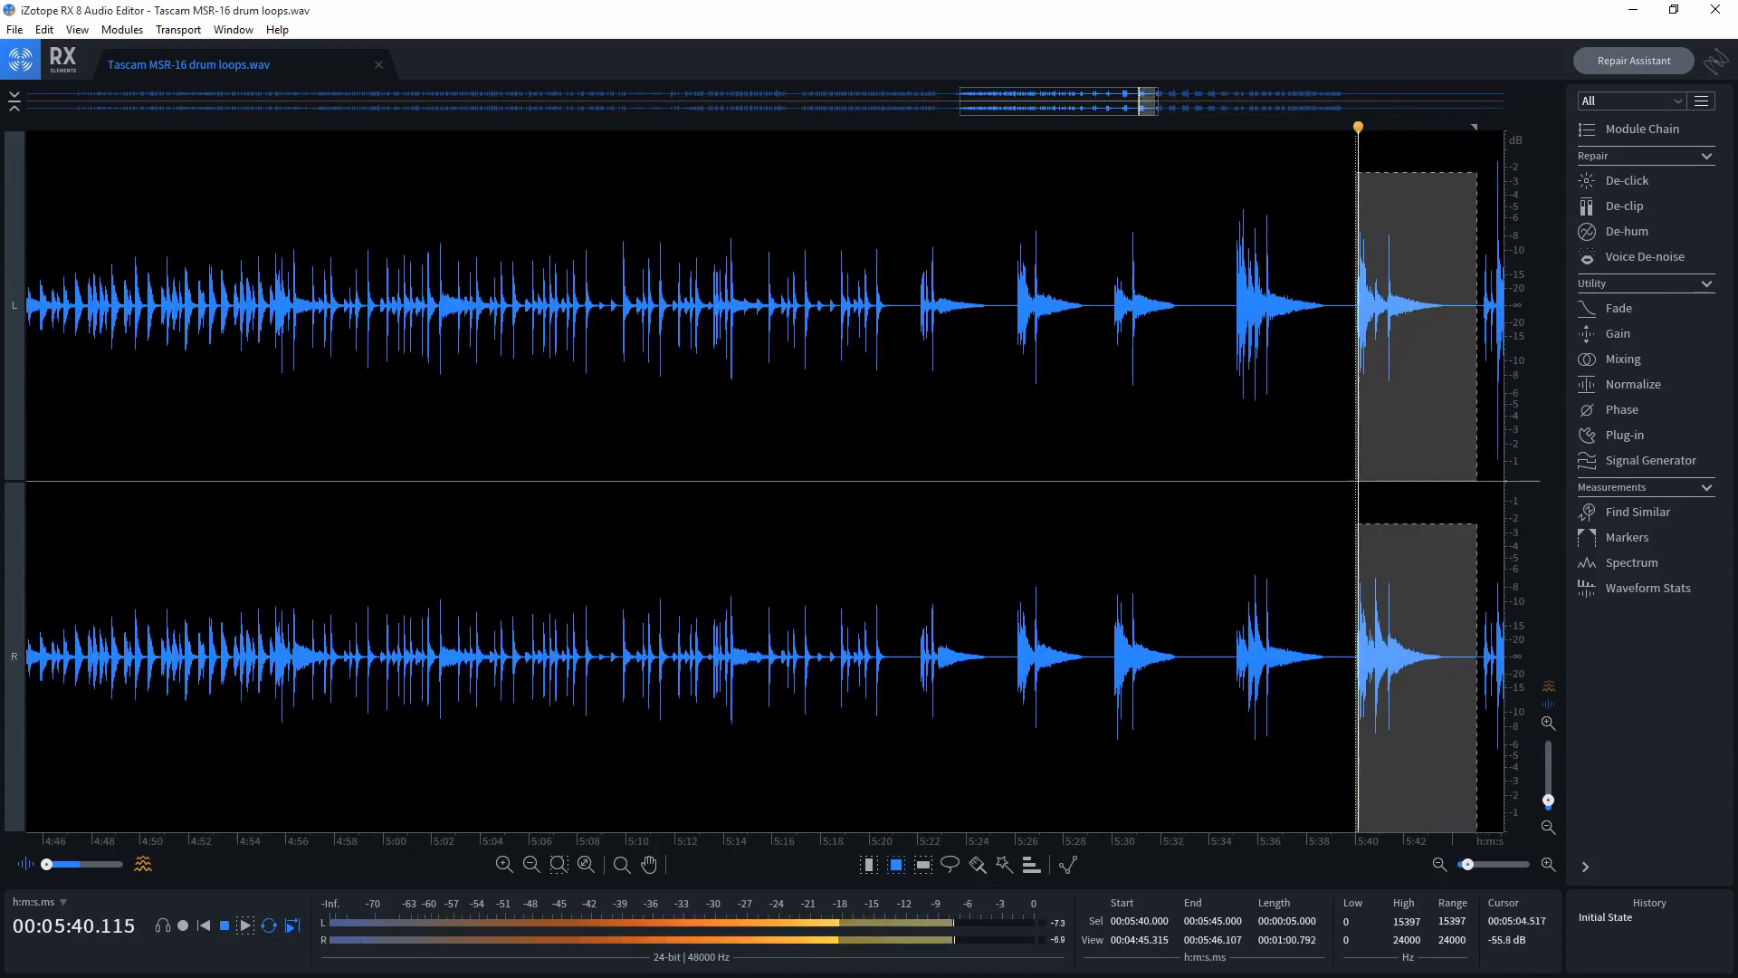
left_click(225, 925)
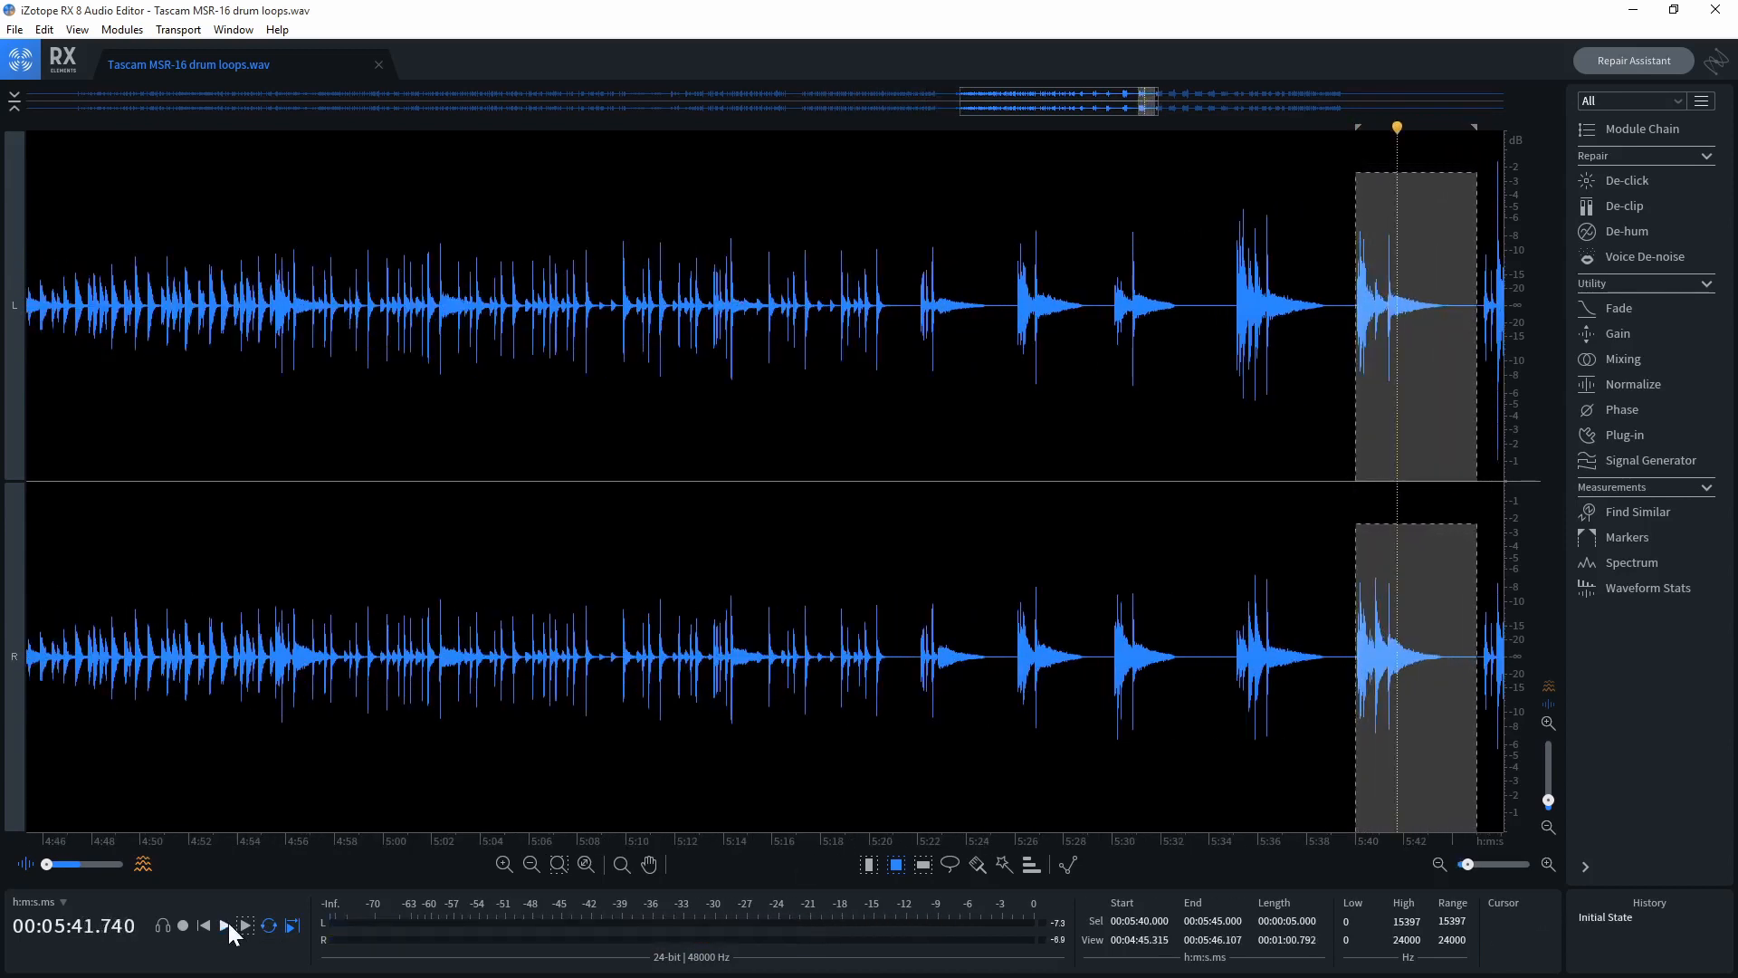
mouse_move(27, 29)
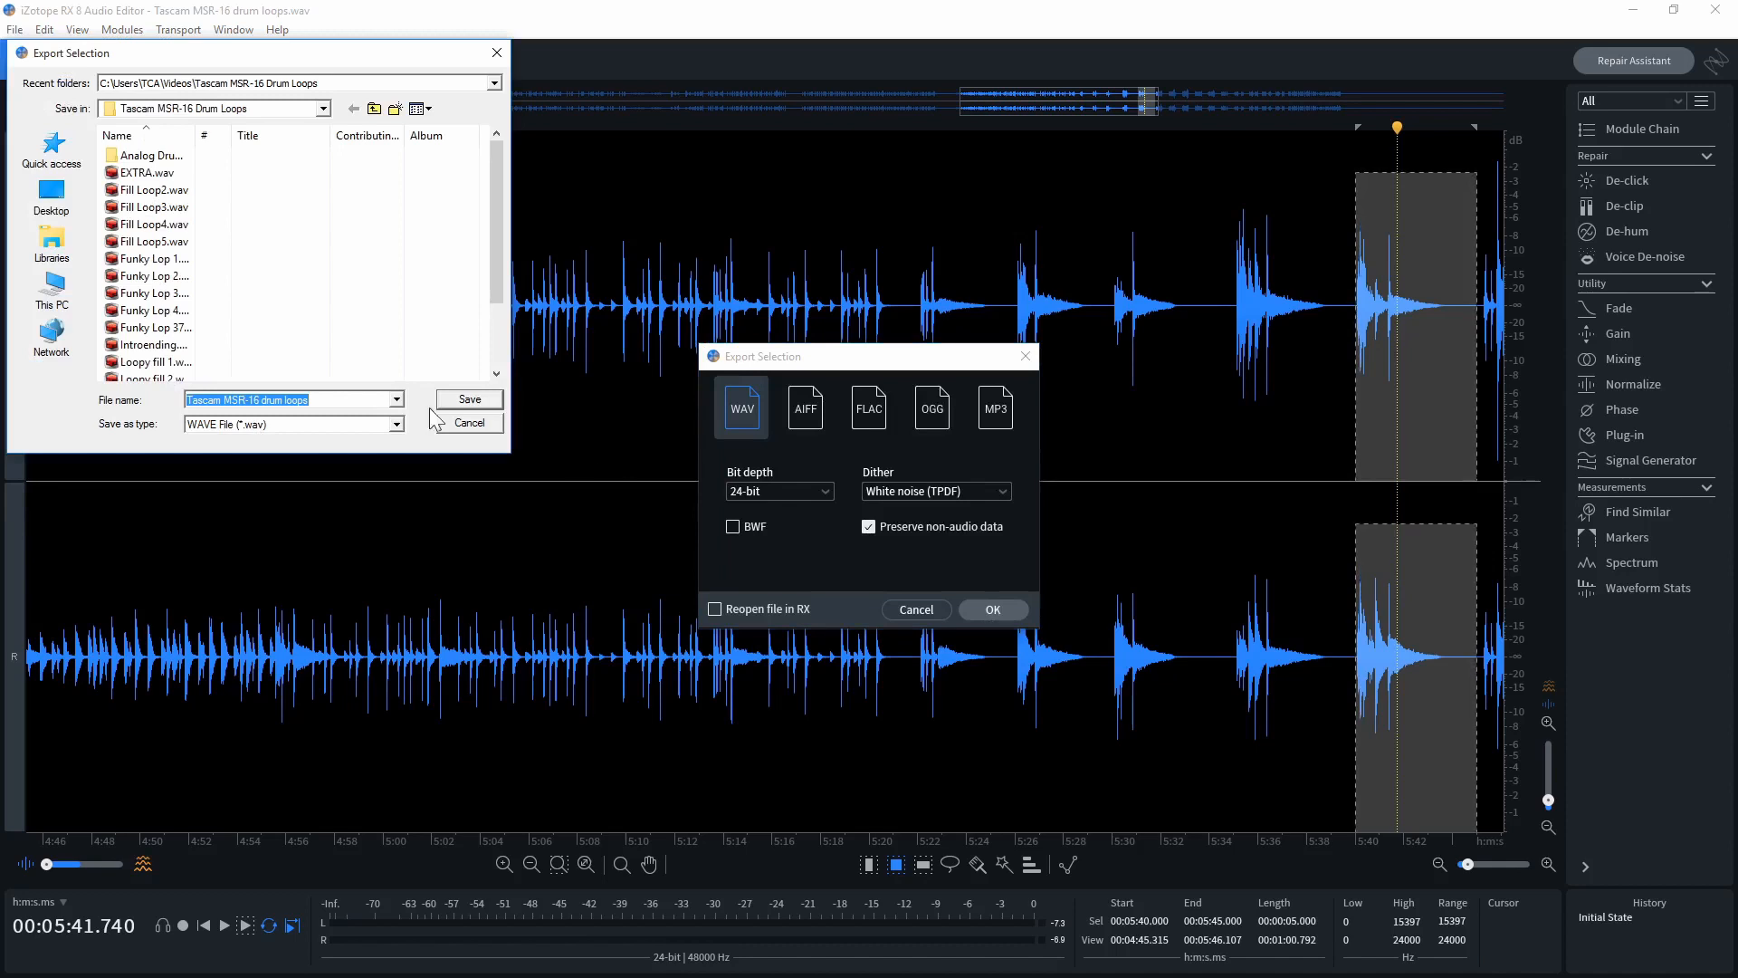
Step: Save the 5:40–5:45 passage over the existing Fill Loop2.wav file
left_click(145, 224)
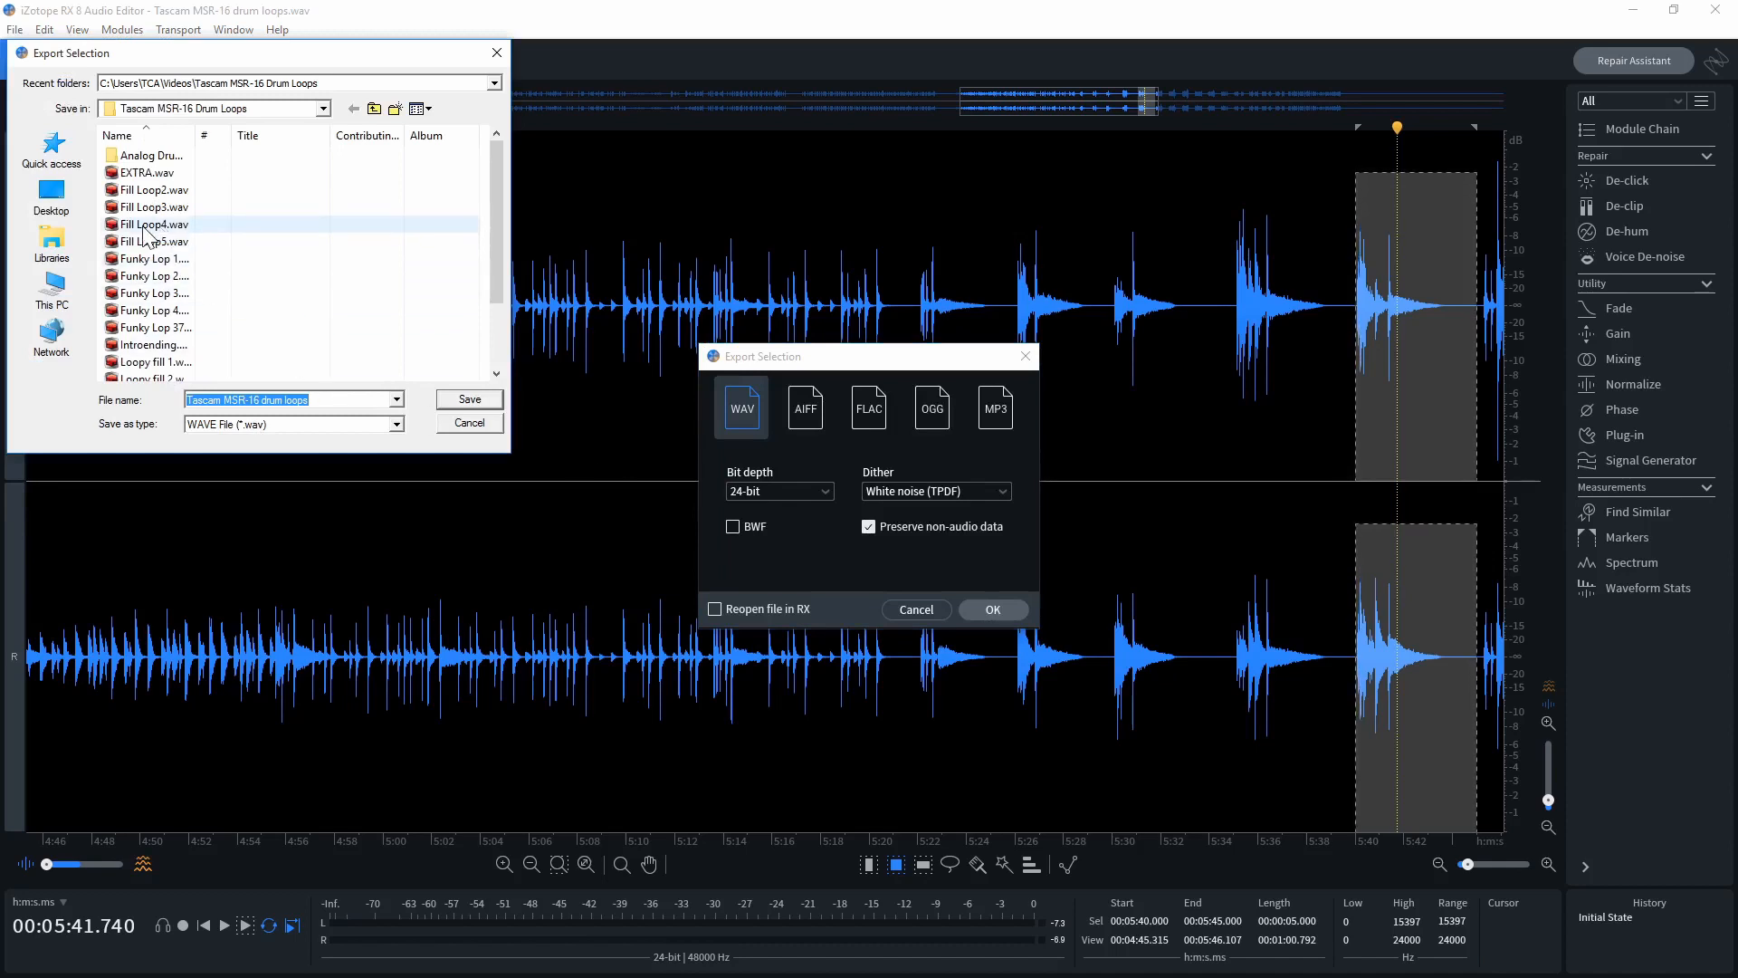
left_click(148, 190)
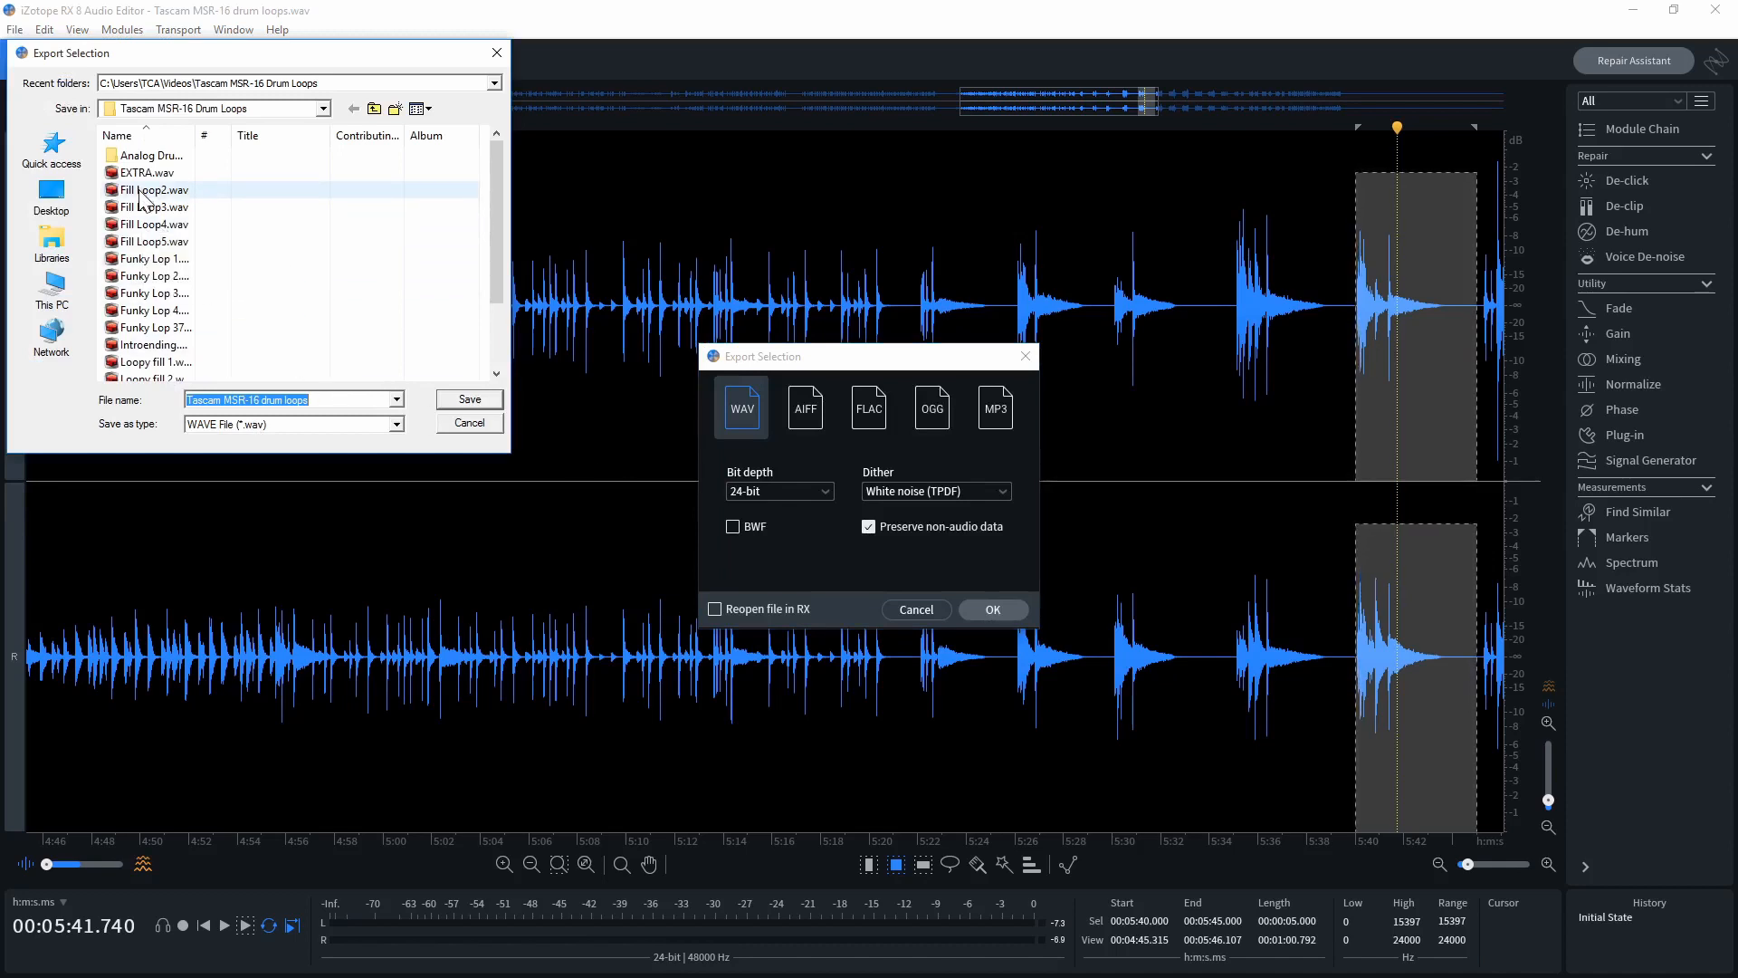
left_click(152, 190)
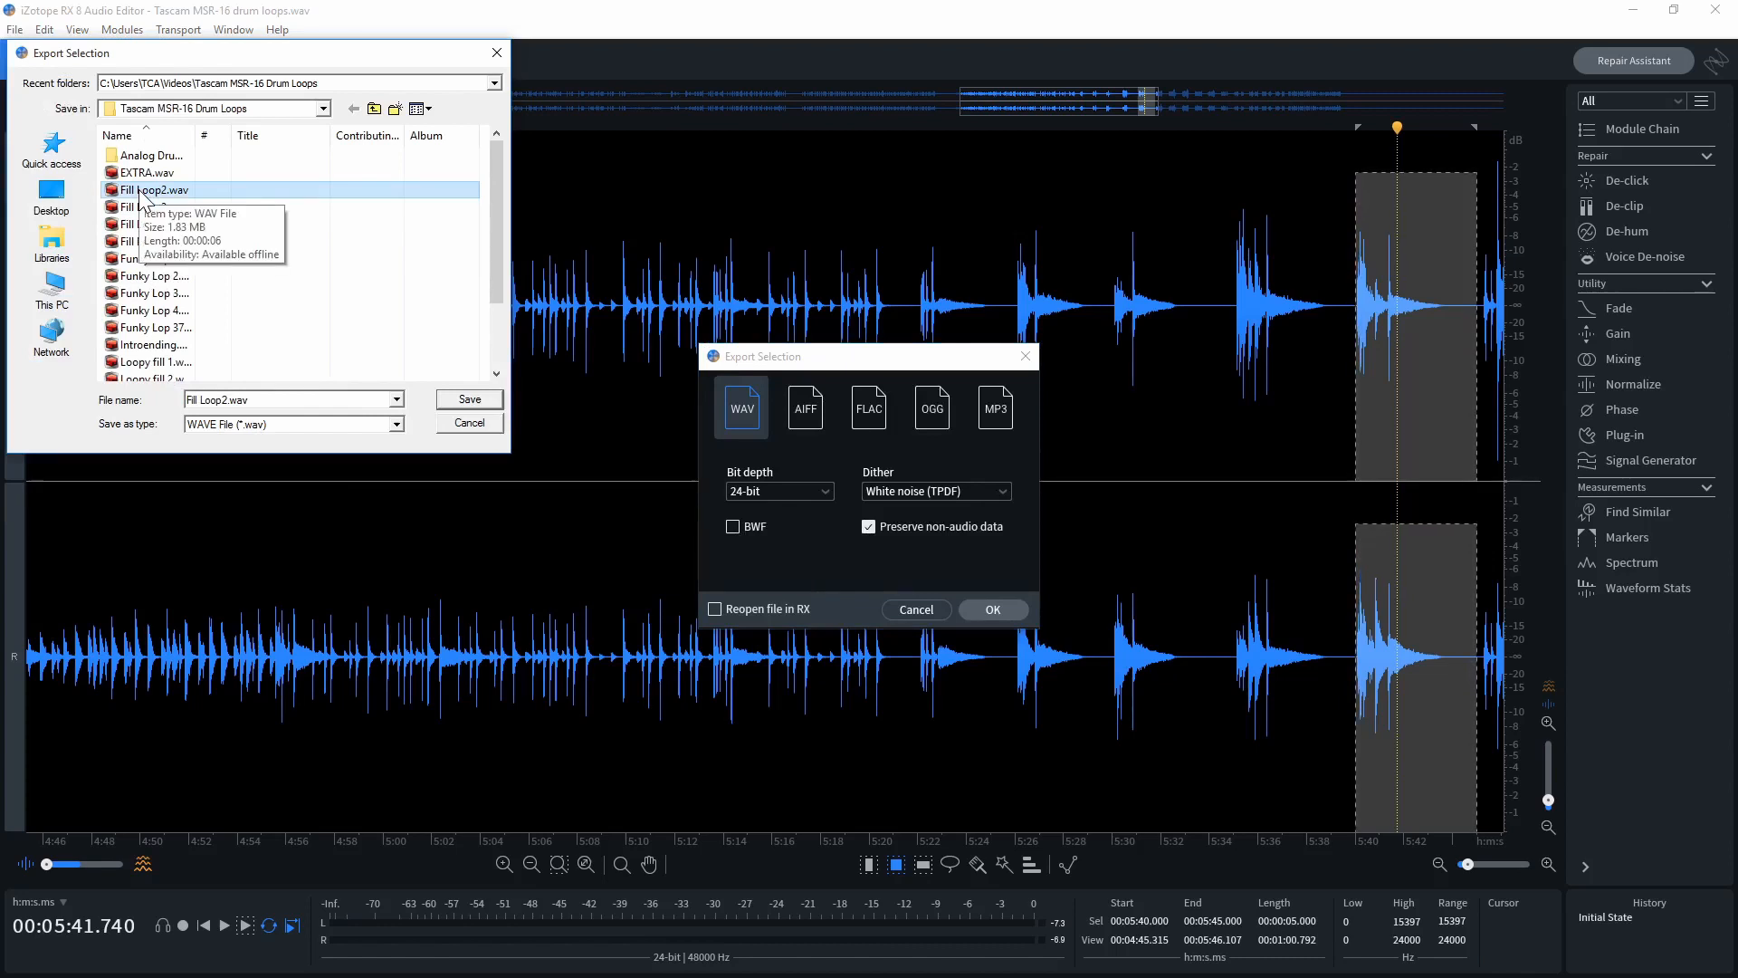
left_click(469, 398)
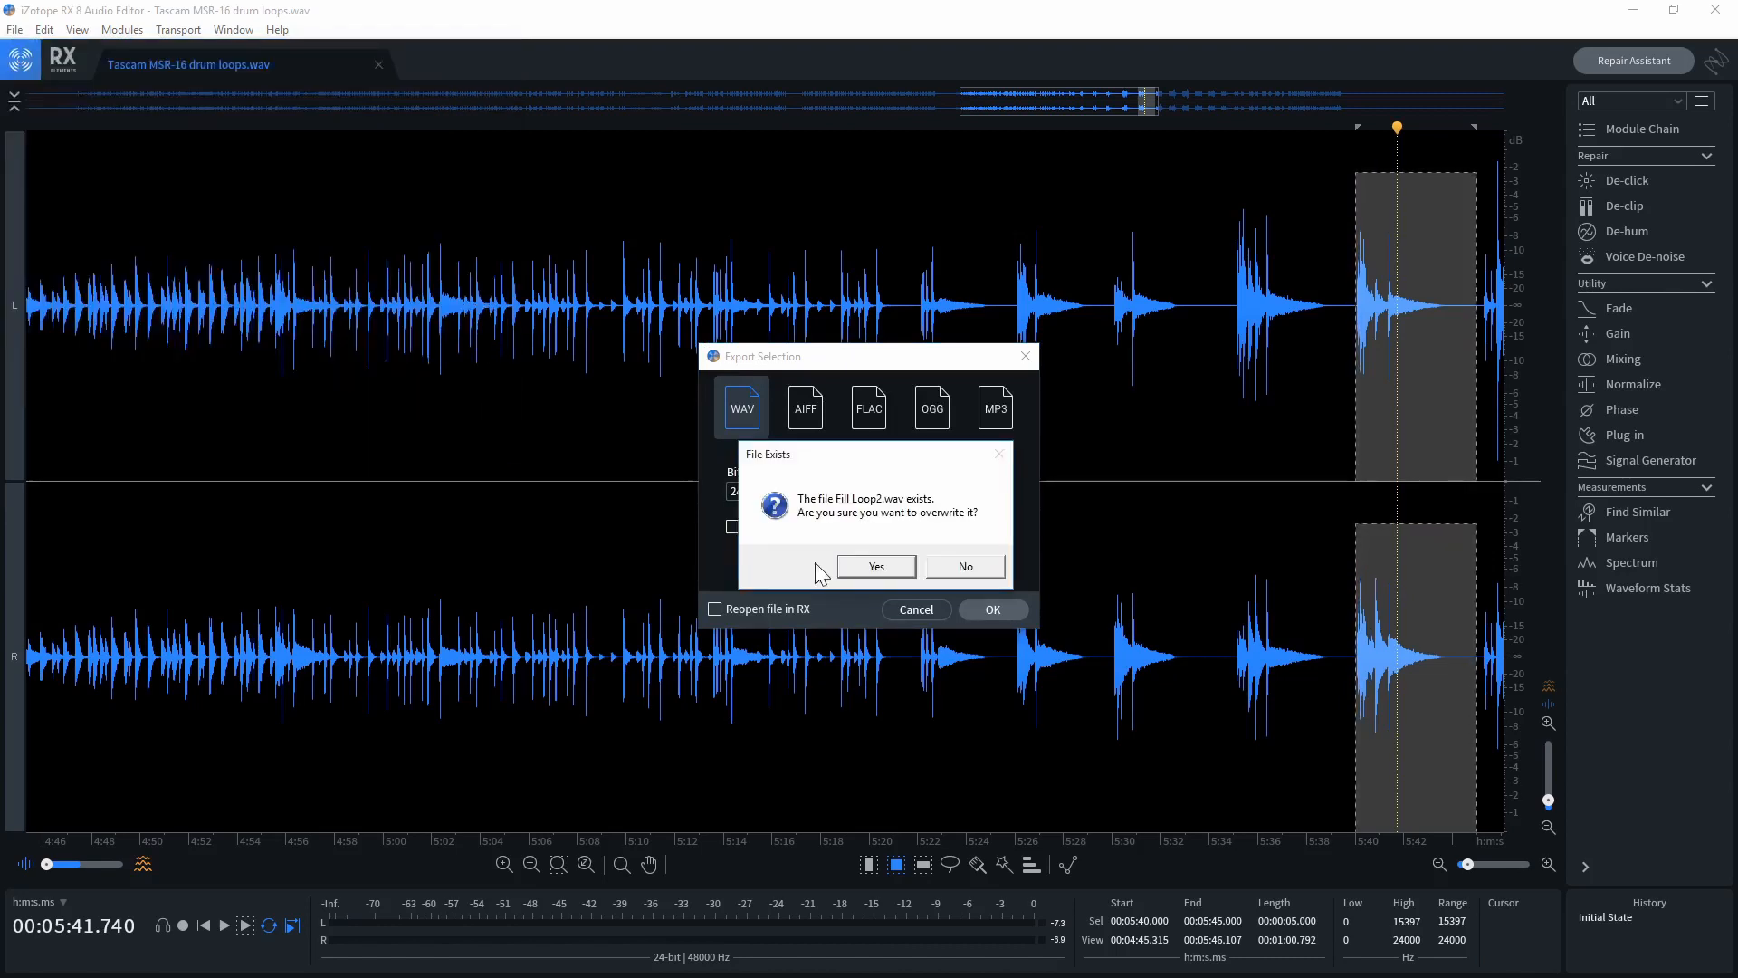
left_click(877, 565)
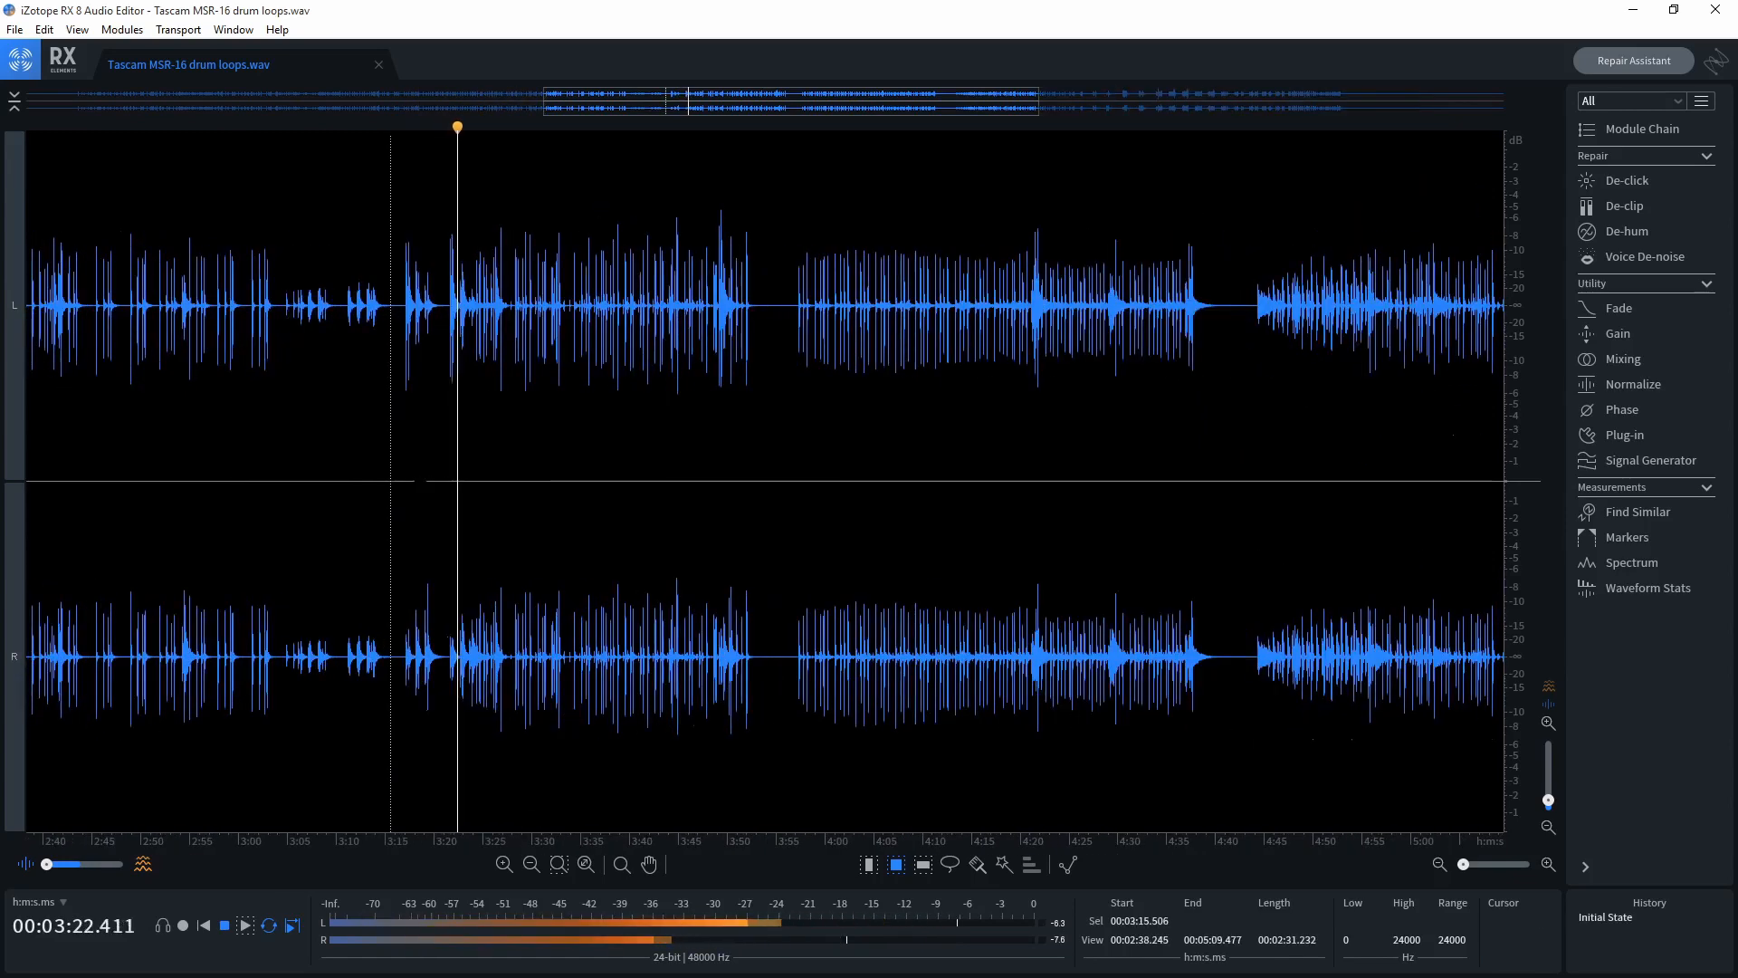
Step: Select the drum passage from 3:41.7 to 3:47.8 and audition it with Play/Stop
left_click(244, 925)
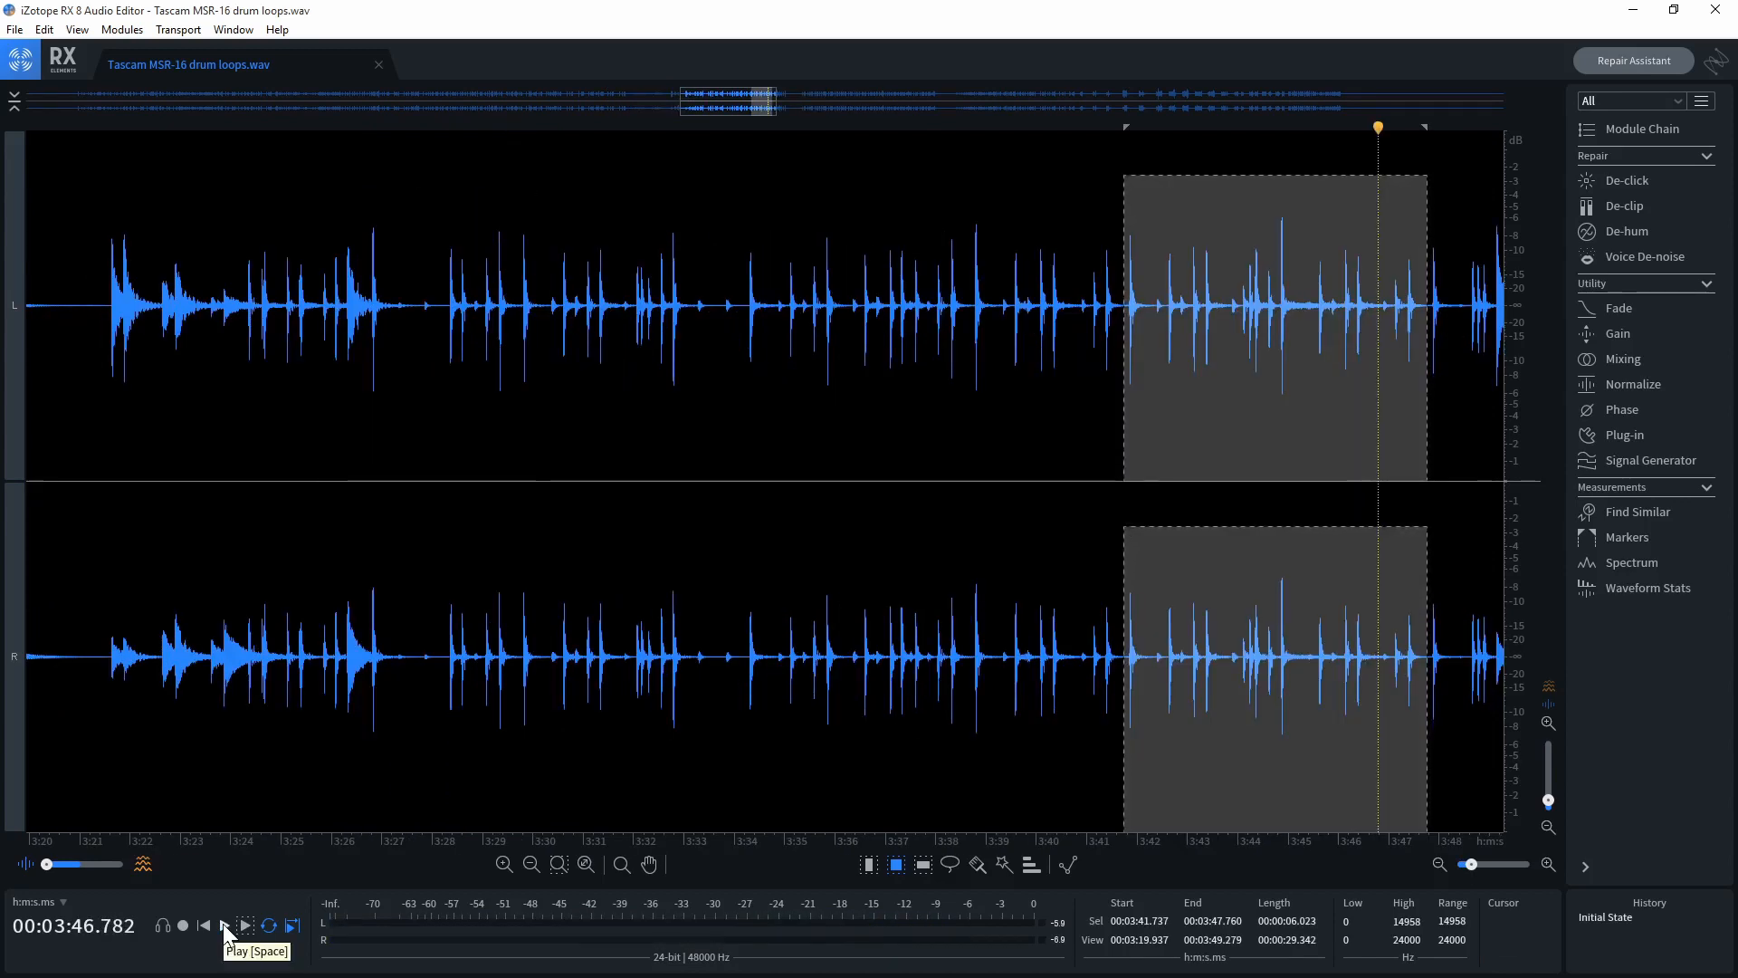
left_click(224, 926)
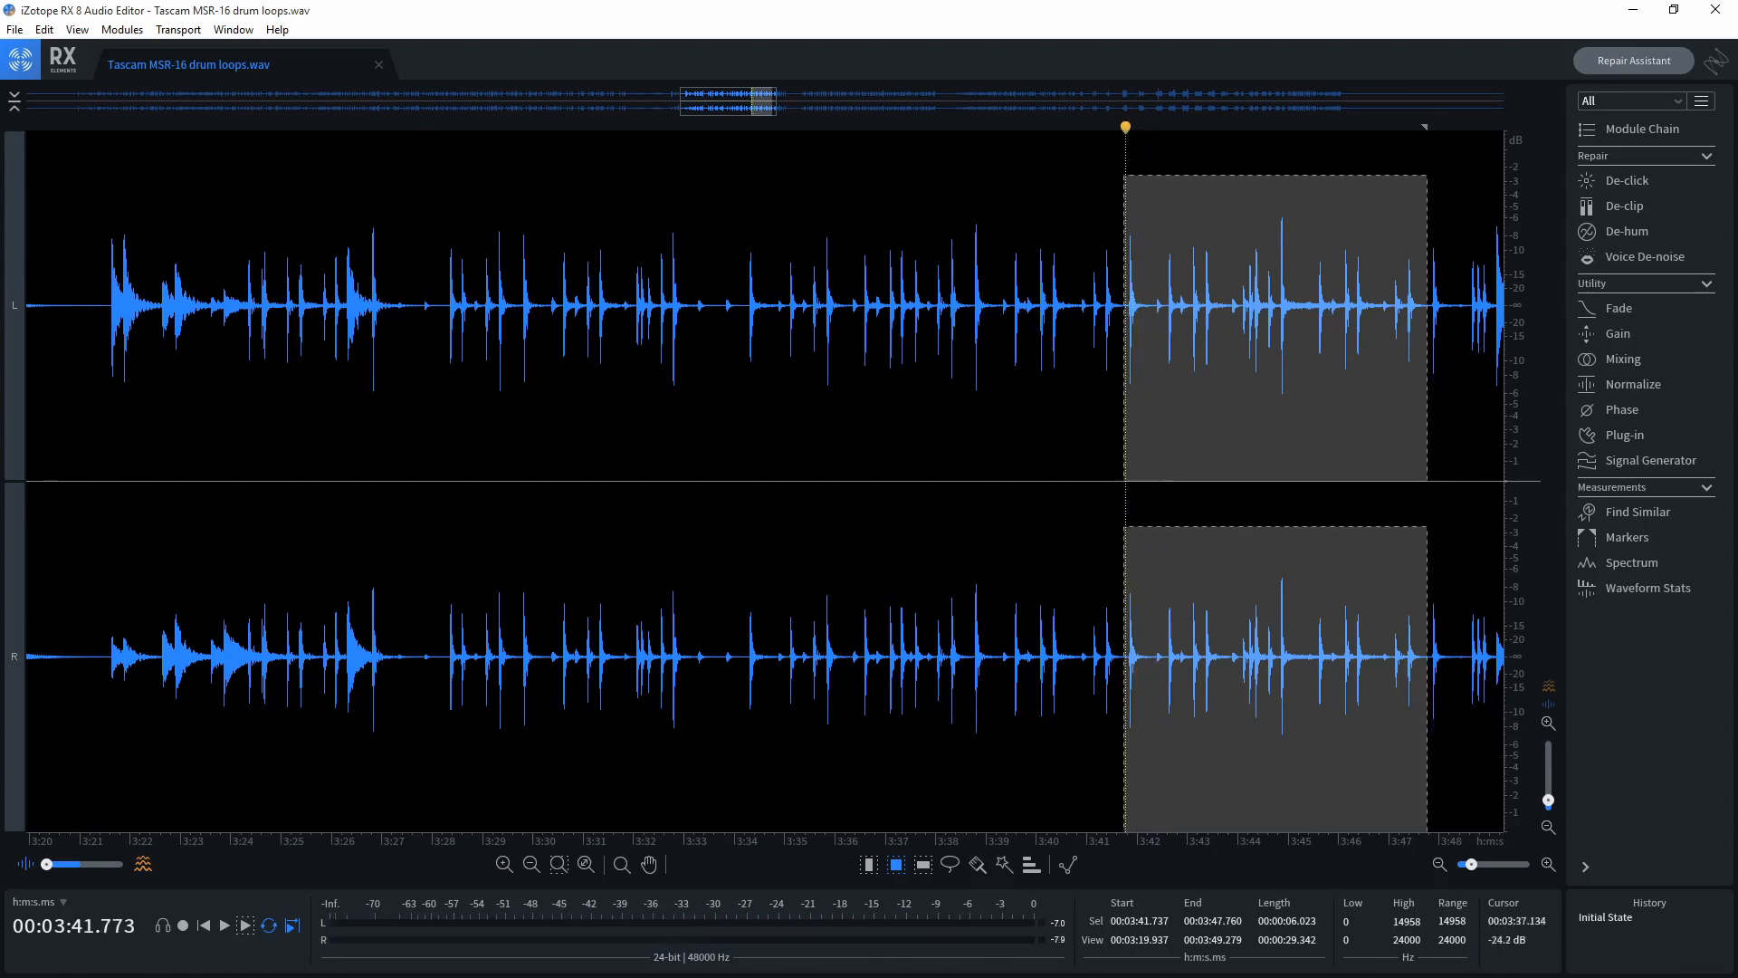
mouse_move(1426, 557)
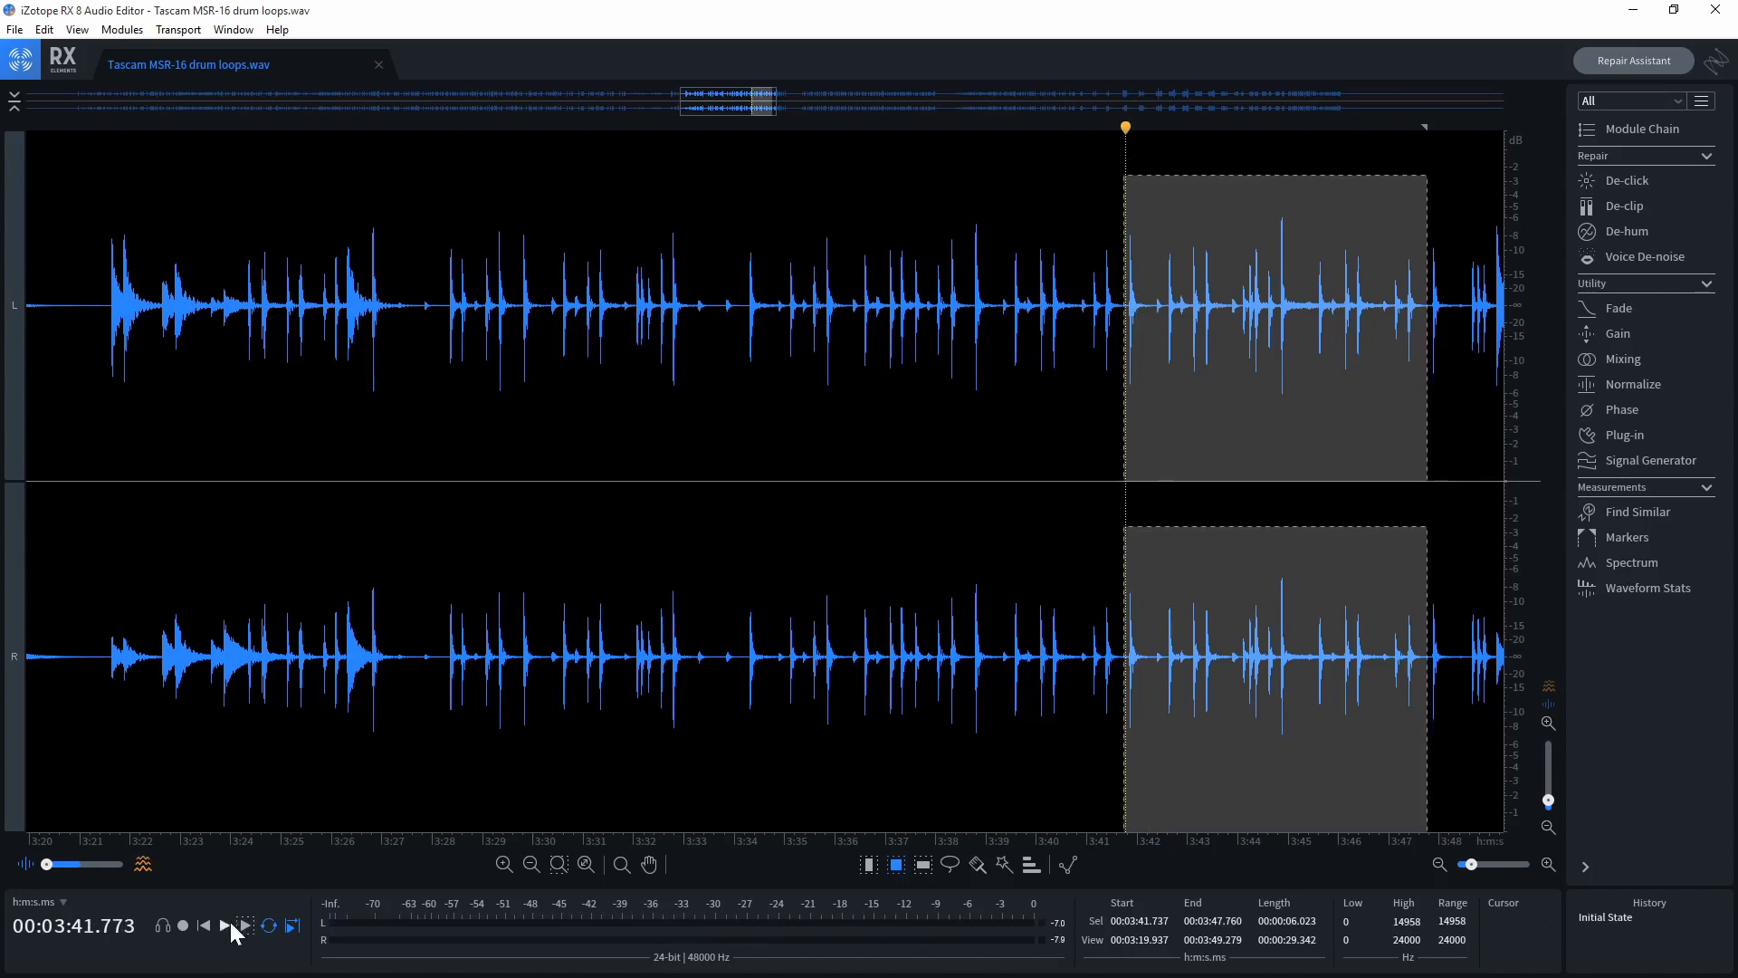
left_click(225, 925)
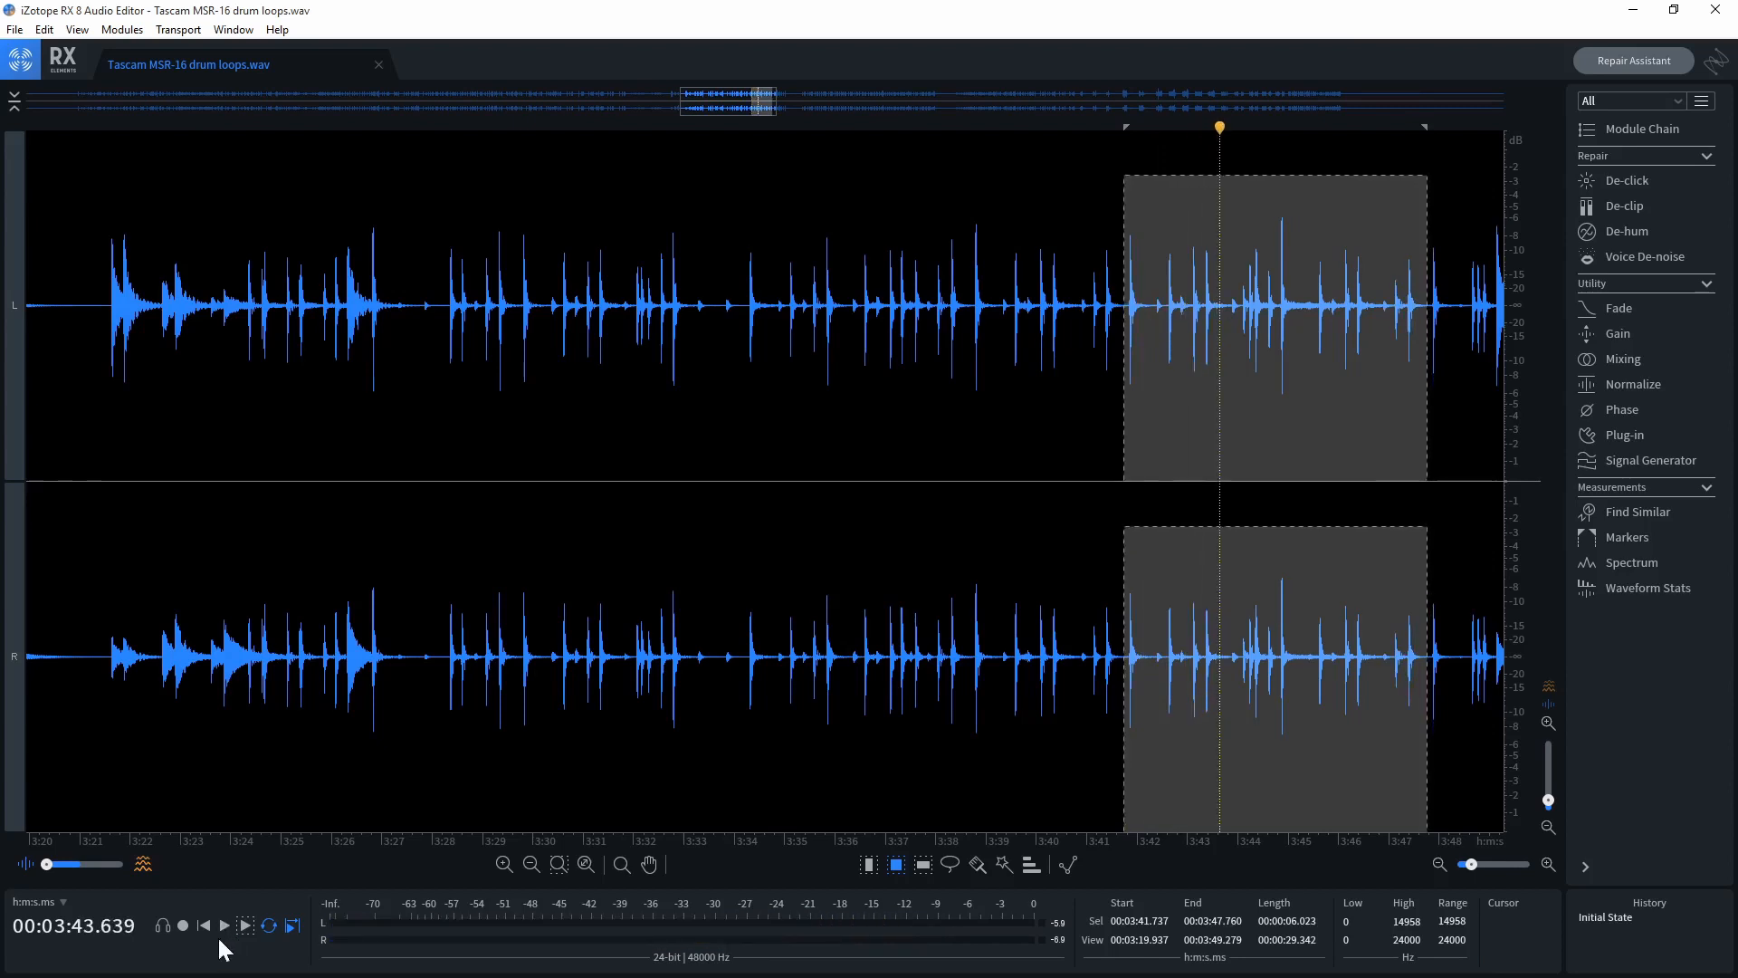
Step: Export the six-second passage as the 24-bit WAV Rock Loop73
left_click(13, 33)
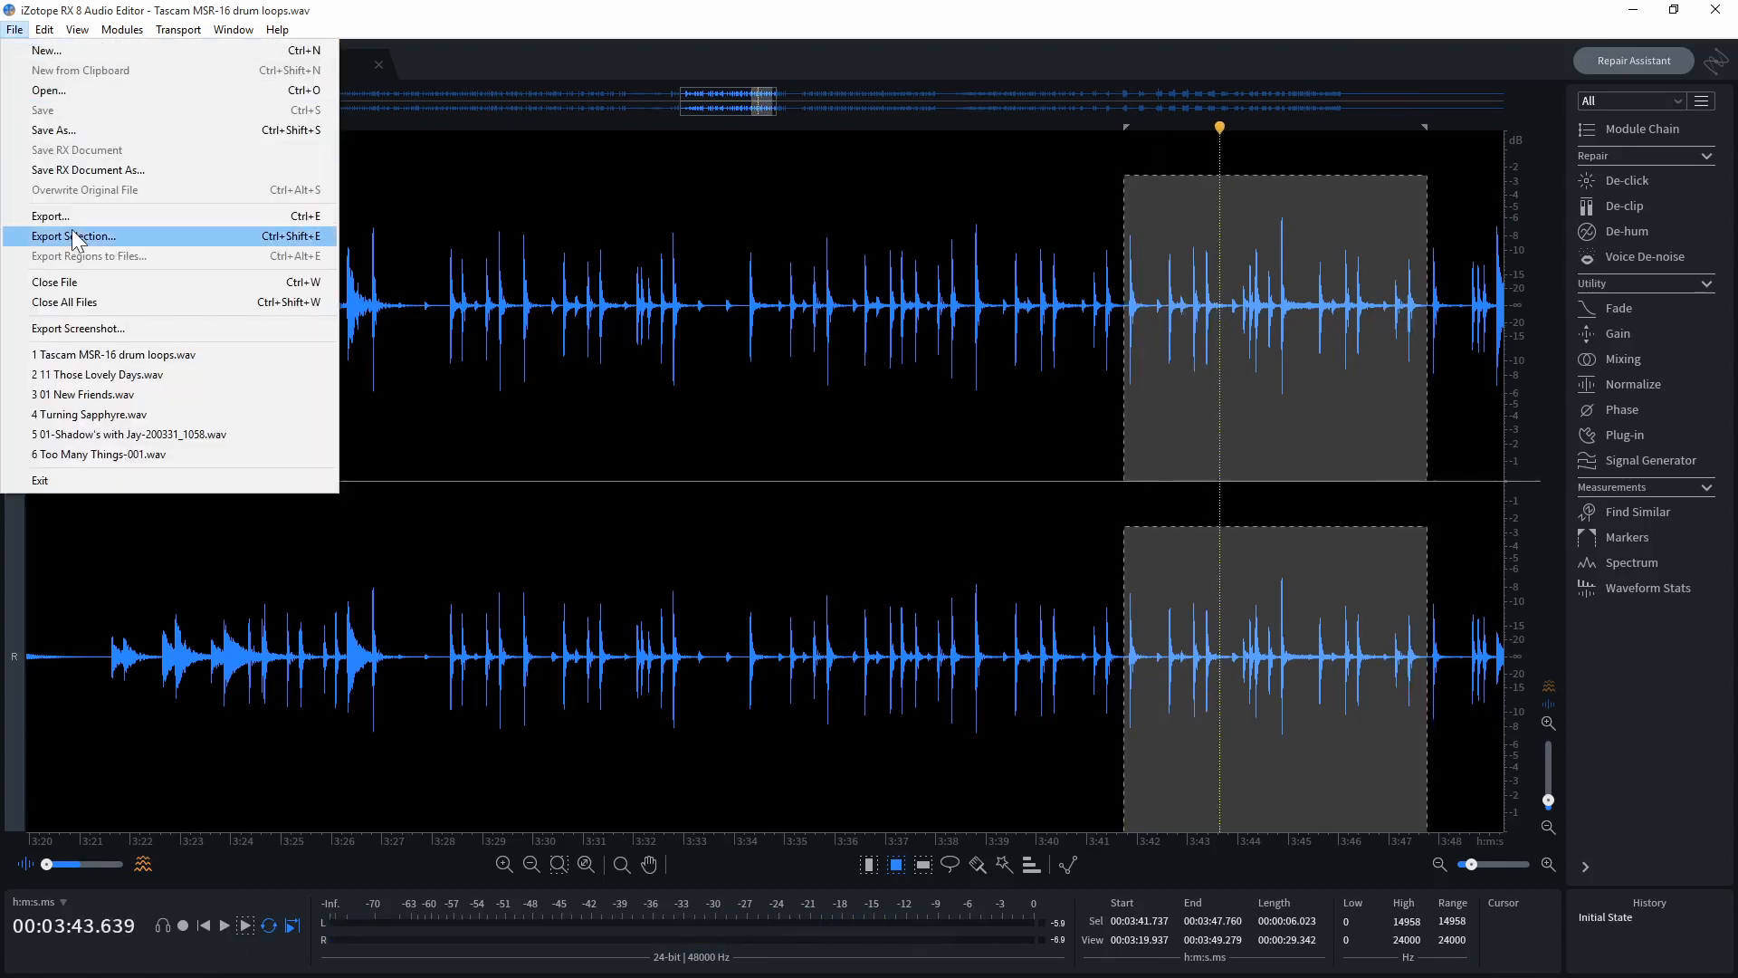
left_click(72, 235)
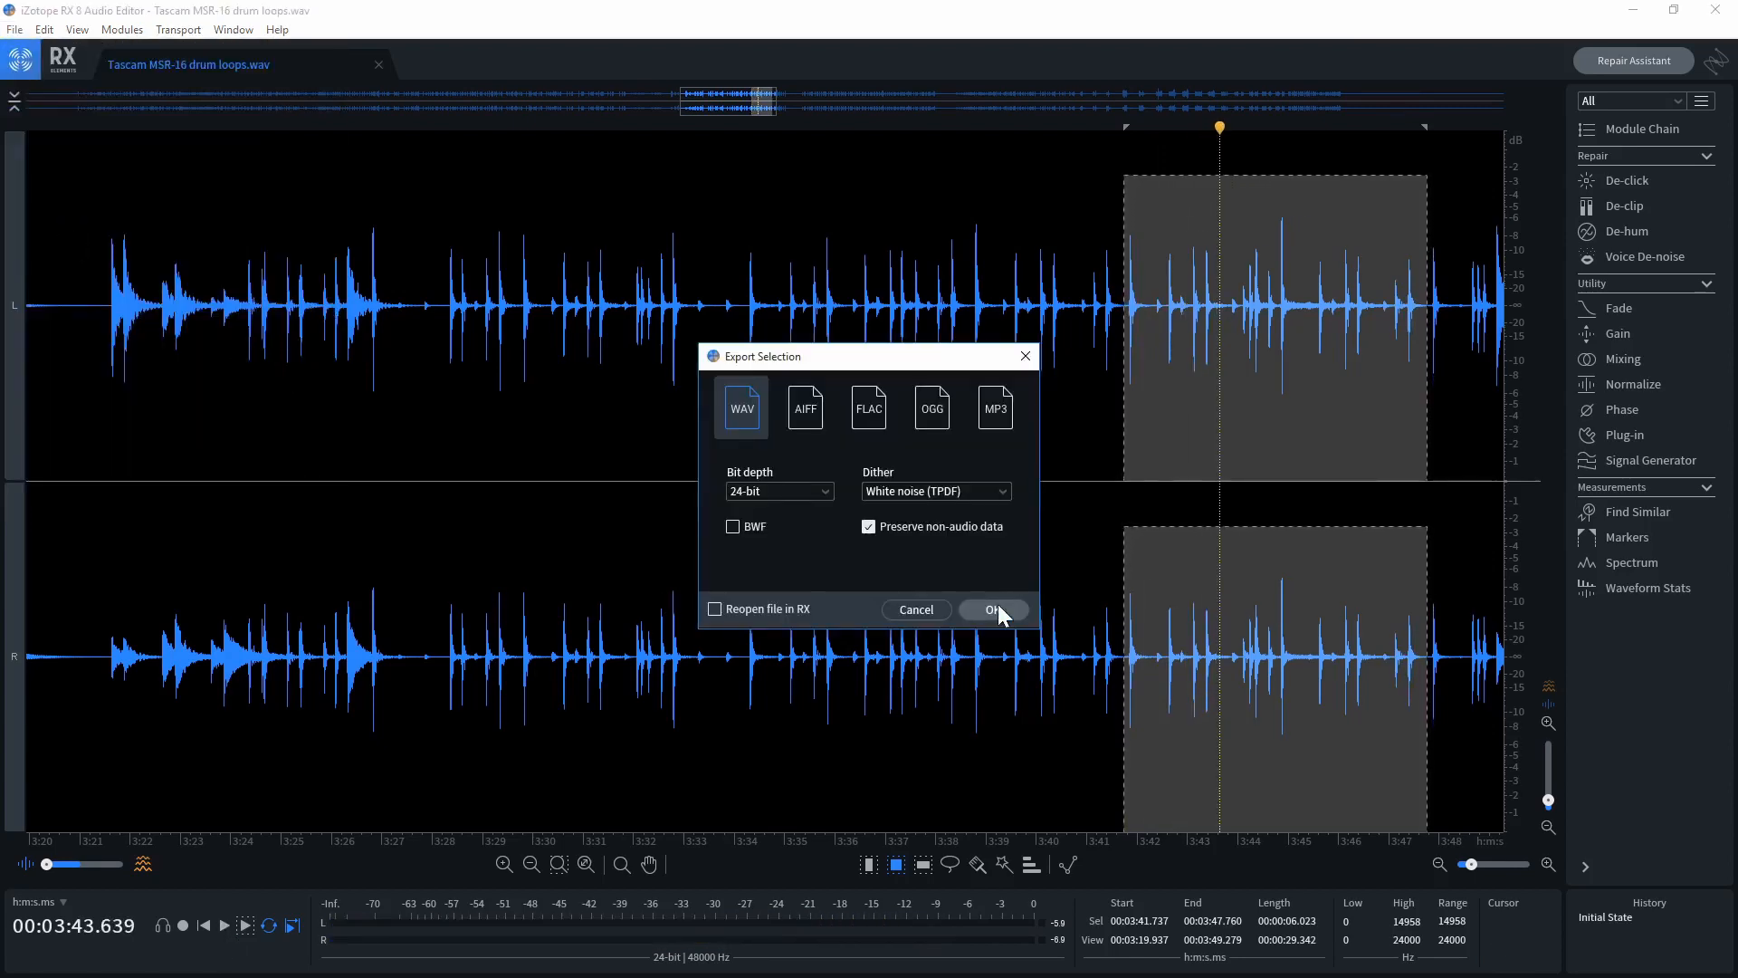
left_click(992, 609)
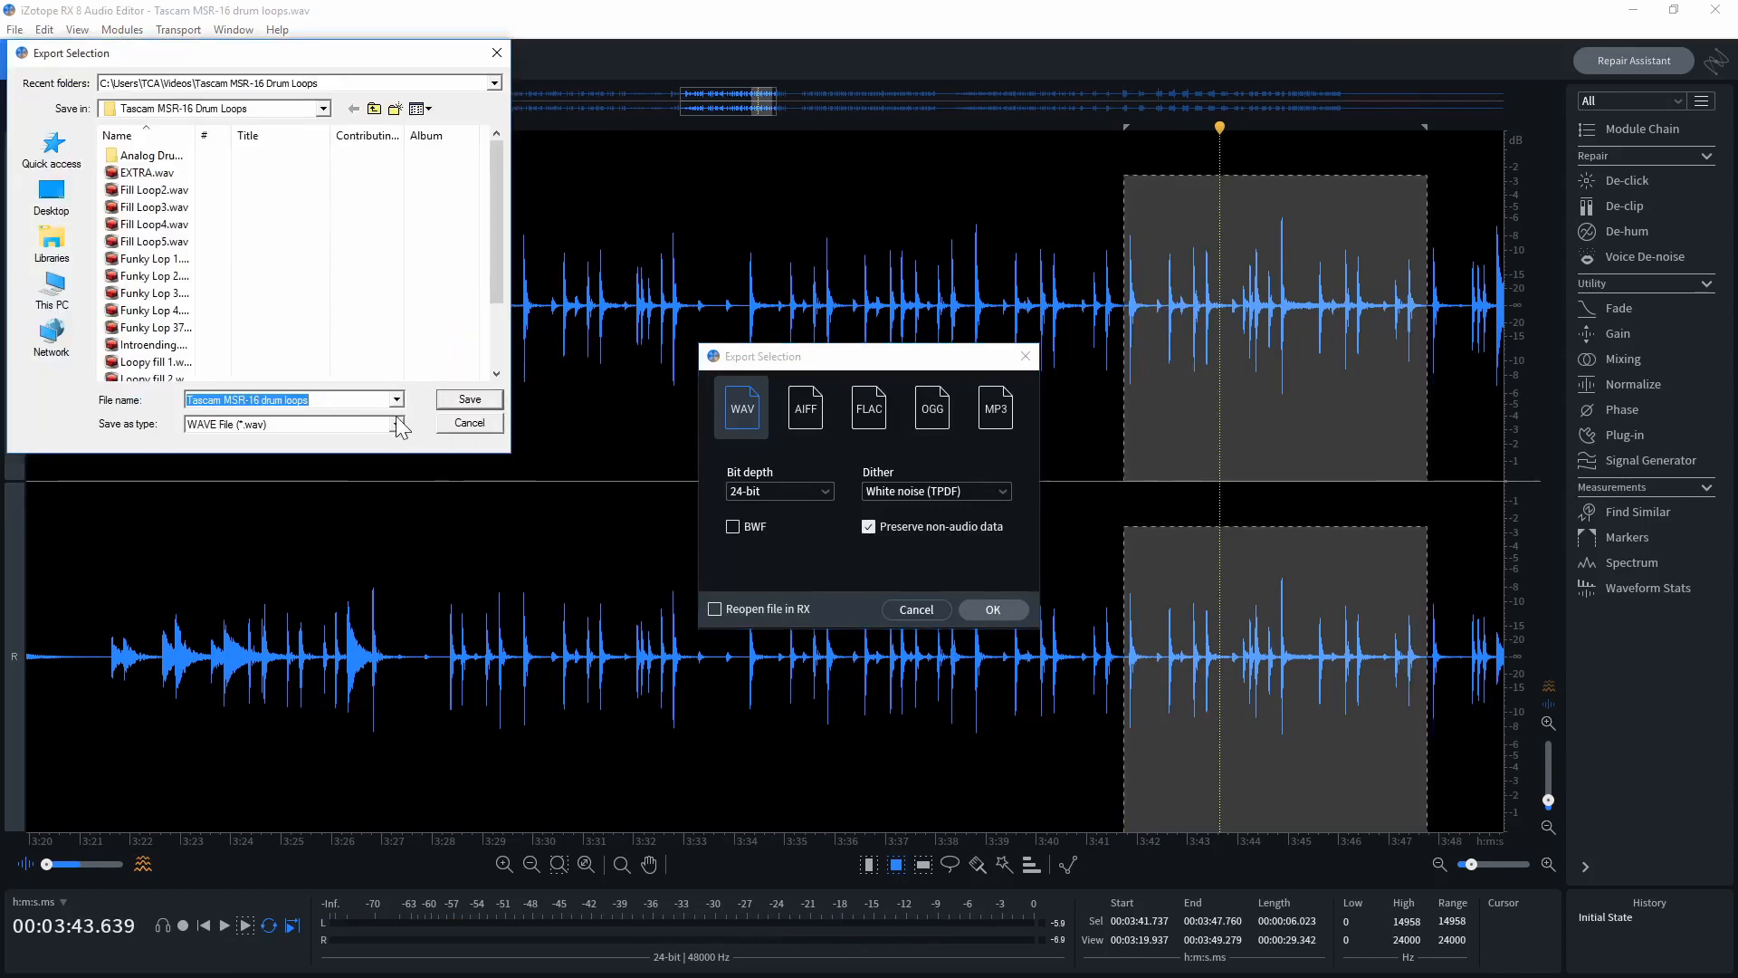
type("Rock Loop73")
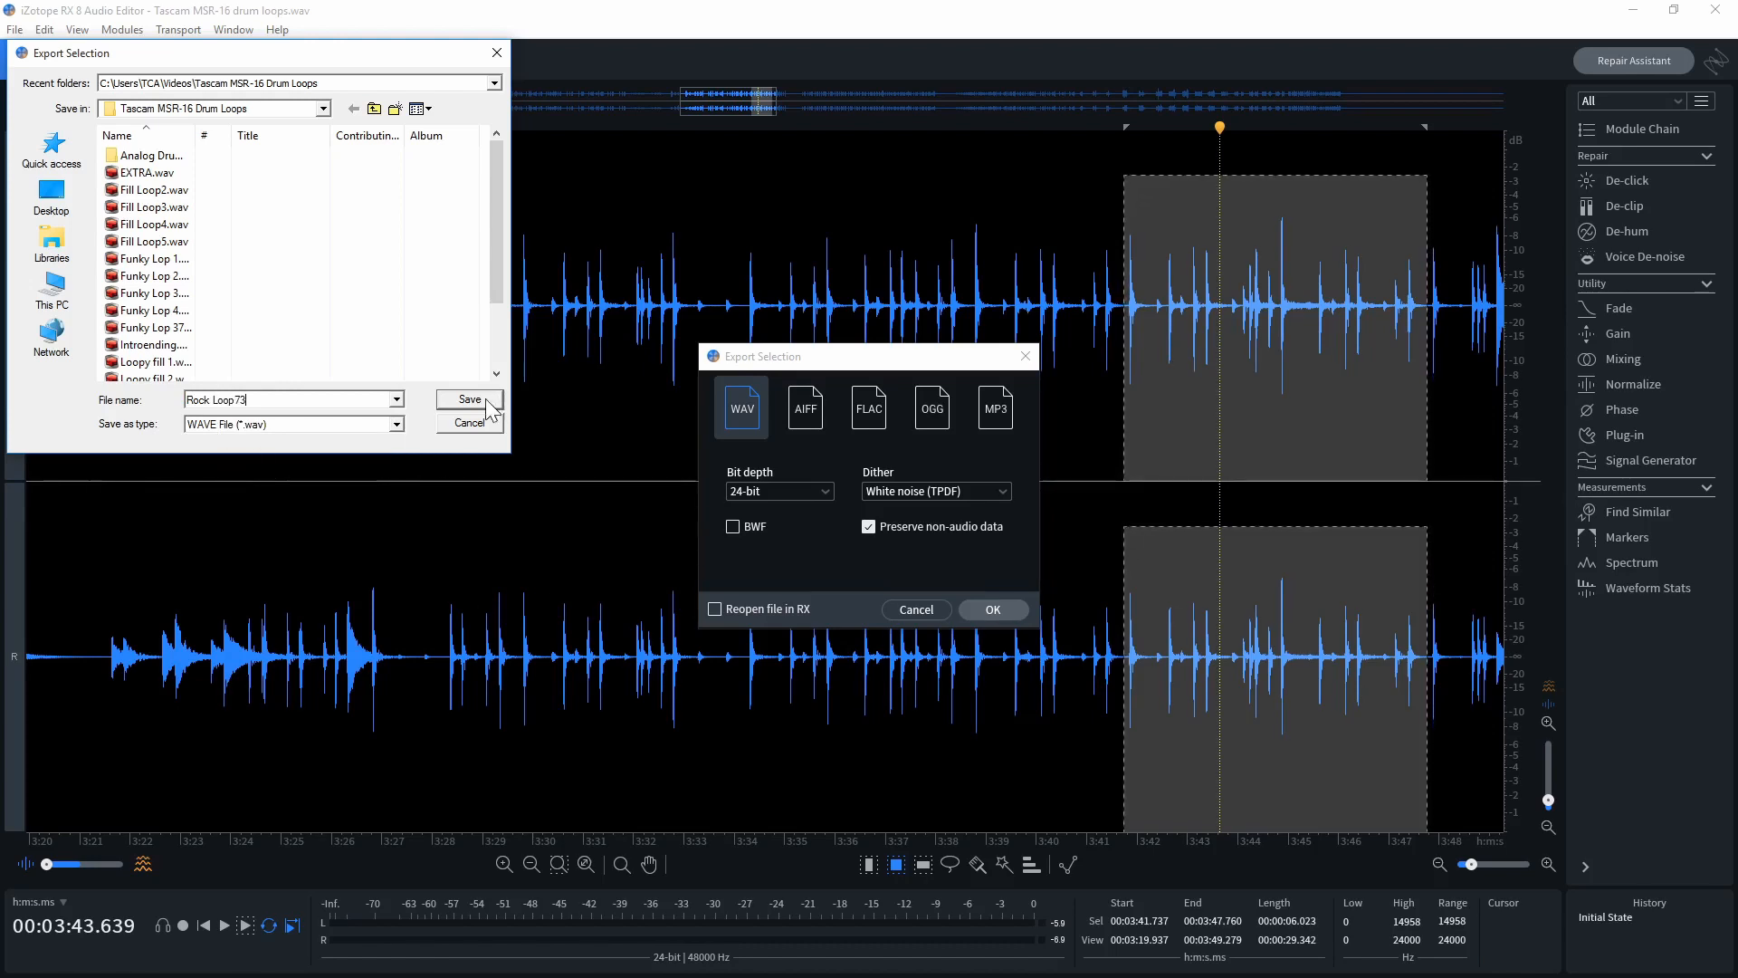
left_click(992, 608)
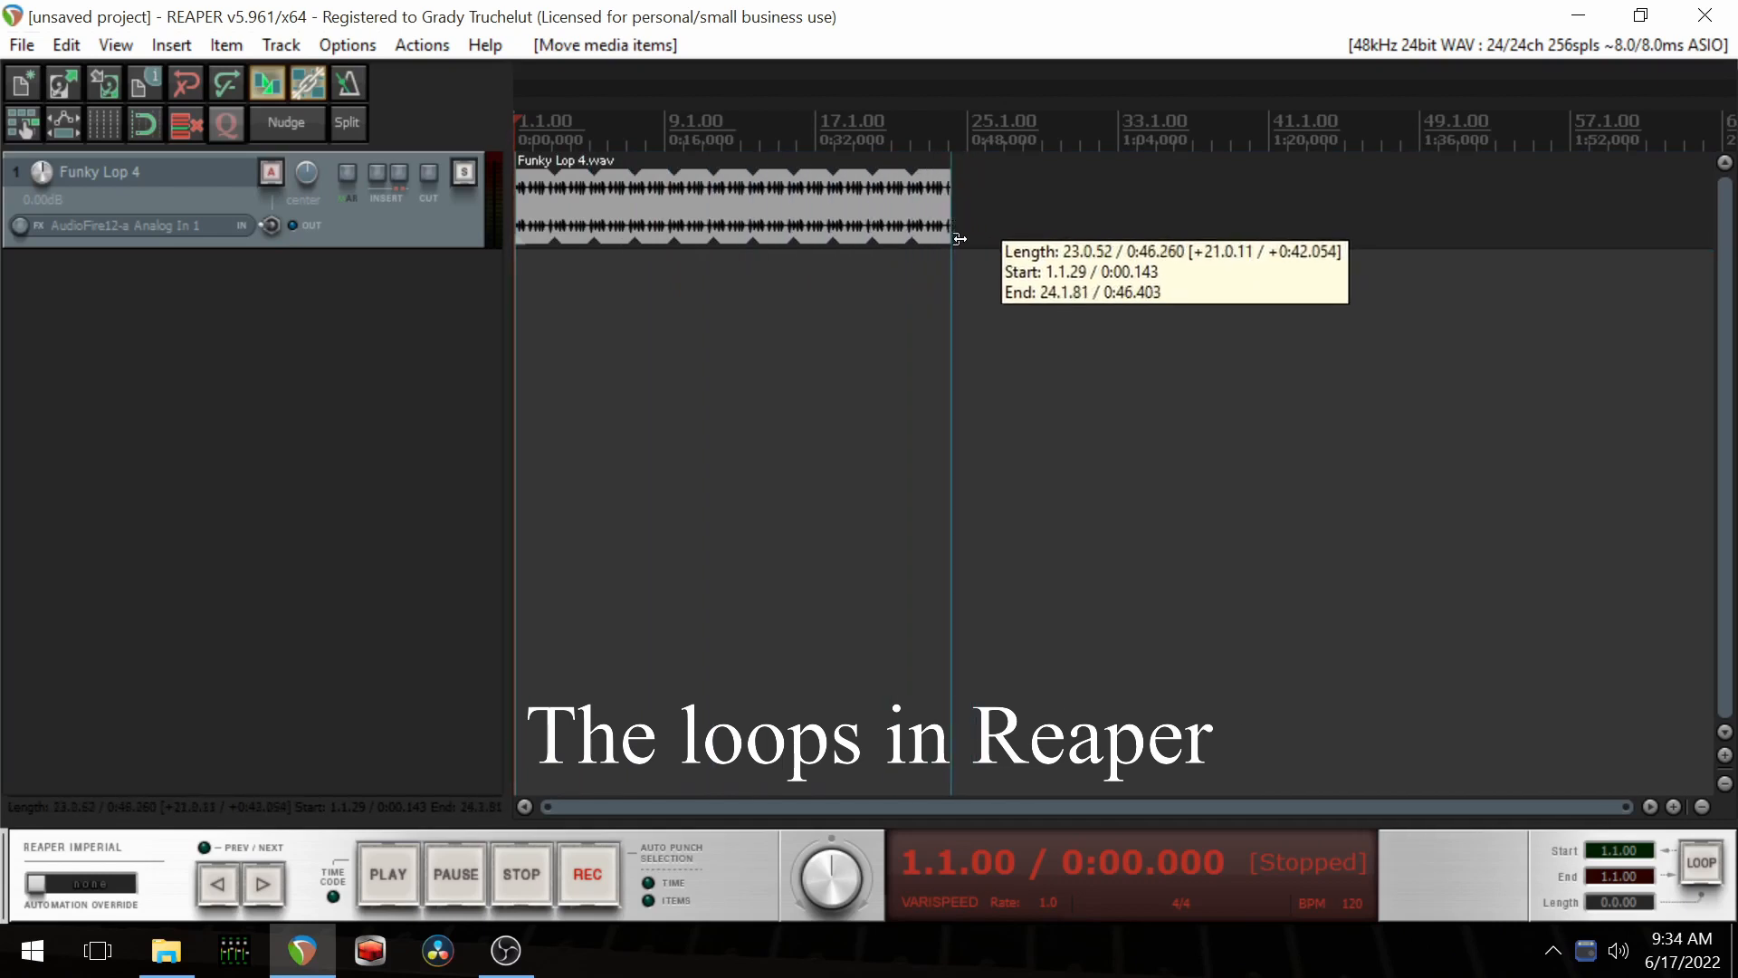
Step: Play back the extended Funky Lop 4 loop in REAPER, then stop playback
left_click(387, 874)
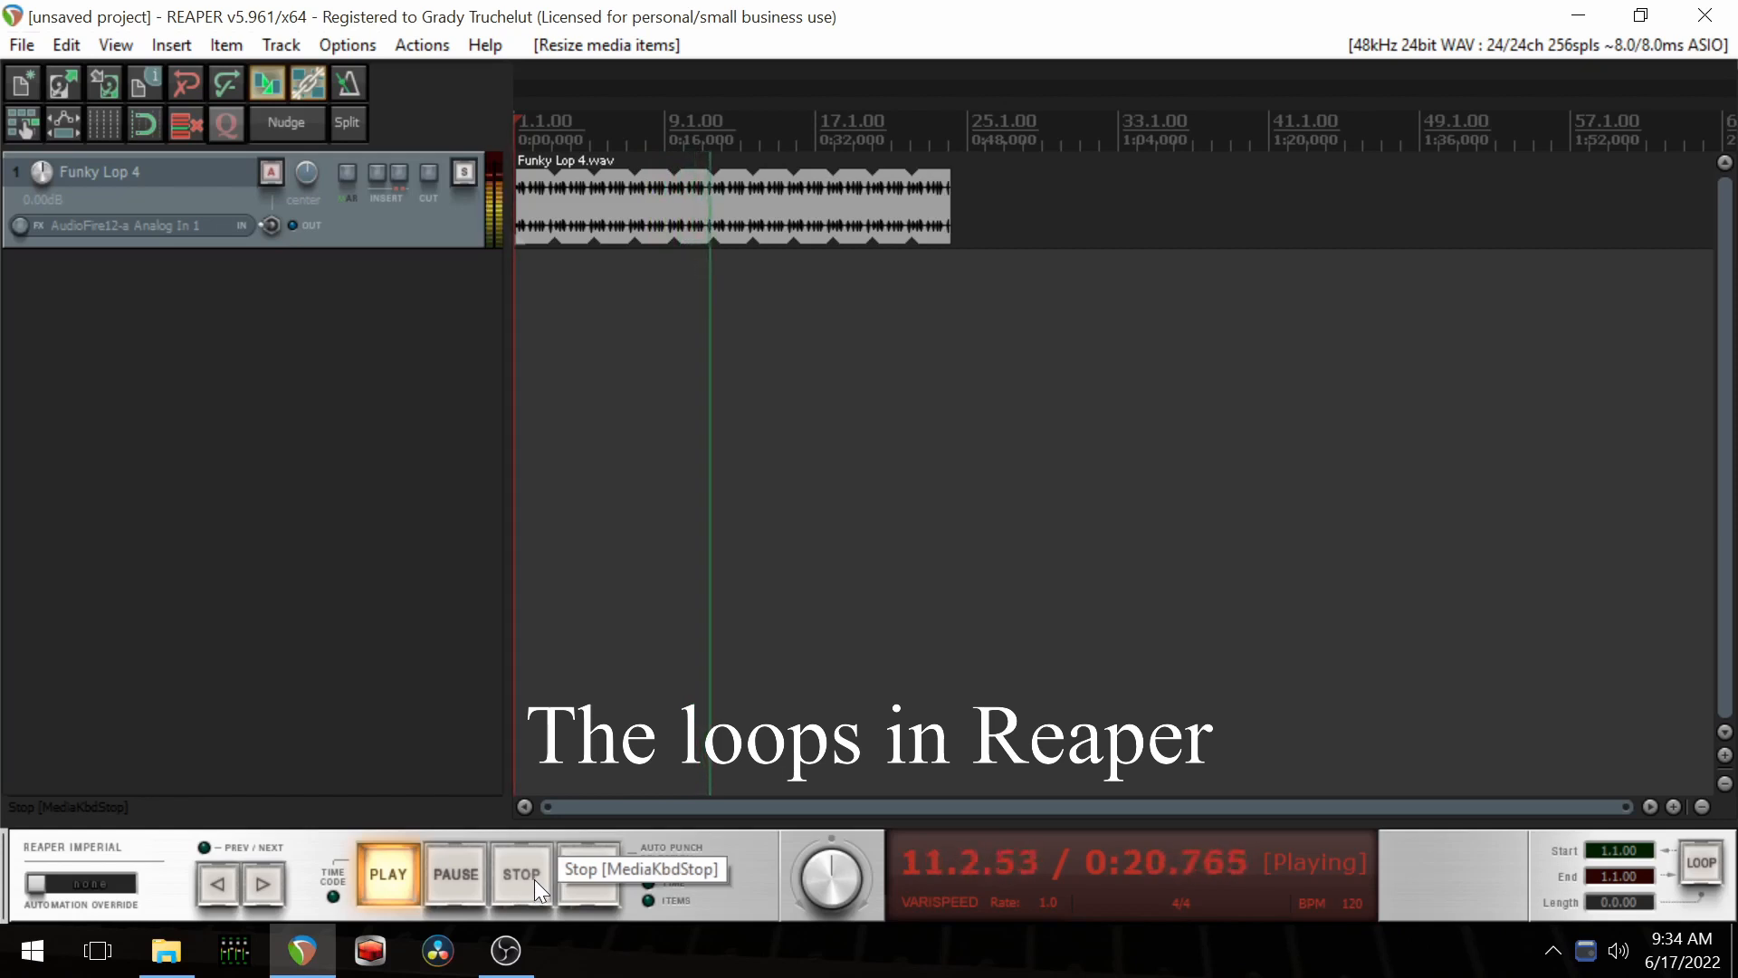
left_click(522, 874)
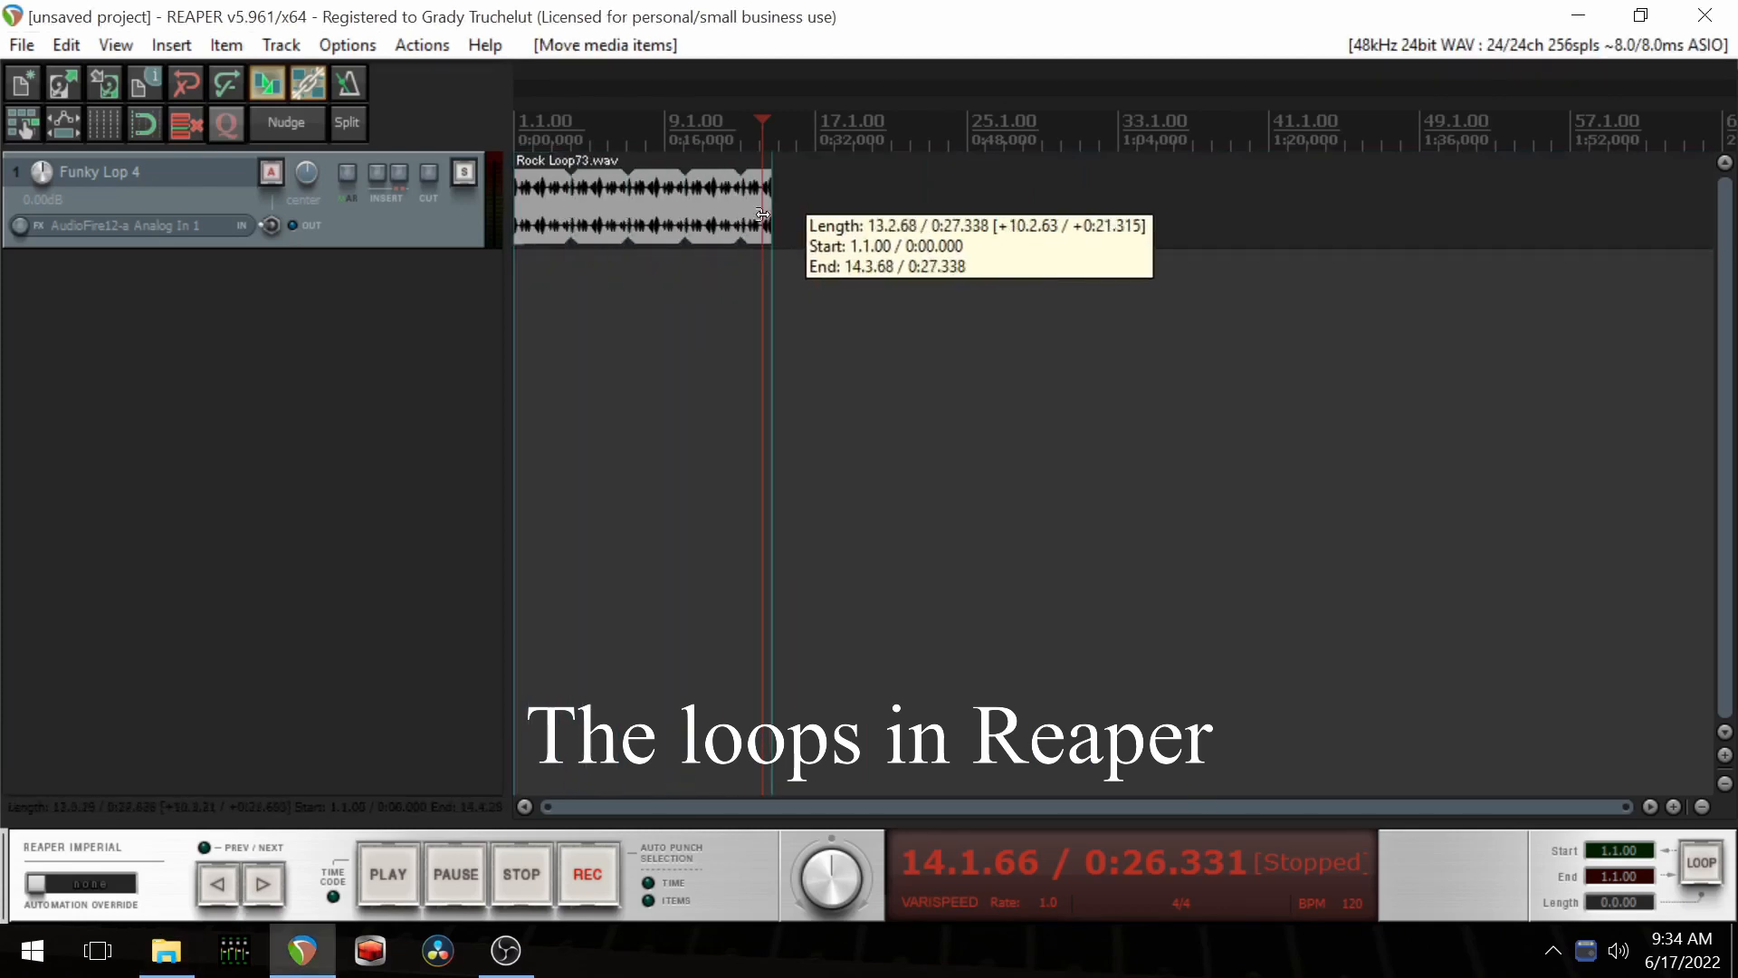
Step: Extend the Rock Loop73 item to about bar 17 and rewind to the project start
left_click_drag(764, 204, 853, 204)
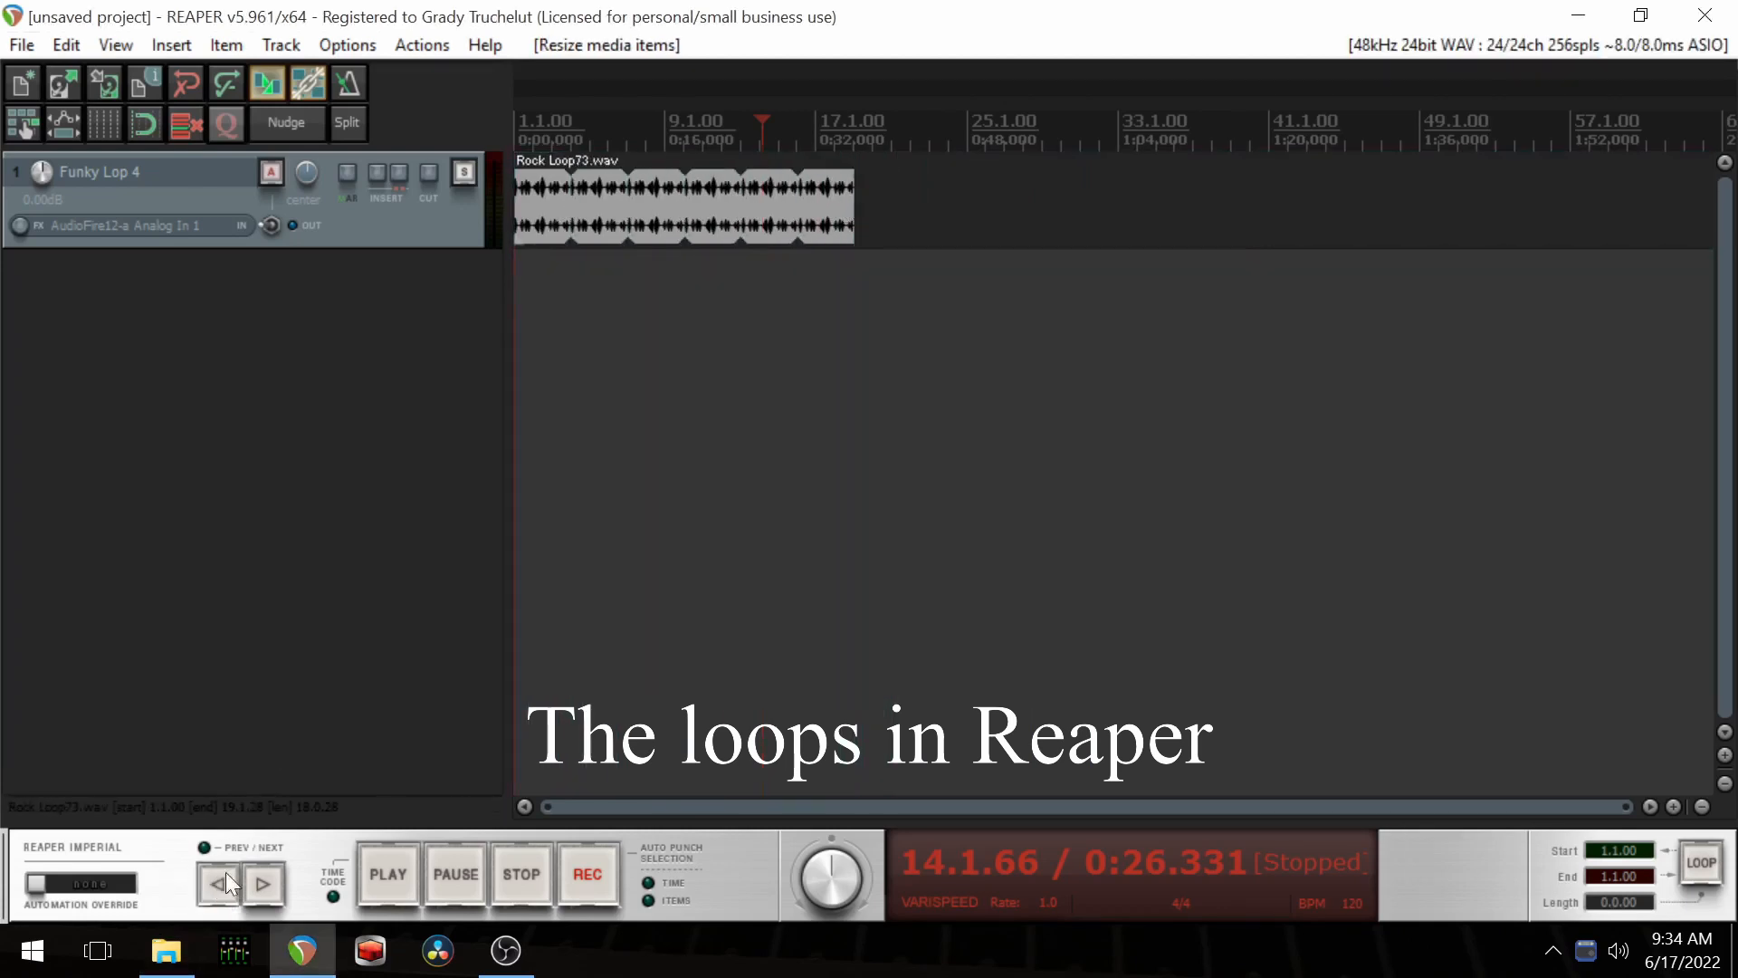
left_click(387, 874)
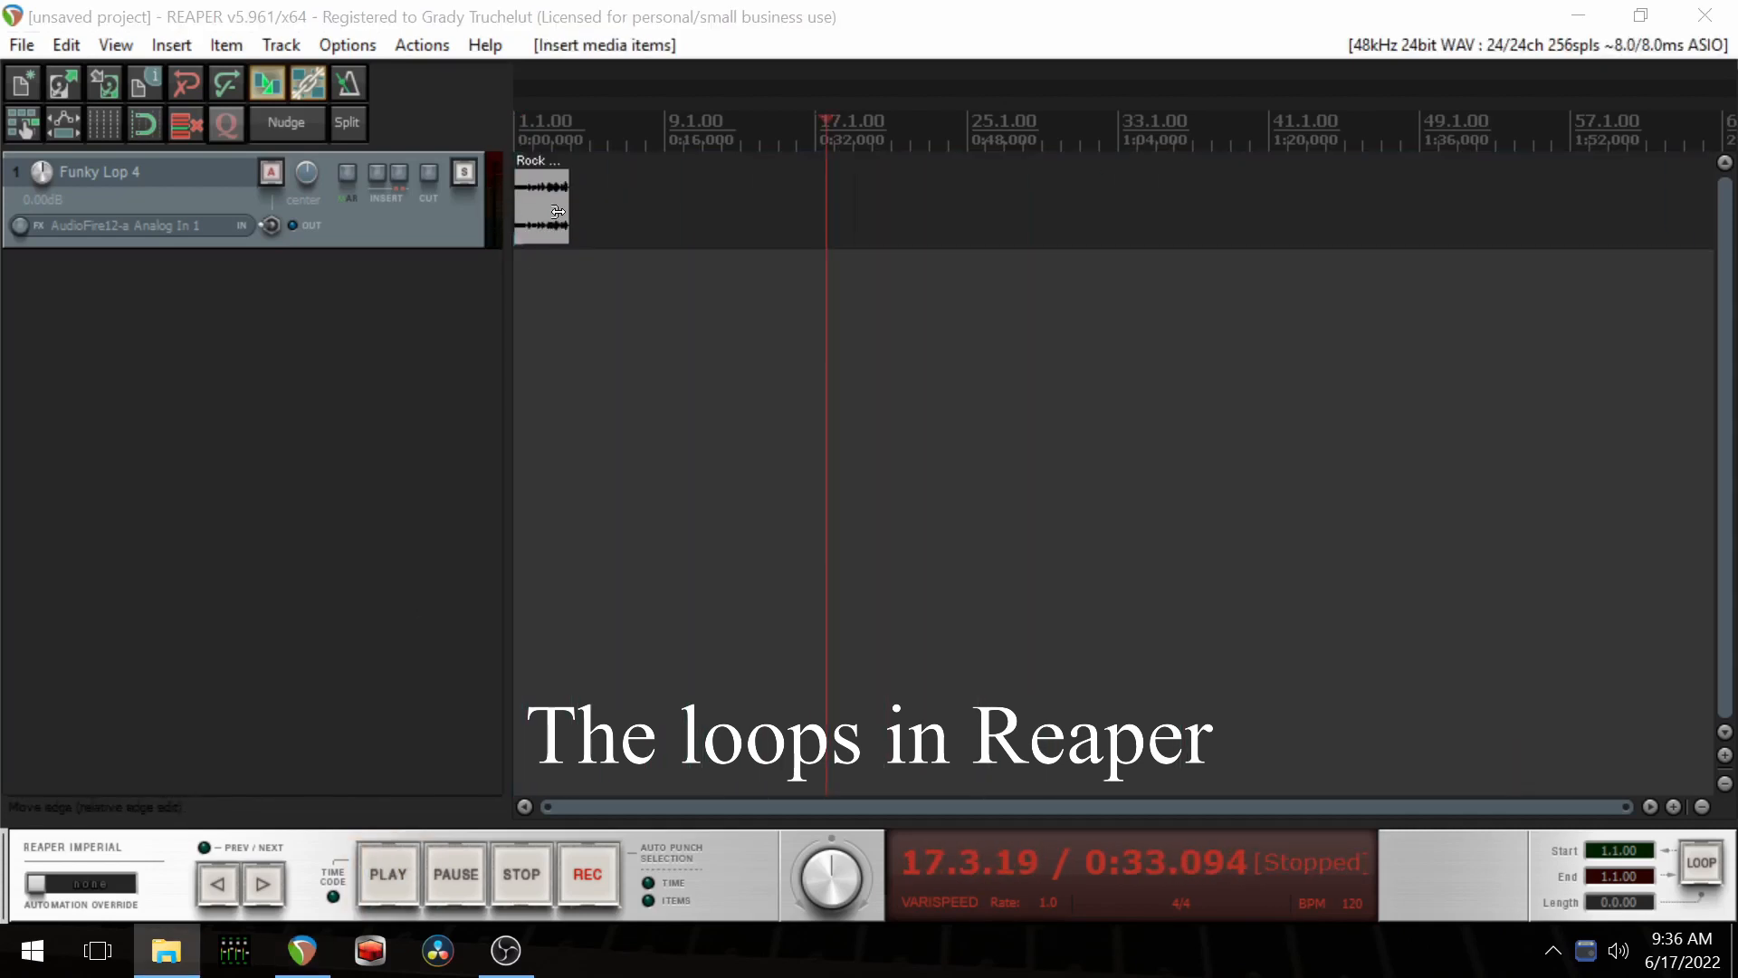
Step: Stretch the Rock Room Loop1 item to end near bar 18 and rewind to the start
left_click_drag(567, 221, 847, 221)
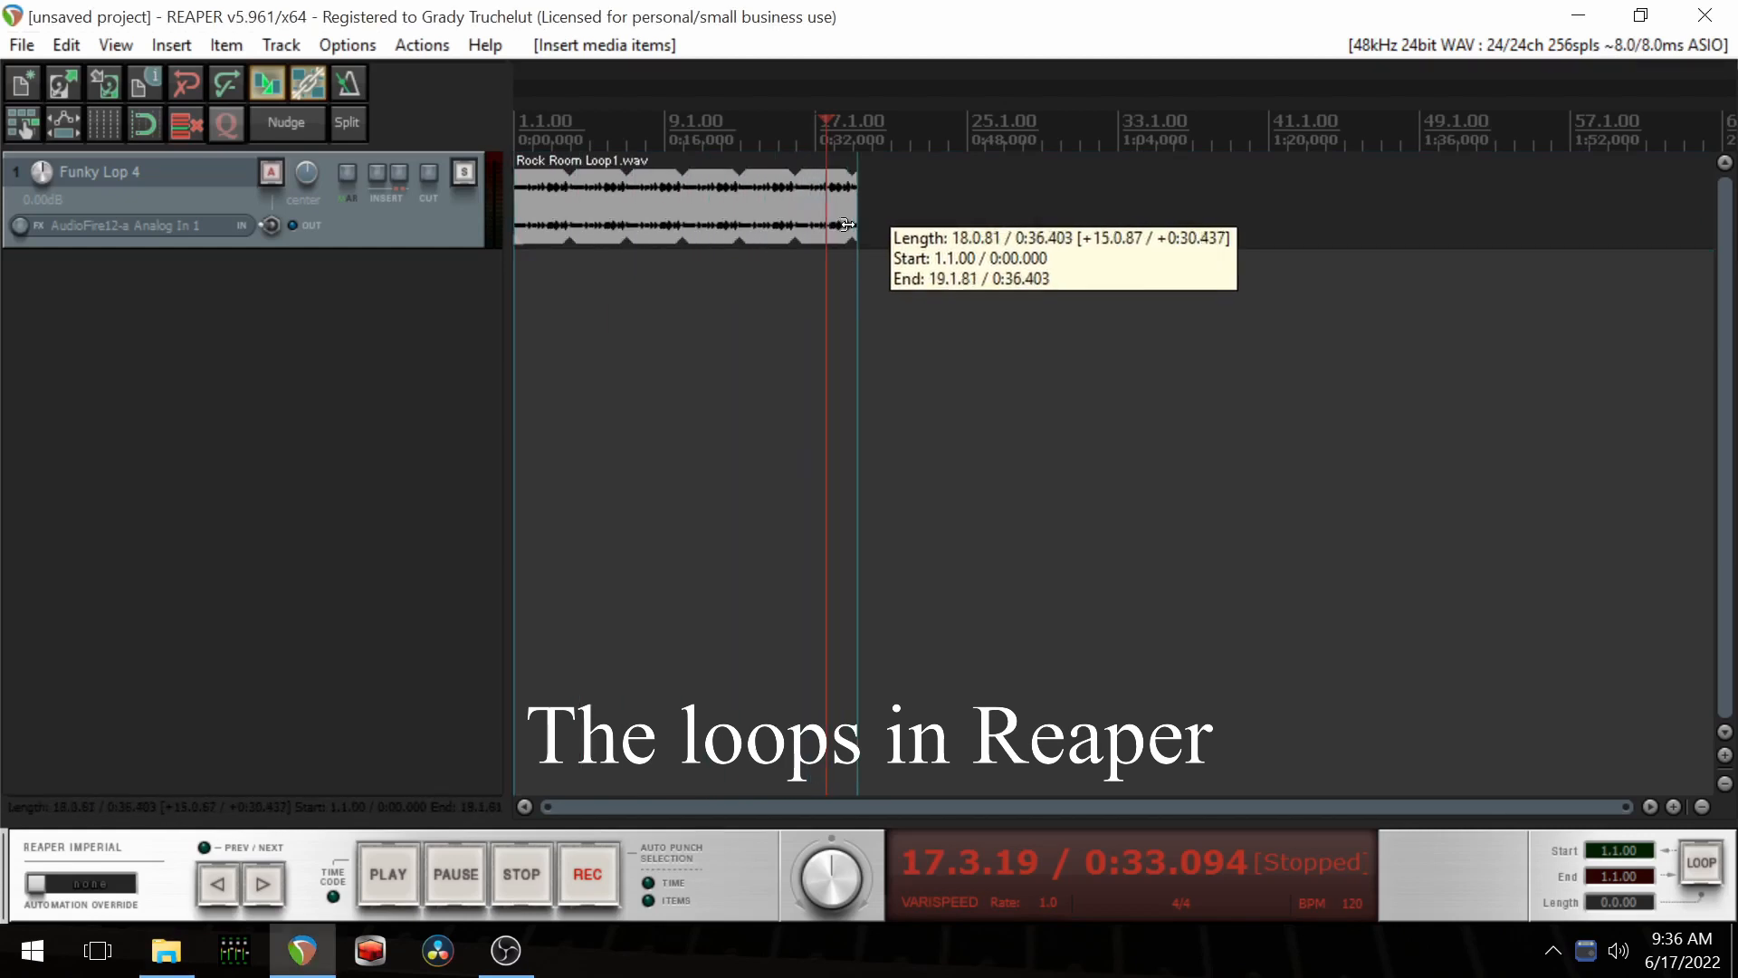
left_click_drag(845, 221, 851, 221)
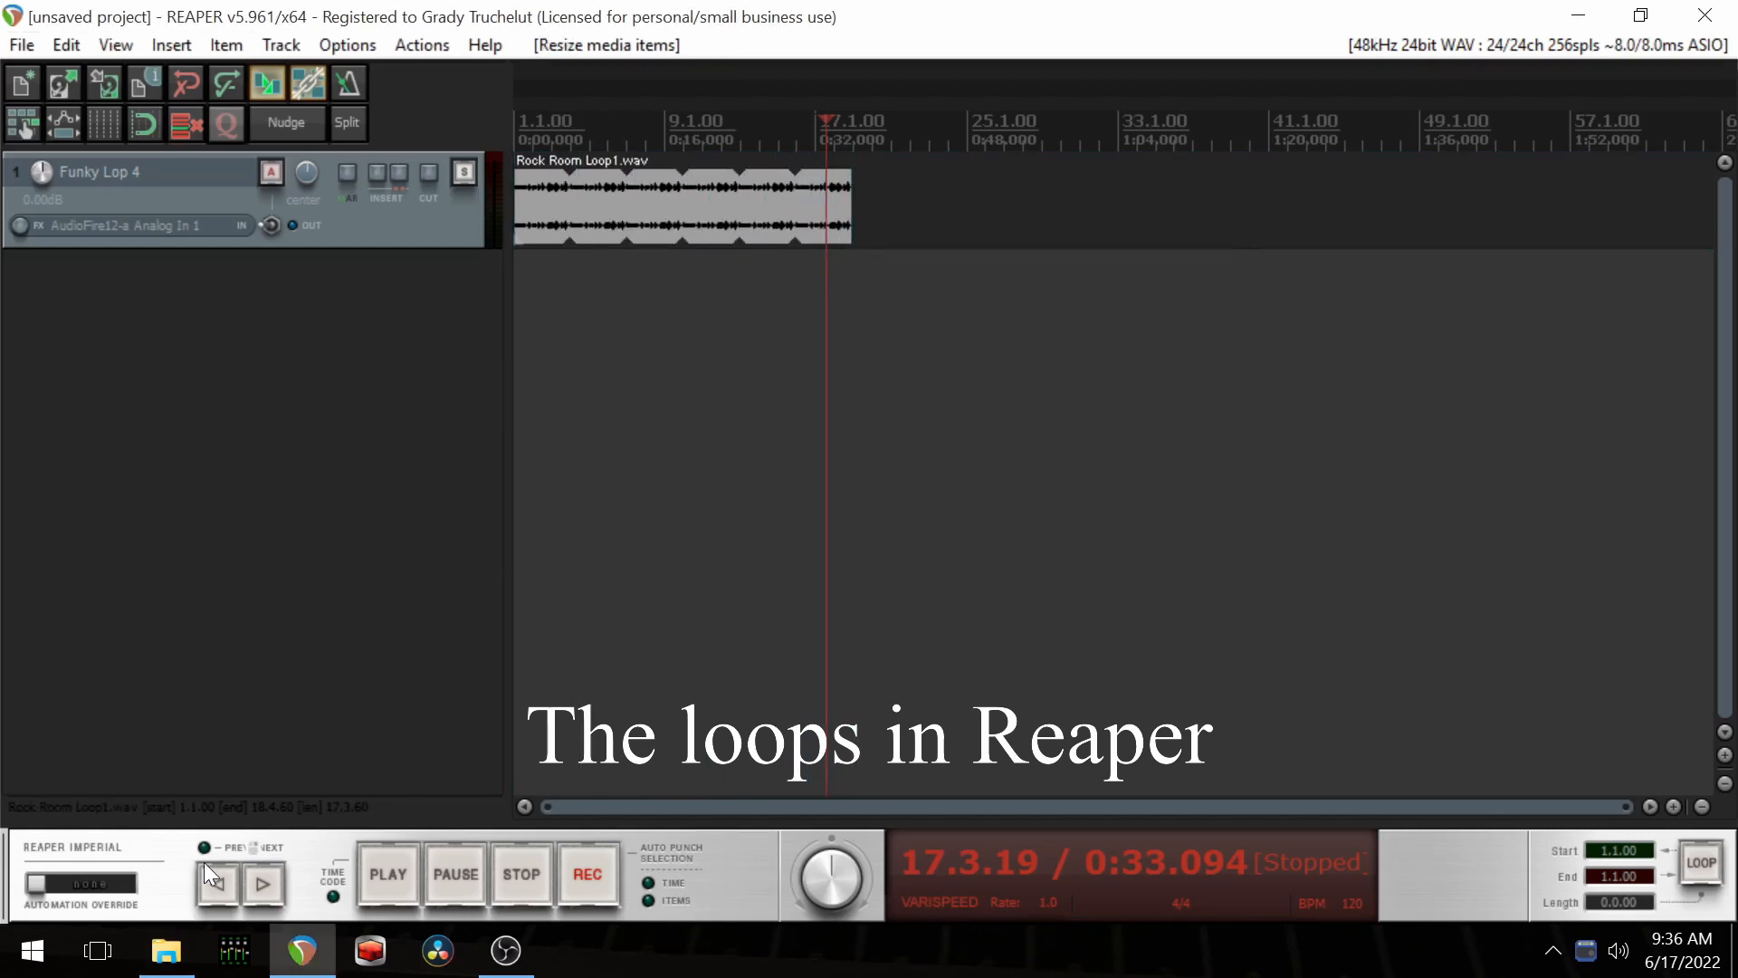
left_click(388, 874)
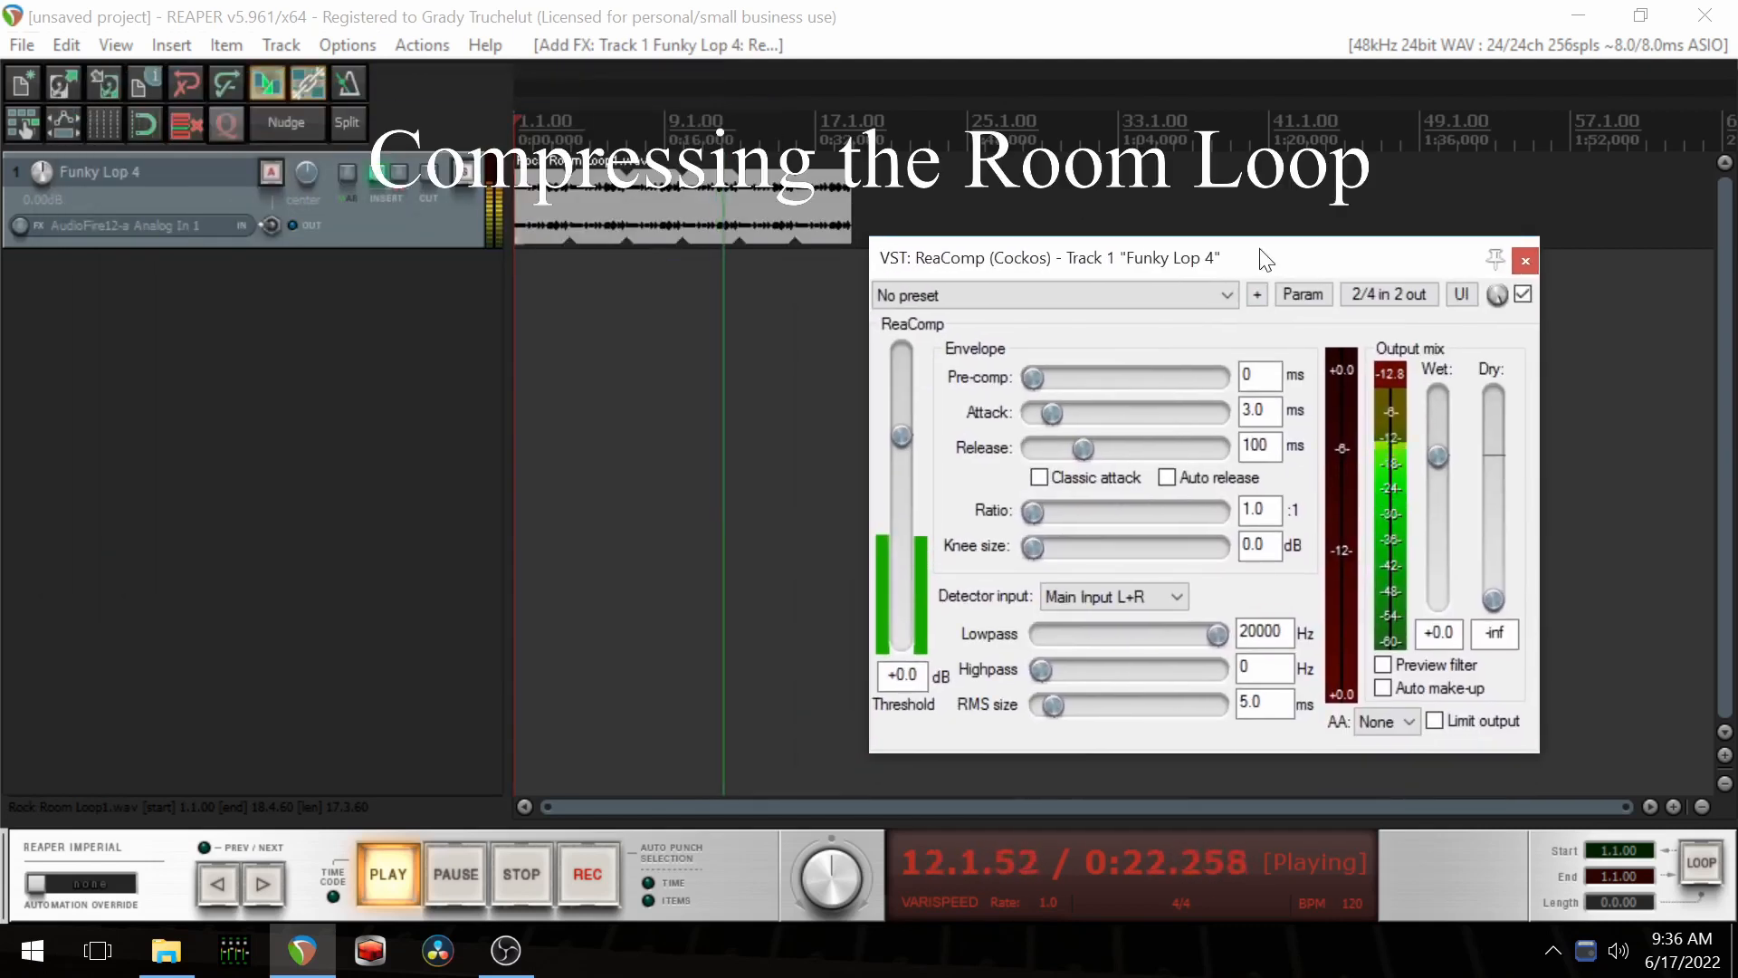
Step: Lower ReaComp's threshold, shorten the release, enable Classic attack and audition the loop
left_click_drag(900, 436, 900, 511)
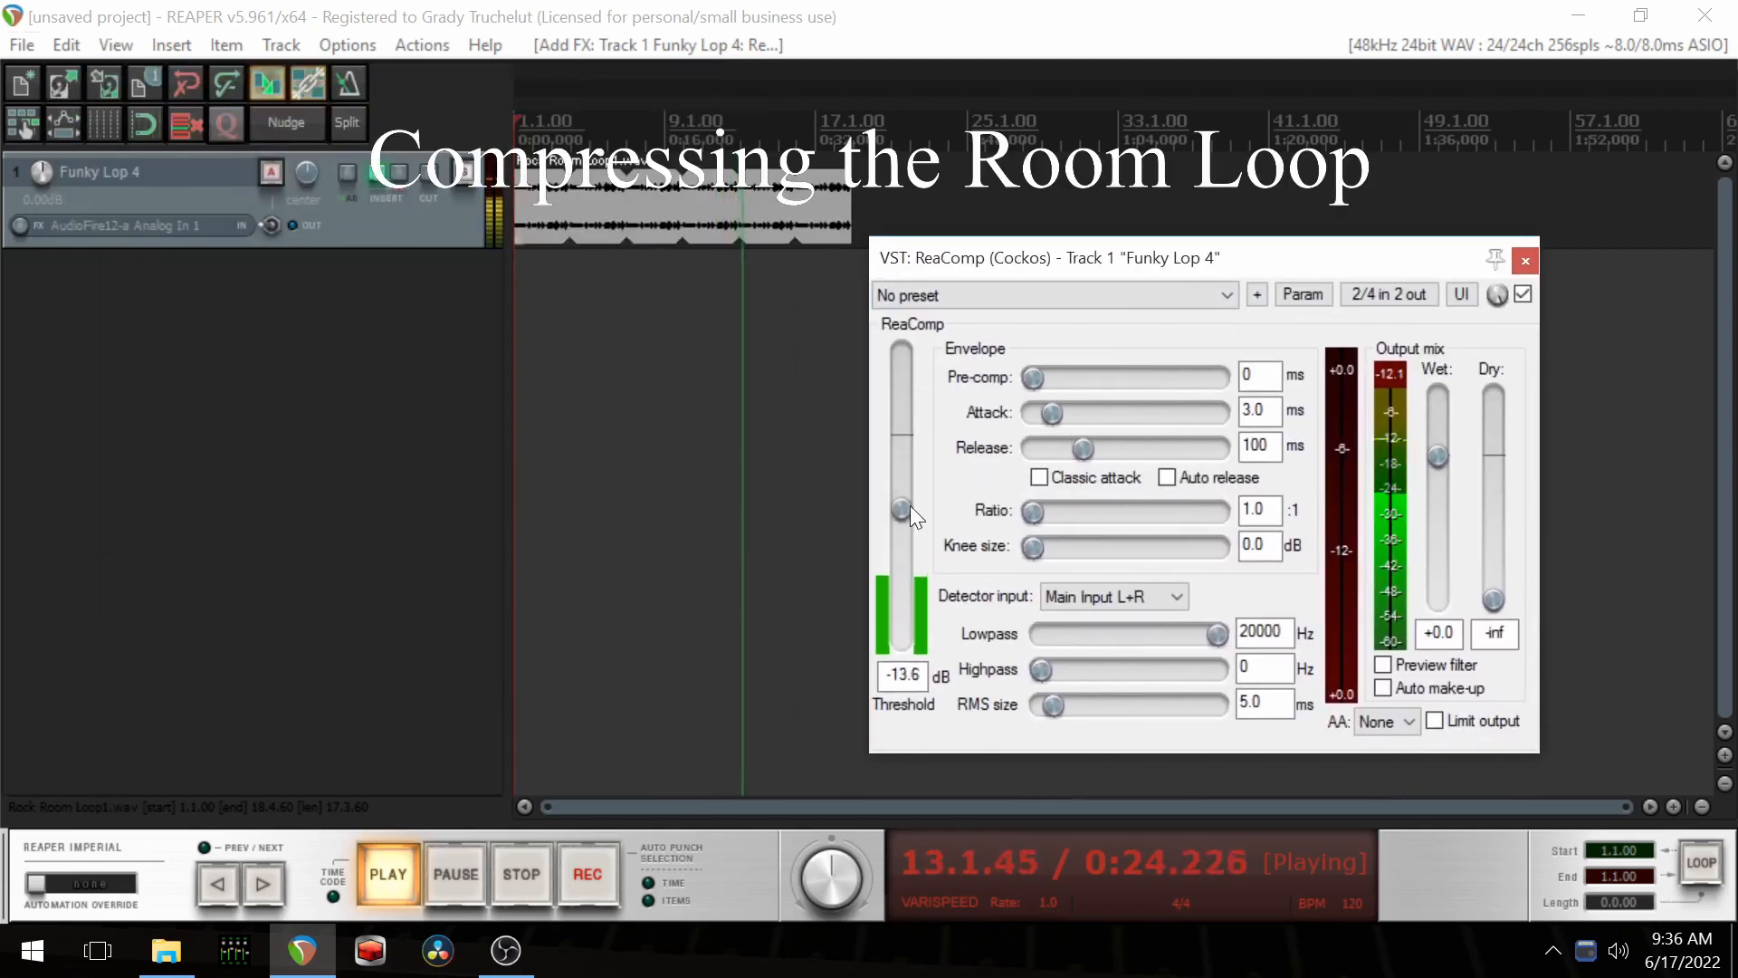
left_click_drag(900, 510, 900, 554)
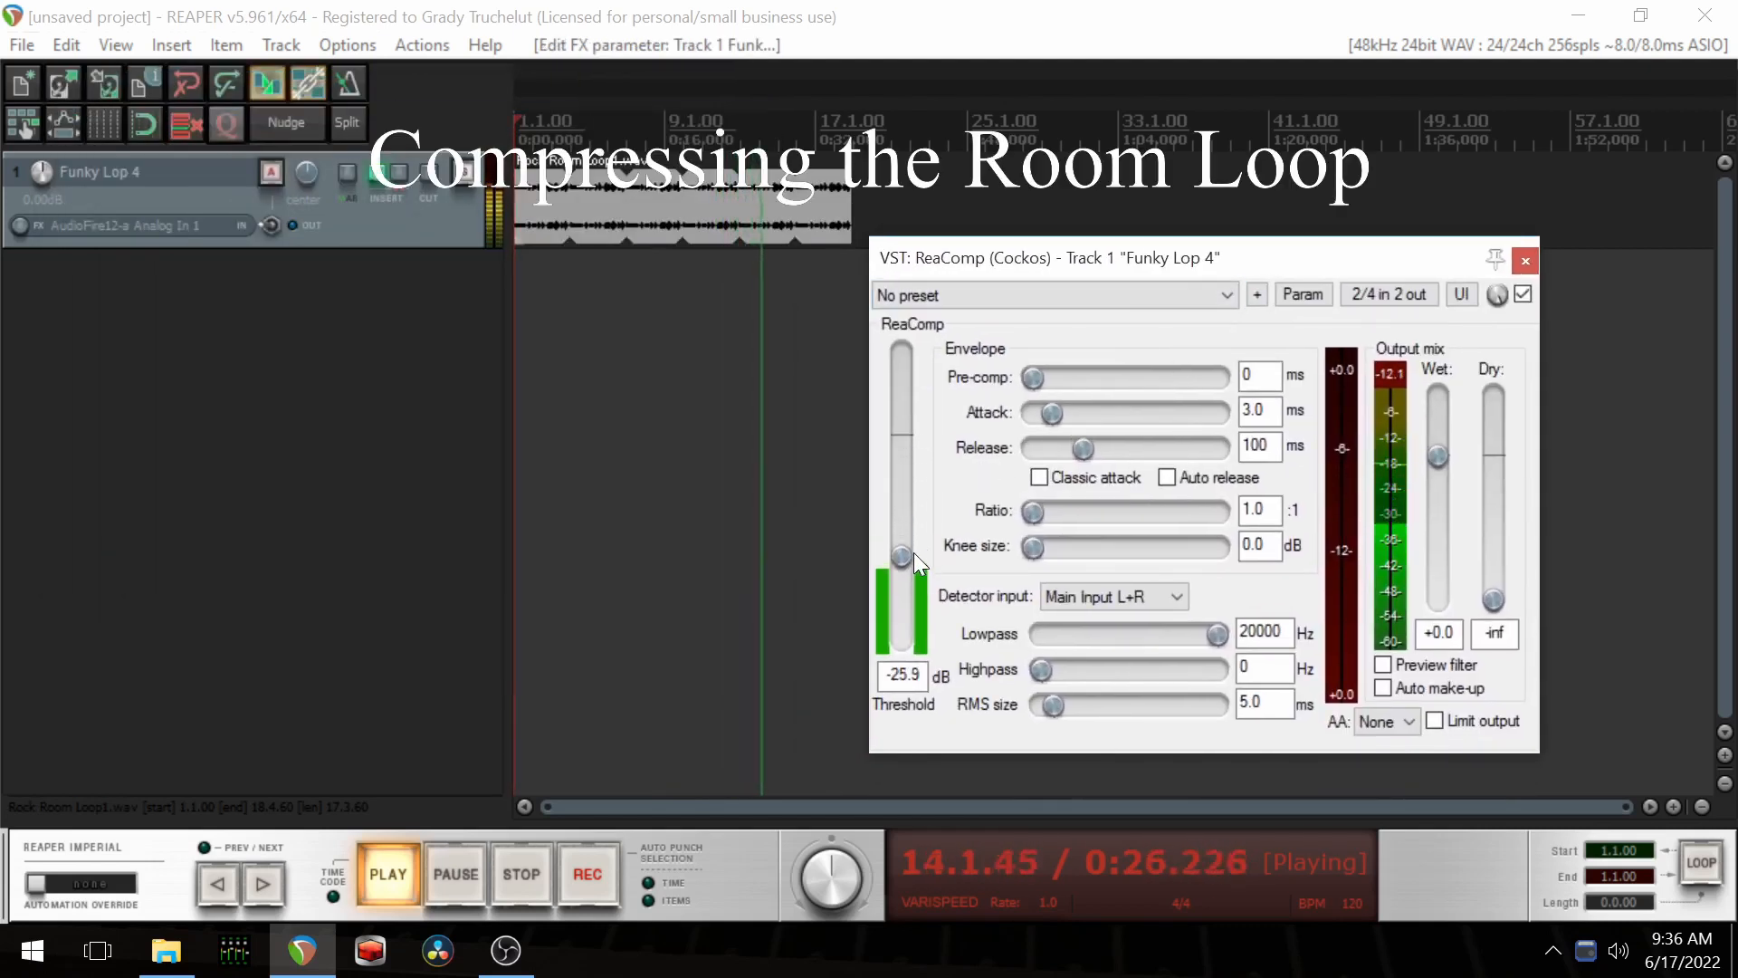
left_click_drag(899, 554, 898, 561)
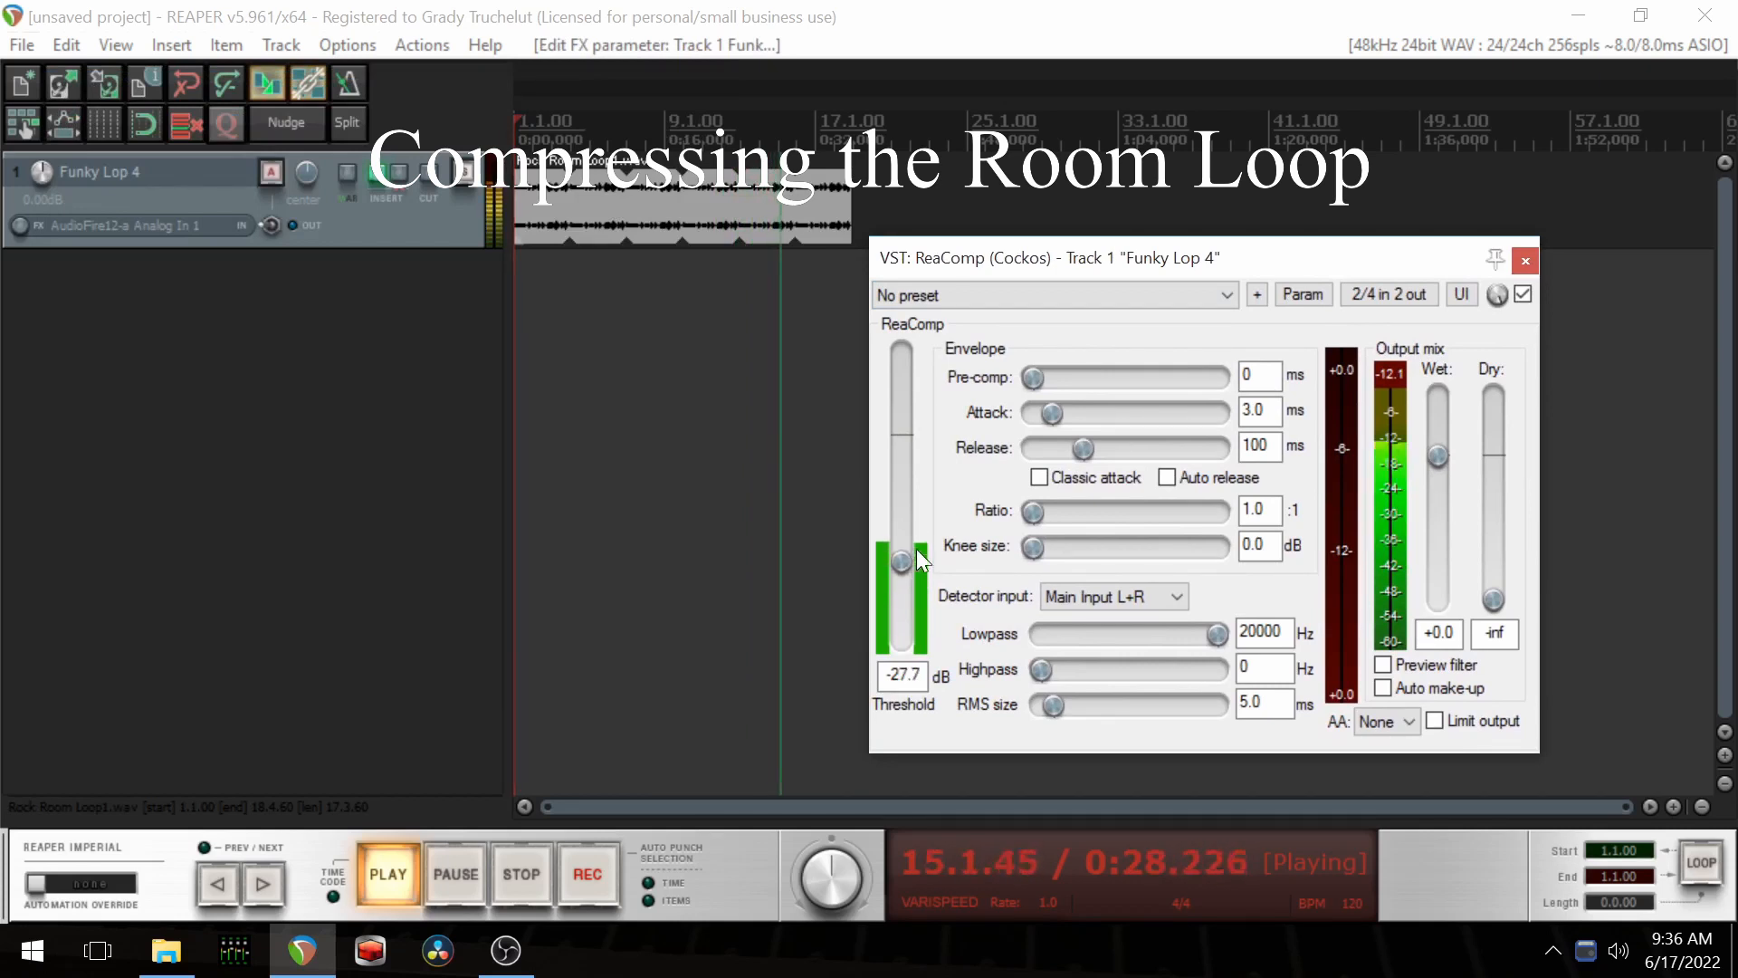
left_click_drag(1092, 448, 1065, 447)
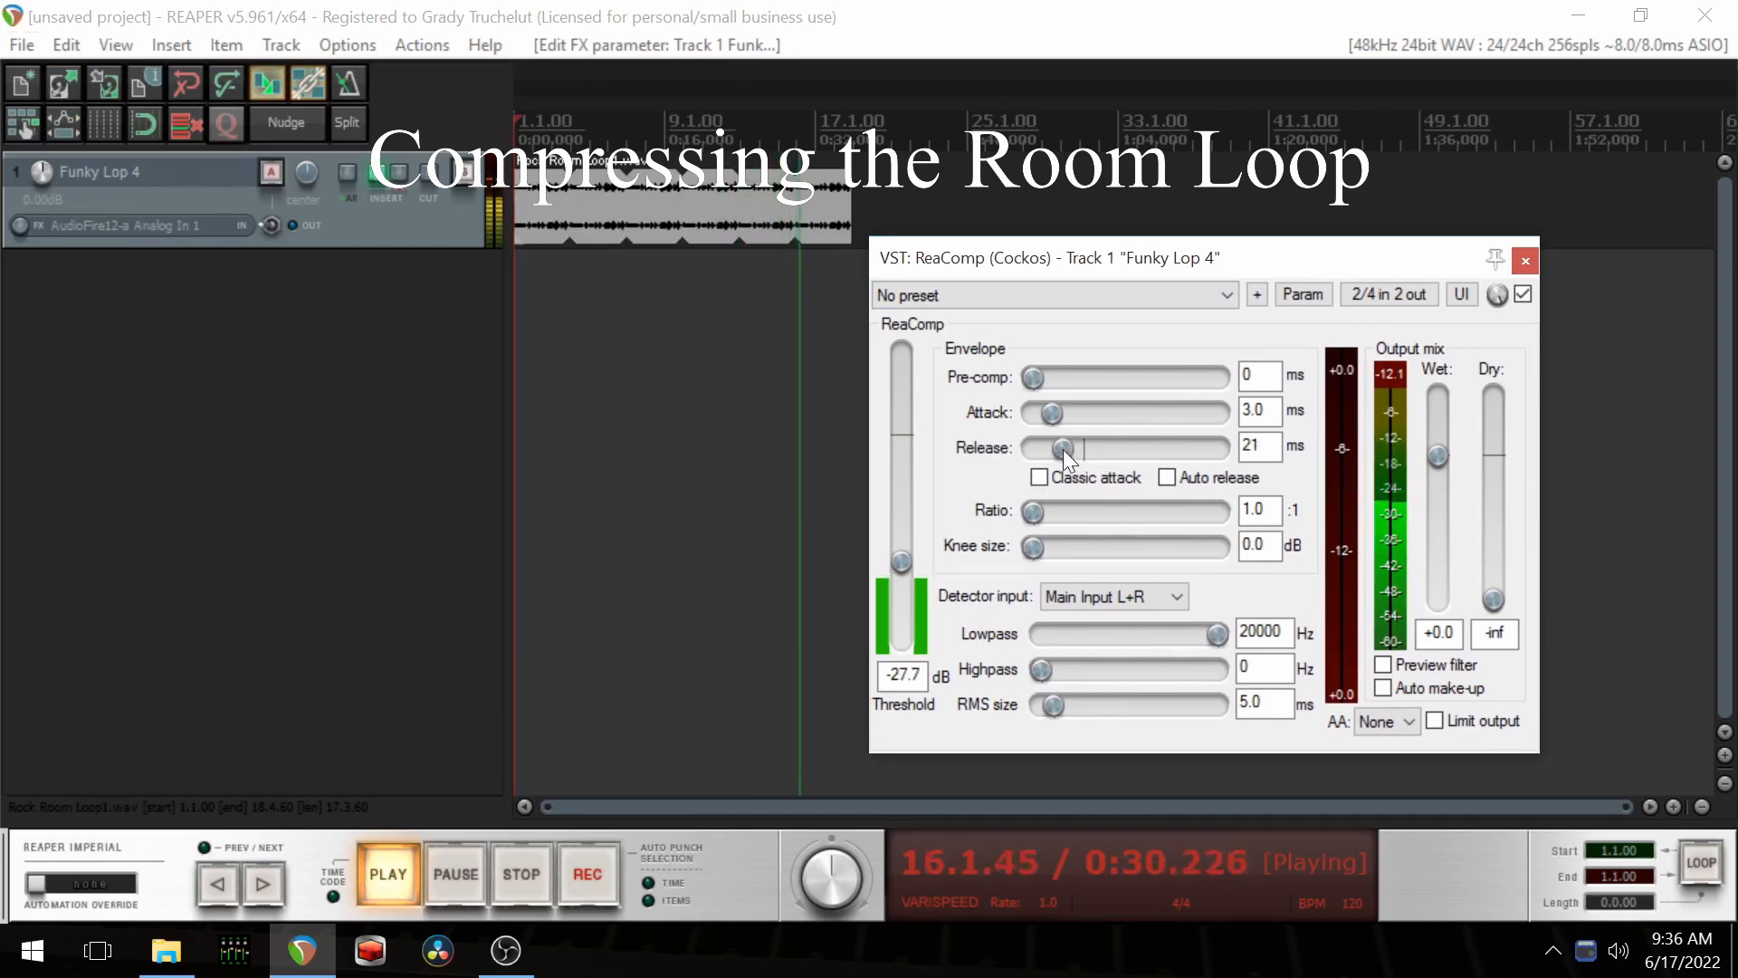
left_click_drag(1065, 447, 1047, 448)
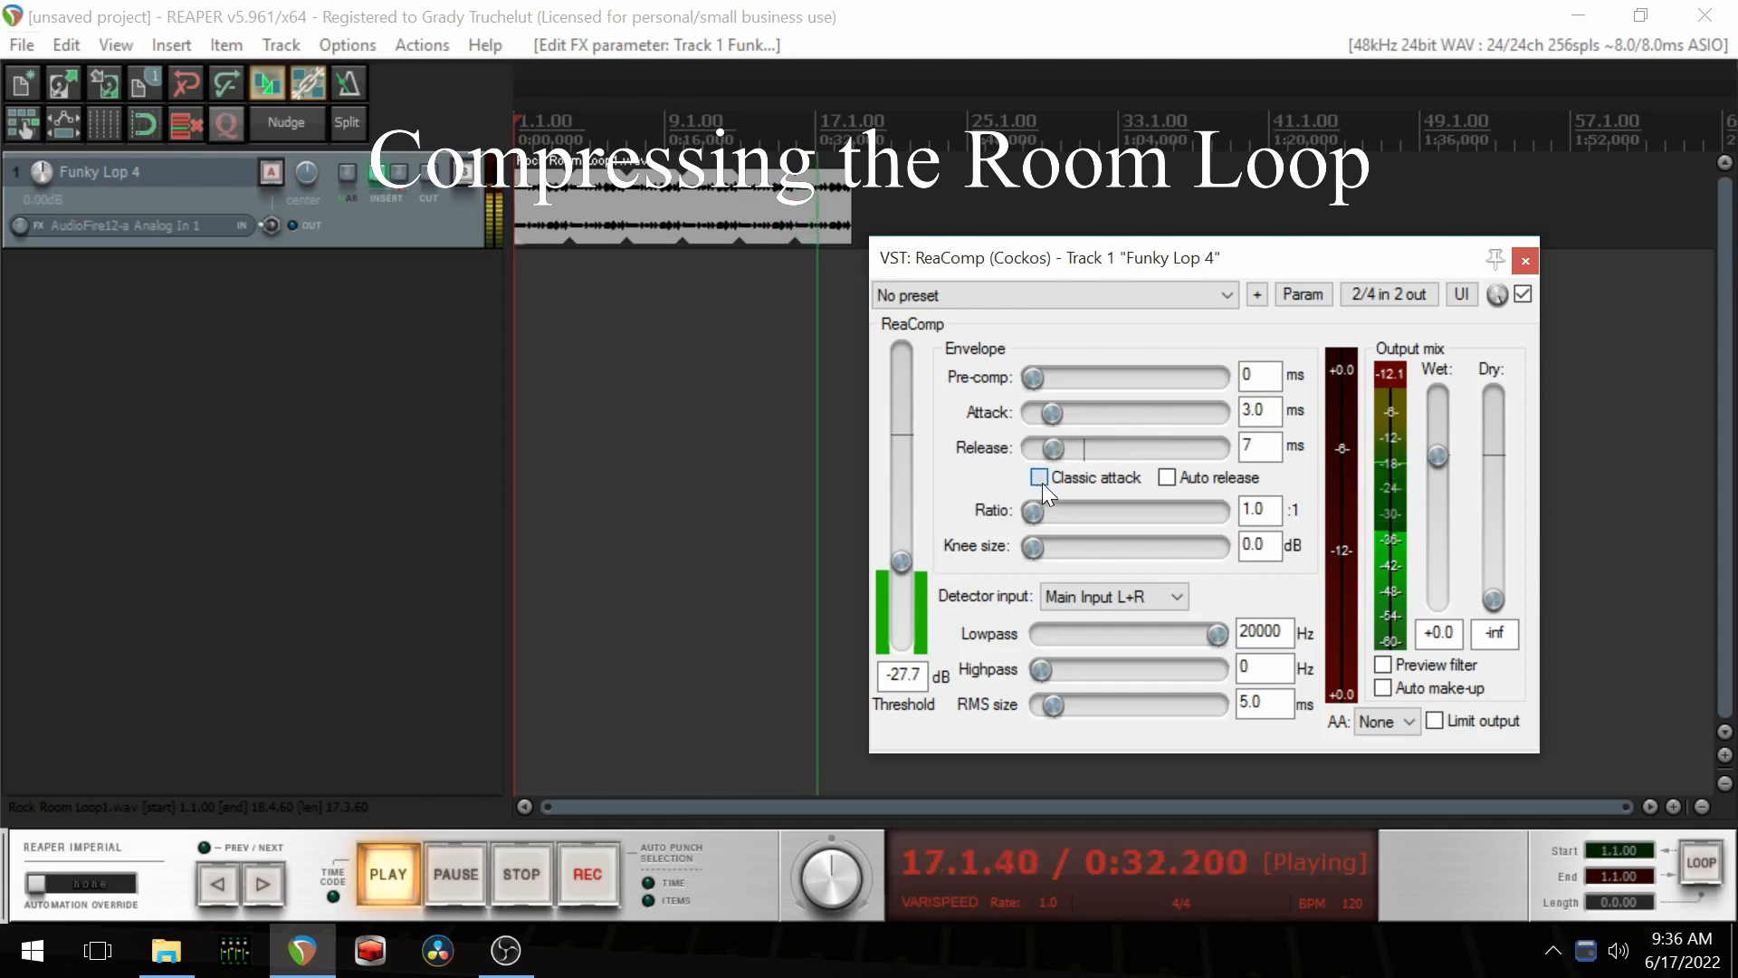
left_click(1039, 478)
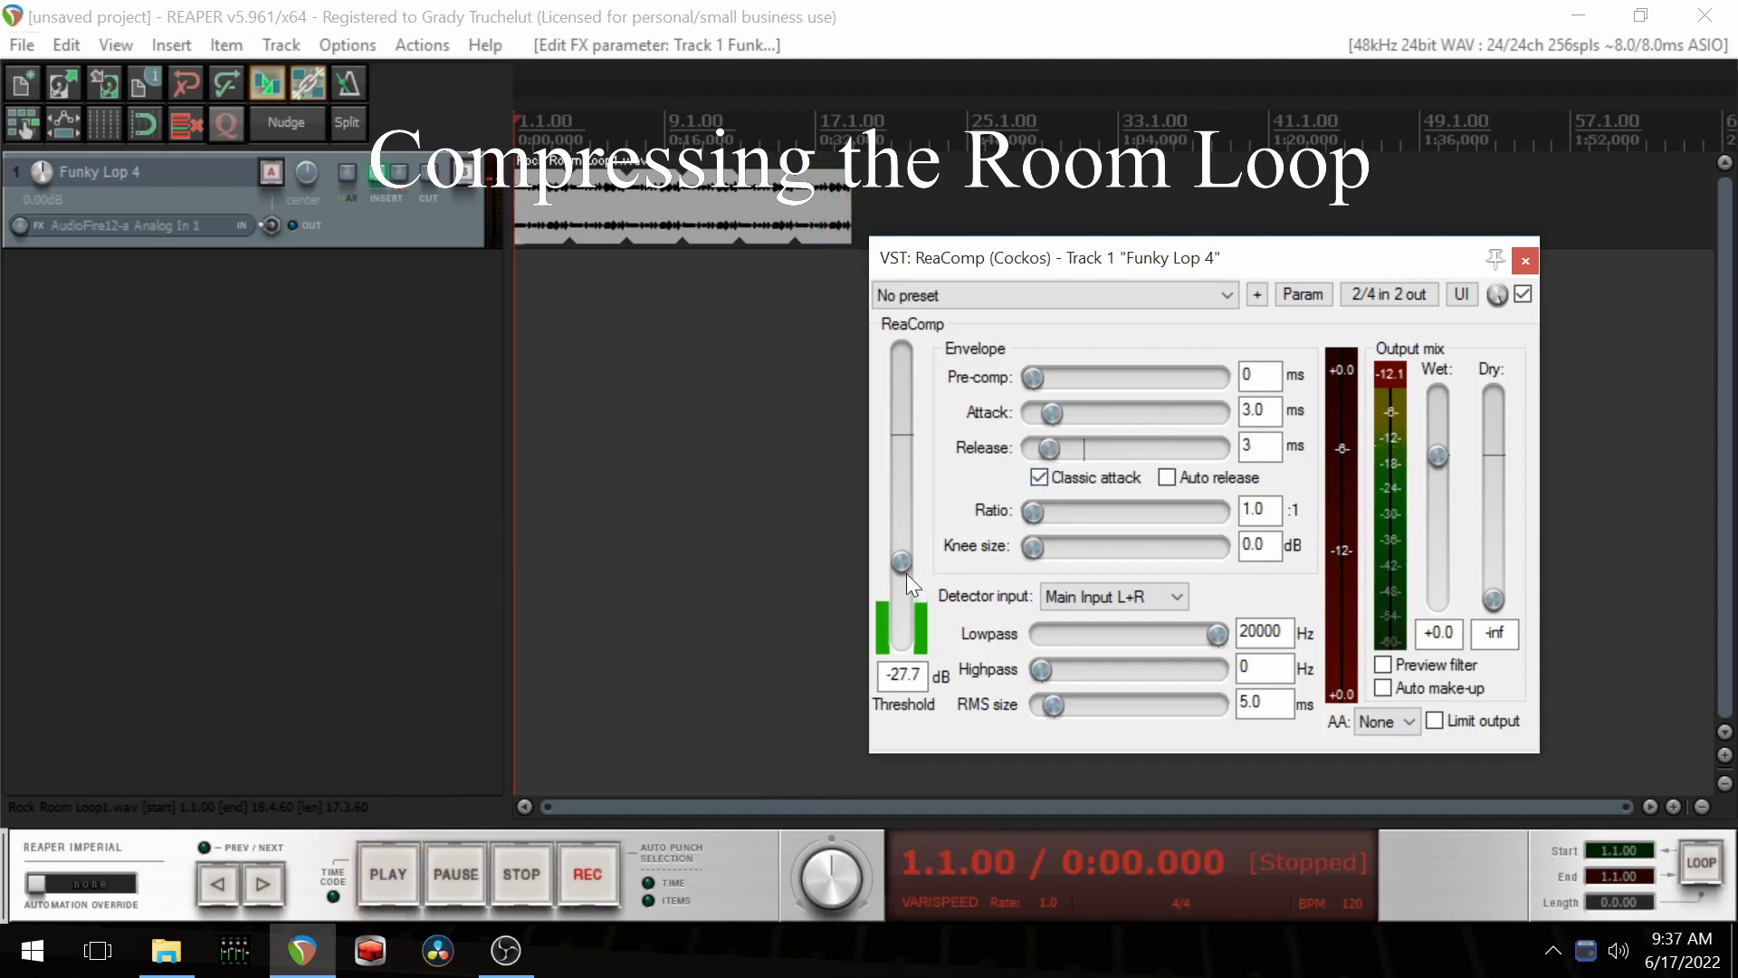
left_click(387, 875)
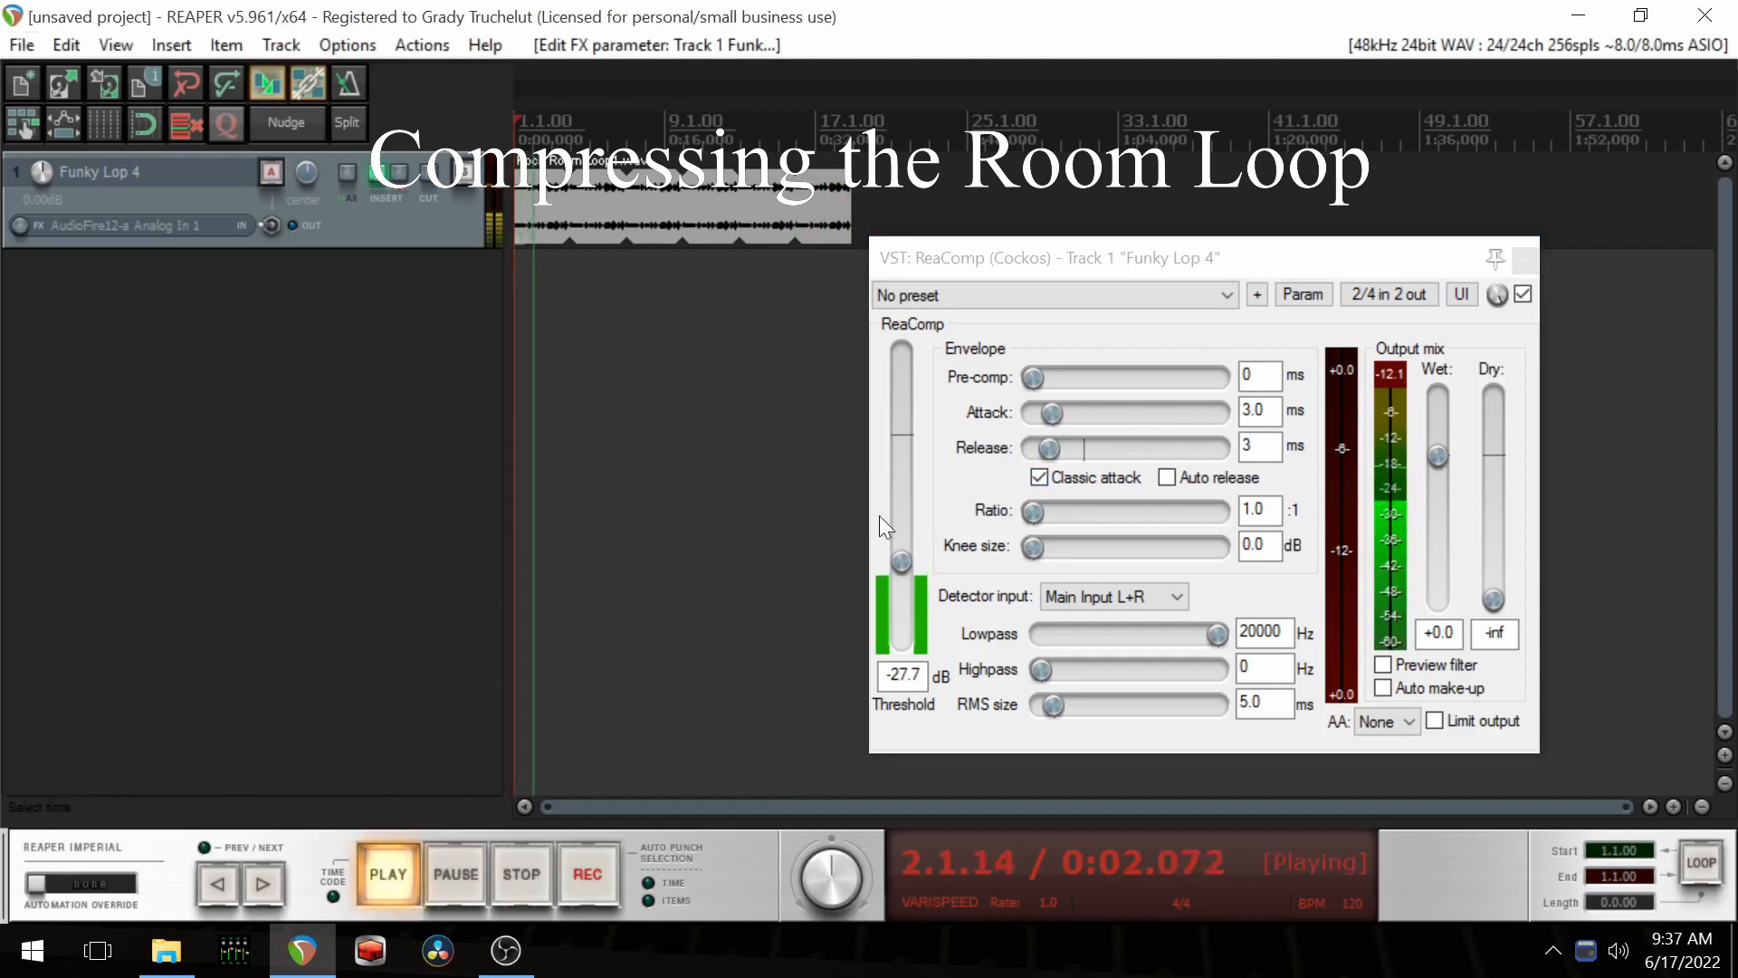
Step: Set threshold -38.4 dB, ratio 5:1, attack 0.9 ms and release 0 ms
left_click_drag(906, 559, 905, 584)
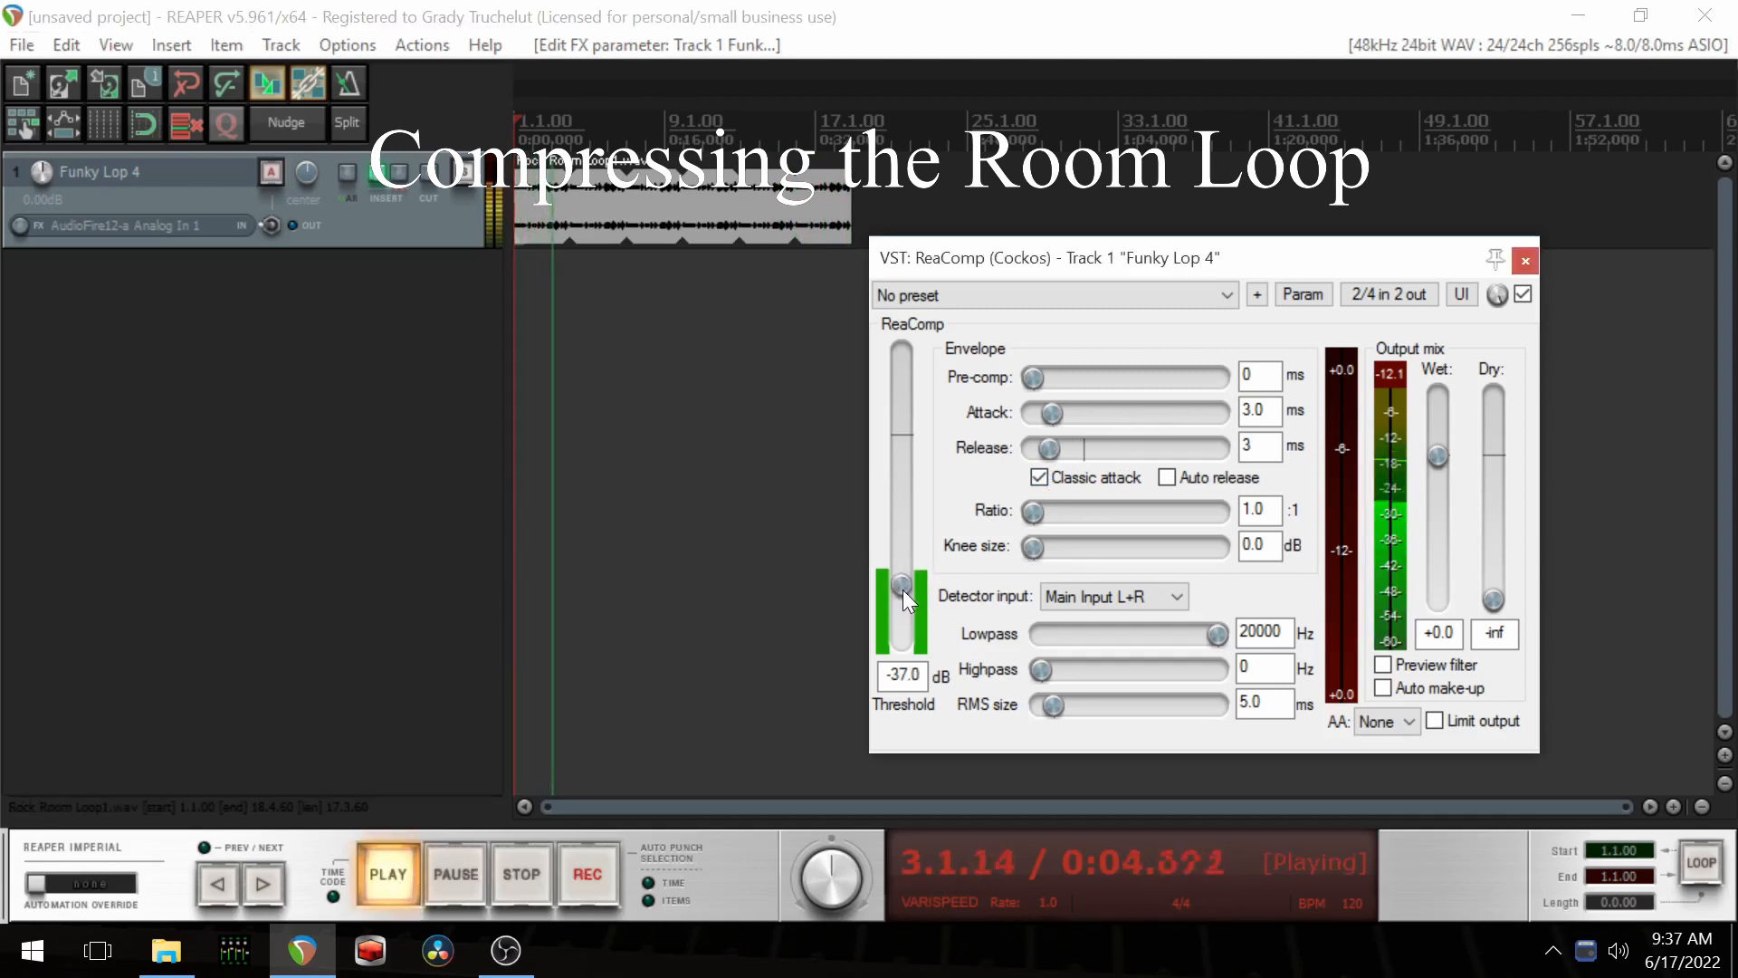
left_click_drag(902, 581, 902, 590)
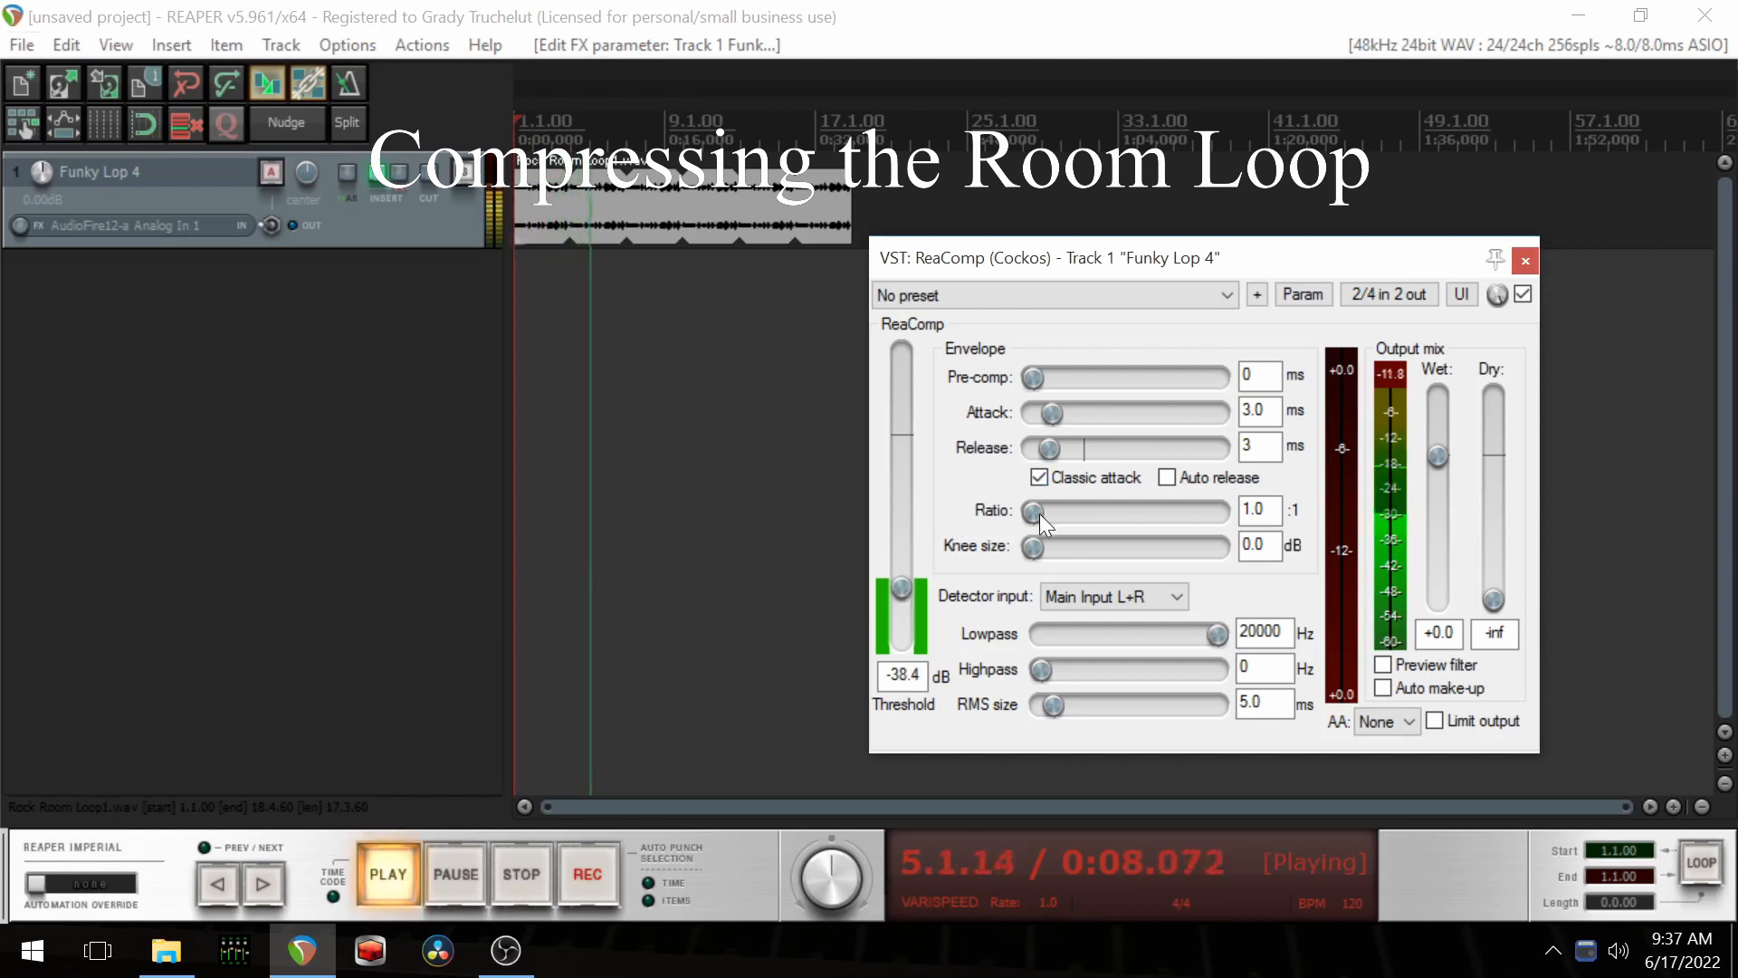
left_click_drag(1036, 511, 1070, 510)
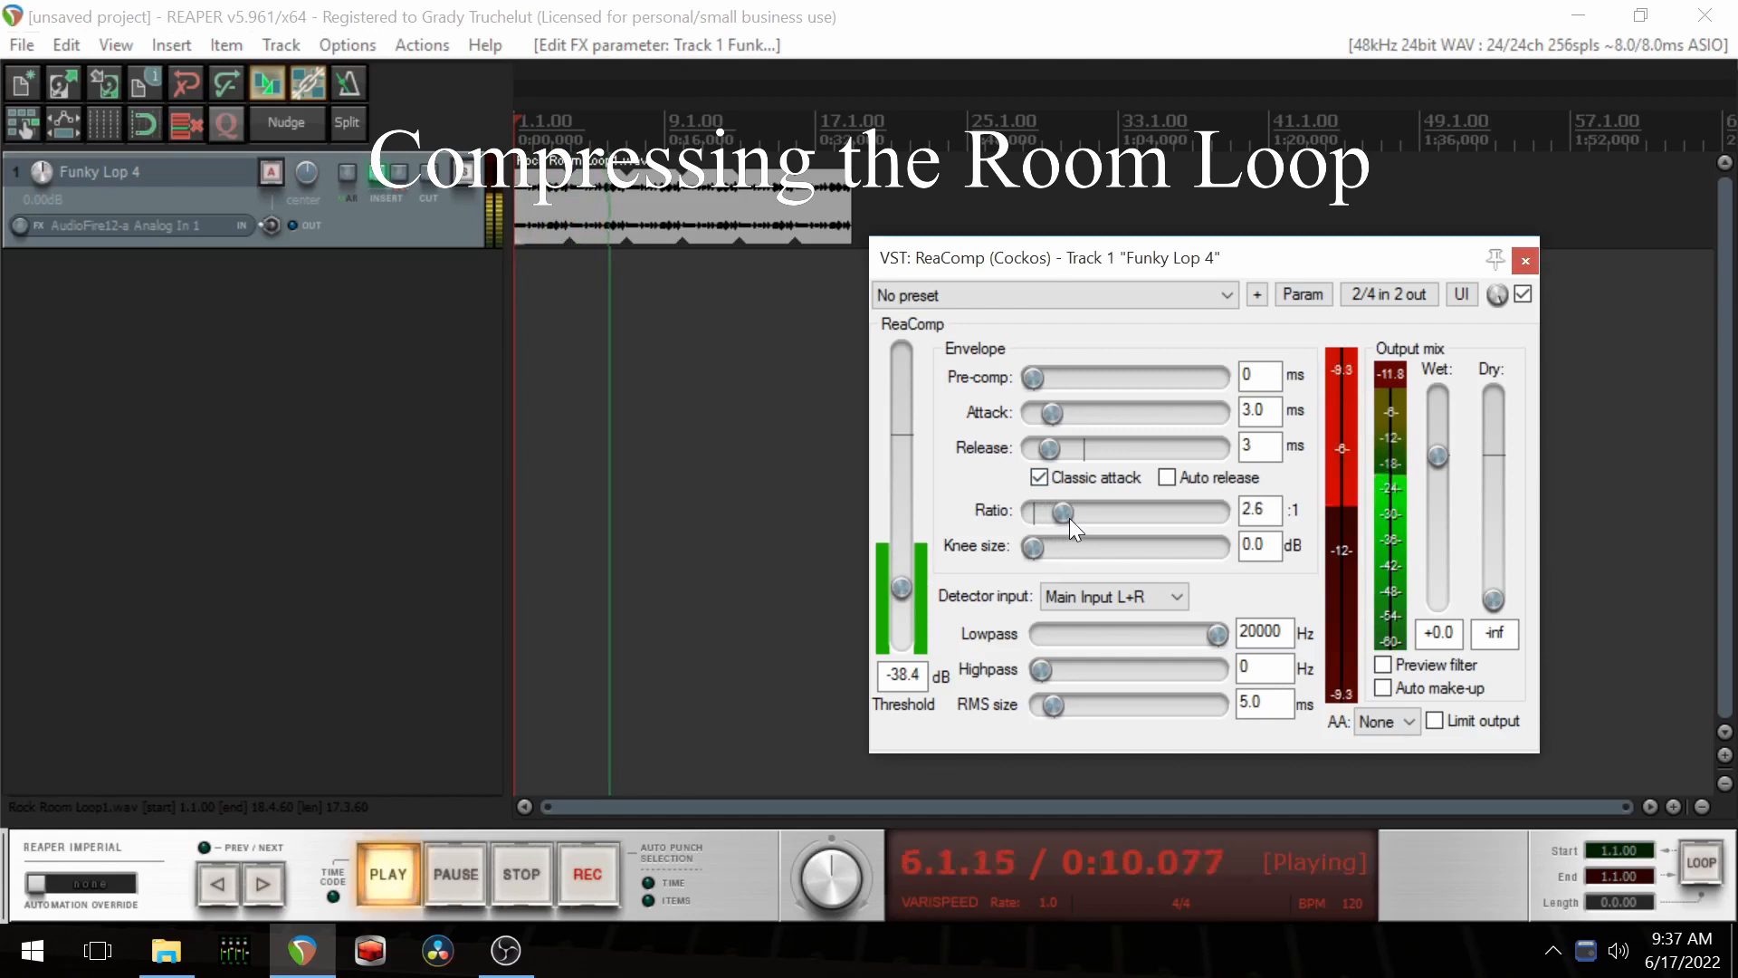
left_click_drag(1065, 511, 1076, 511)
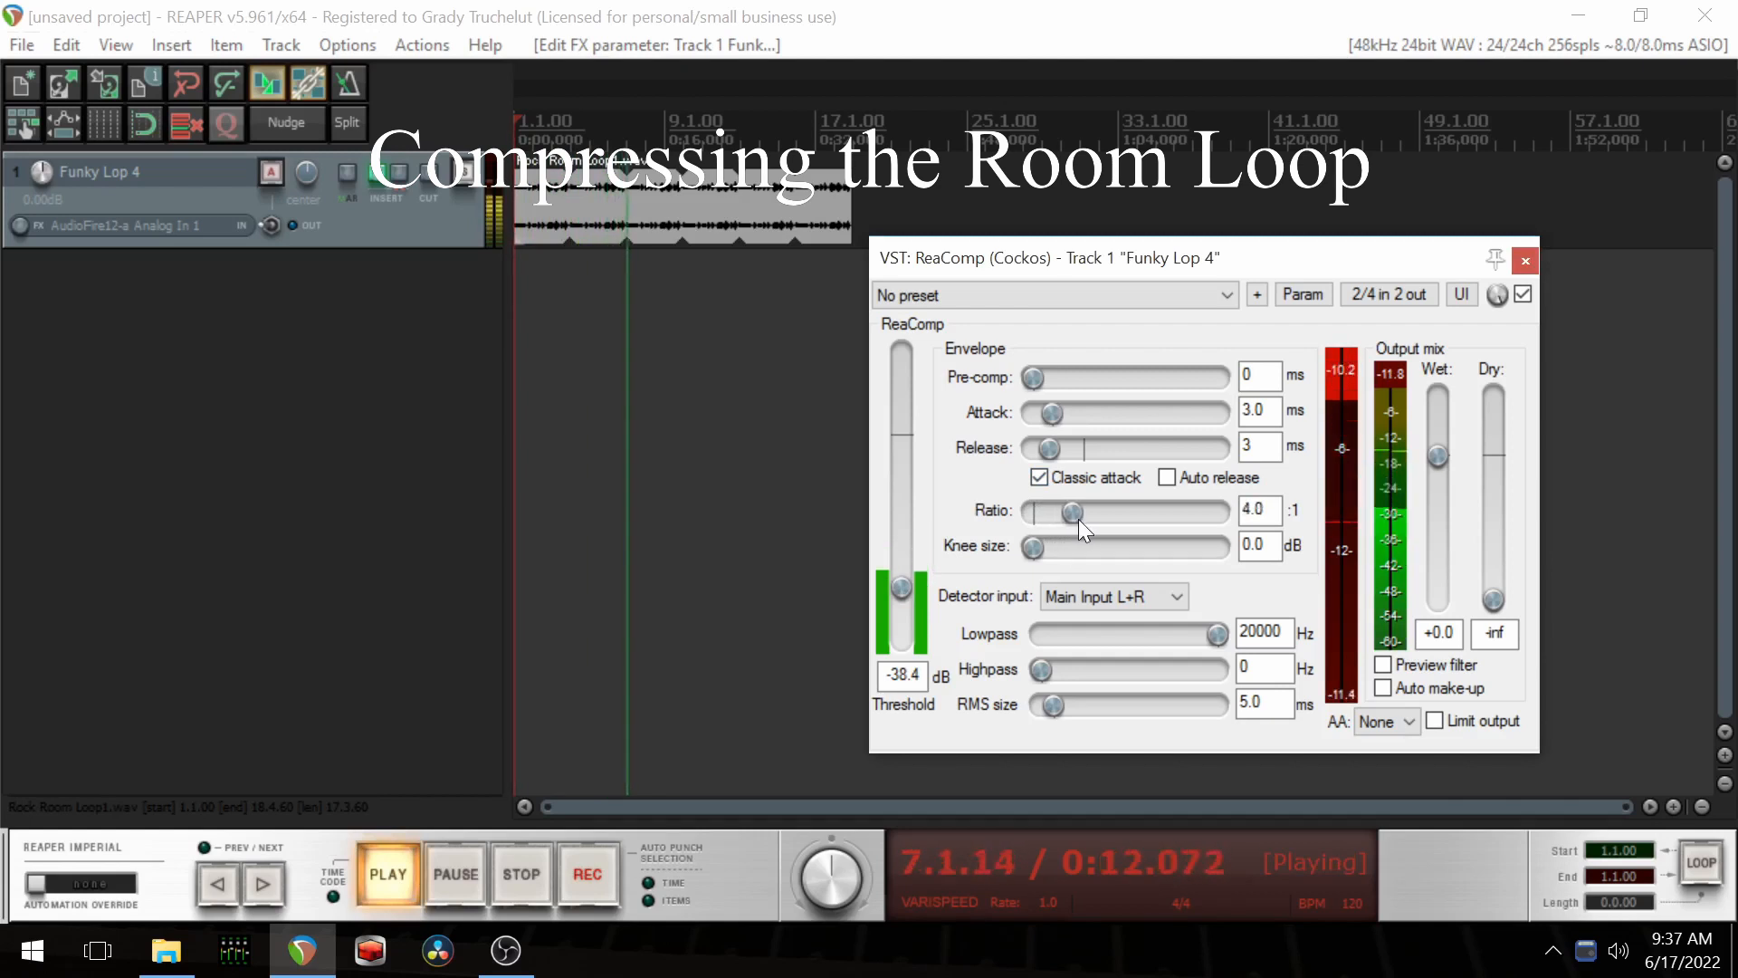
left_click_drag(1067, 511, 1081, 511)
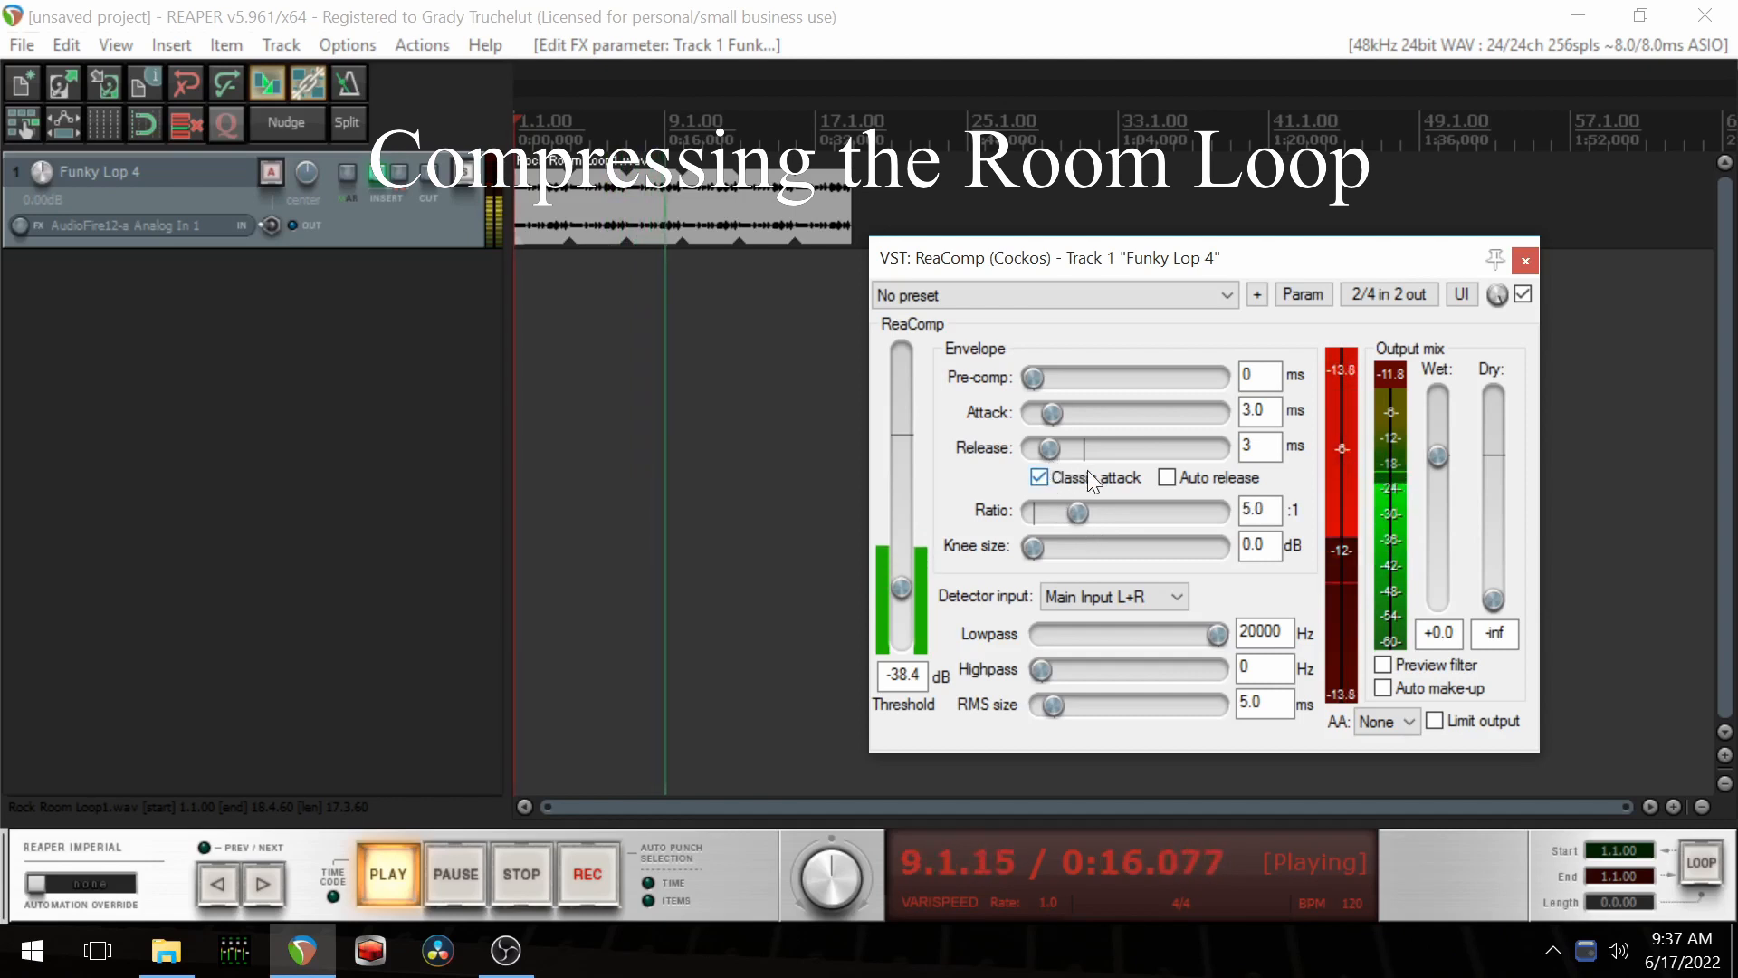
left_click_drag(1039, 447, 1029, 447)
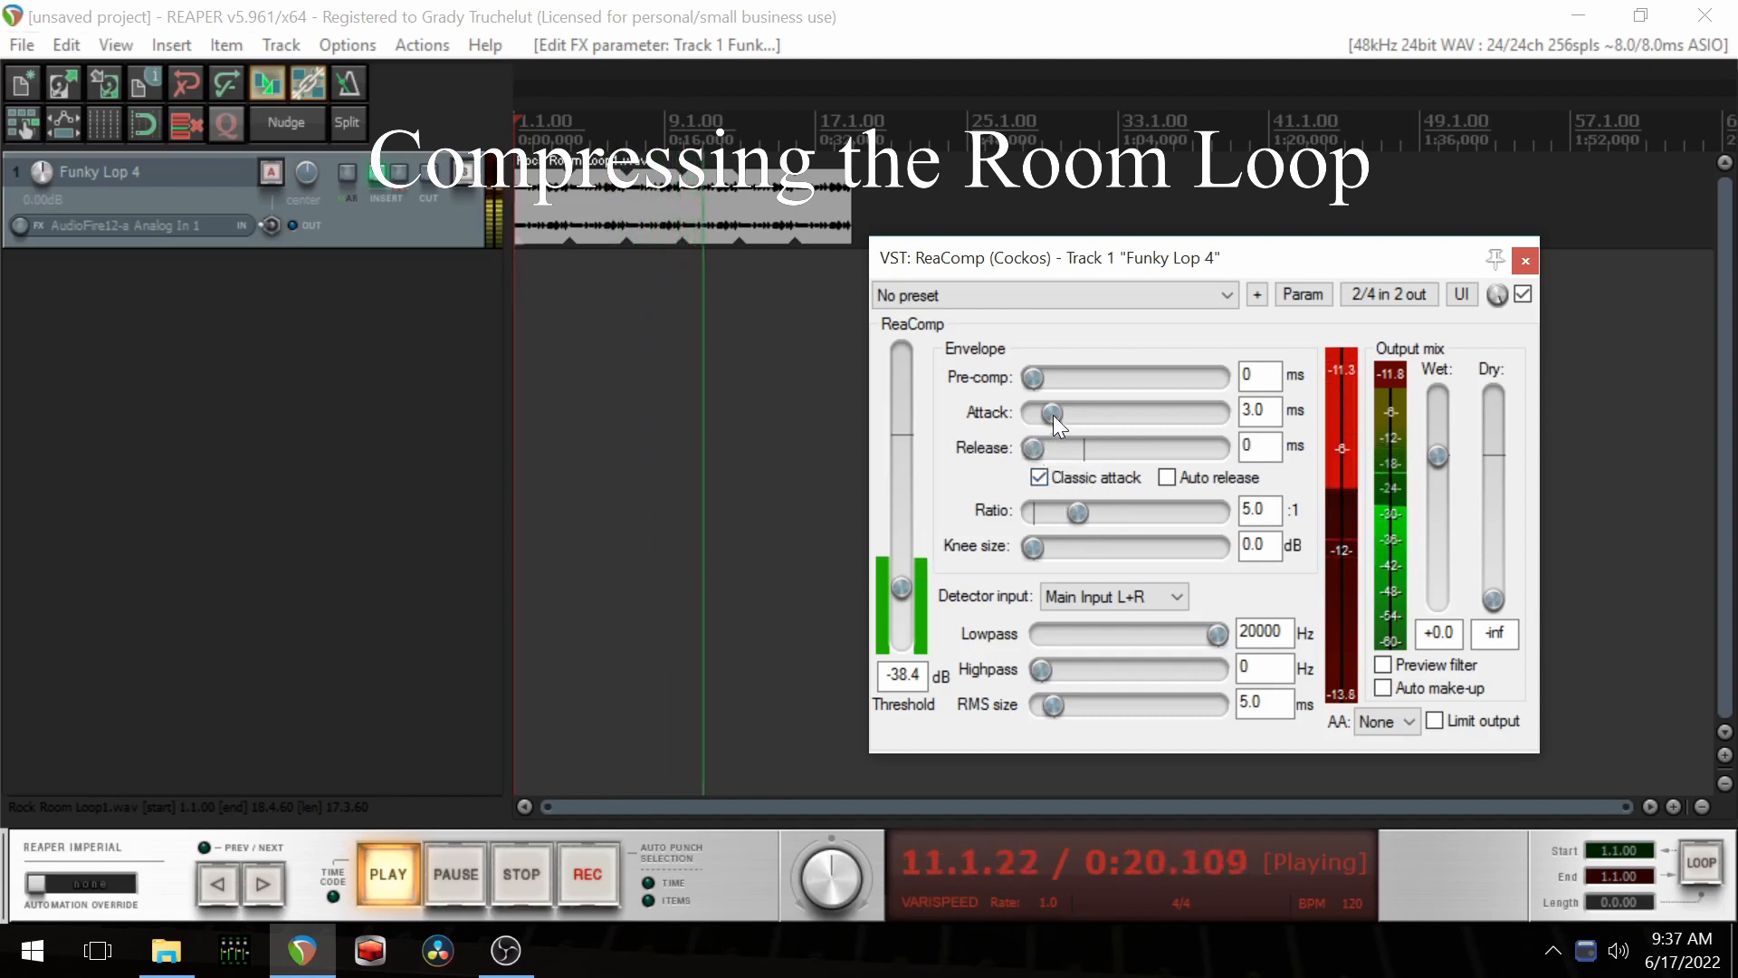
left_click_drag(1051, 411, 1039, 411)
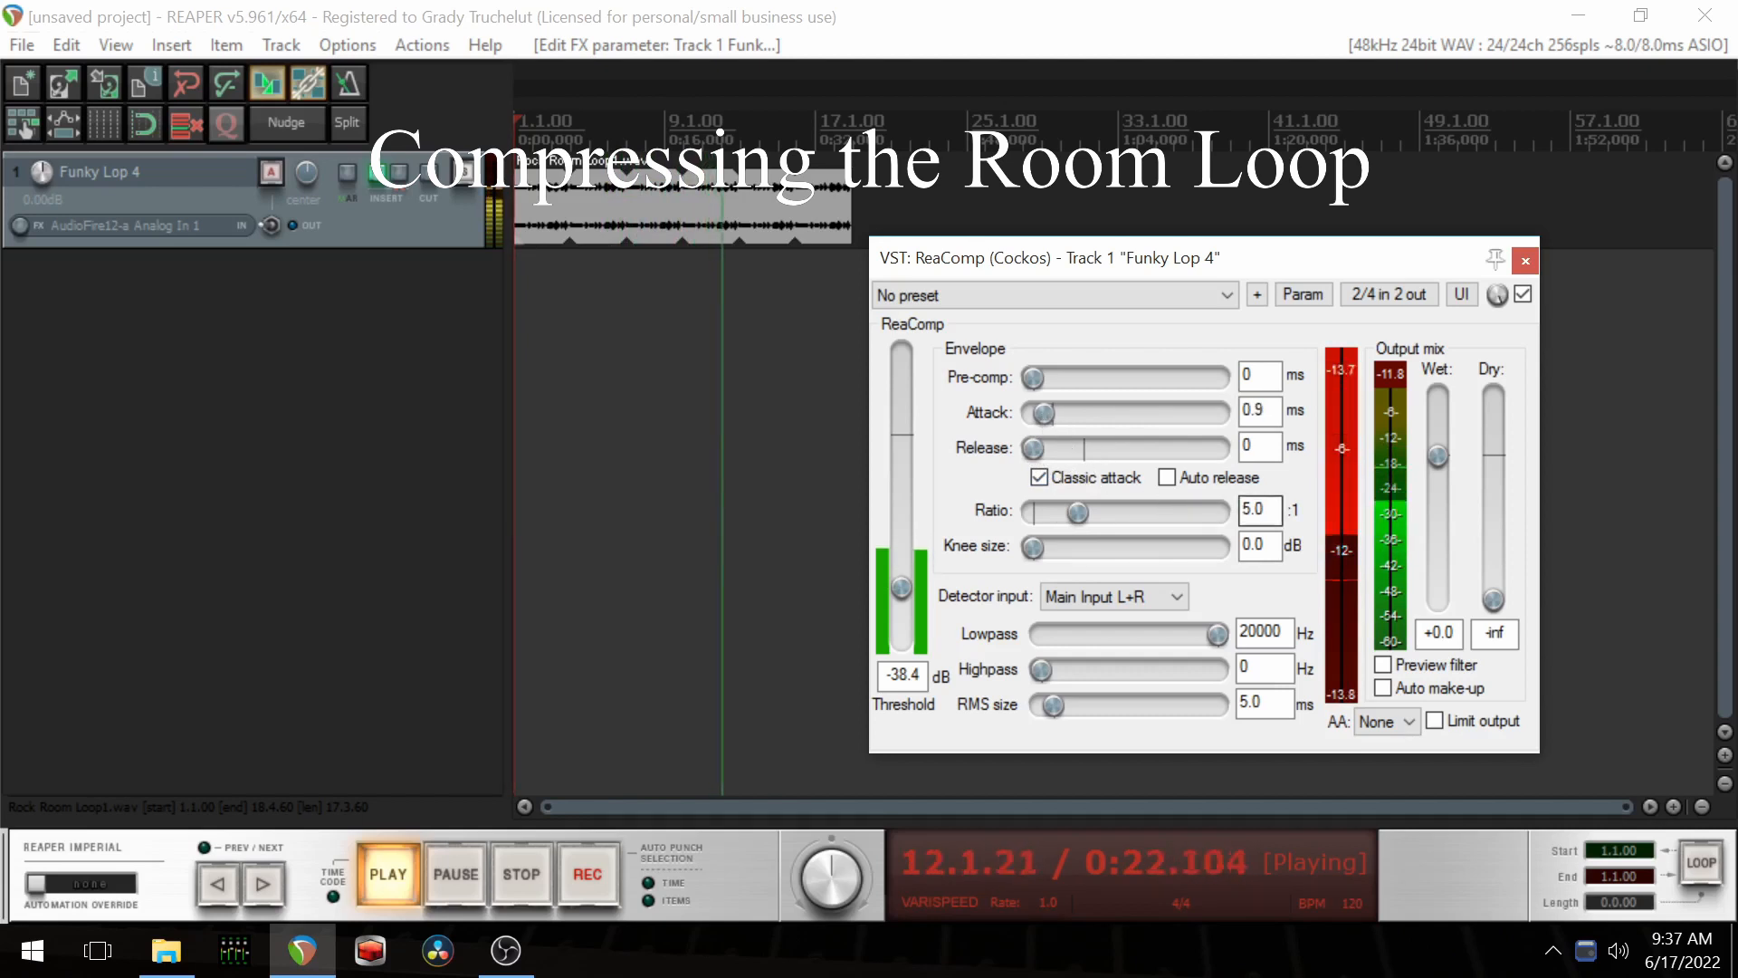
Step: Raise the wet level to +4.1 and set the dry level to -17.6
left_click_drag(1437, 457, 1438, 458)
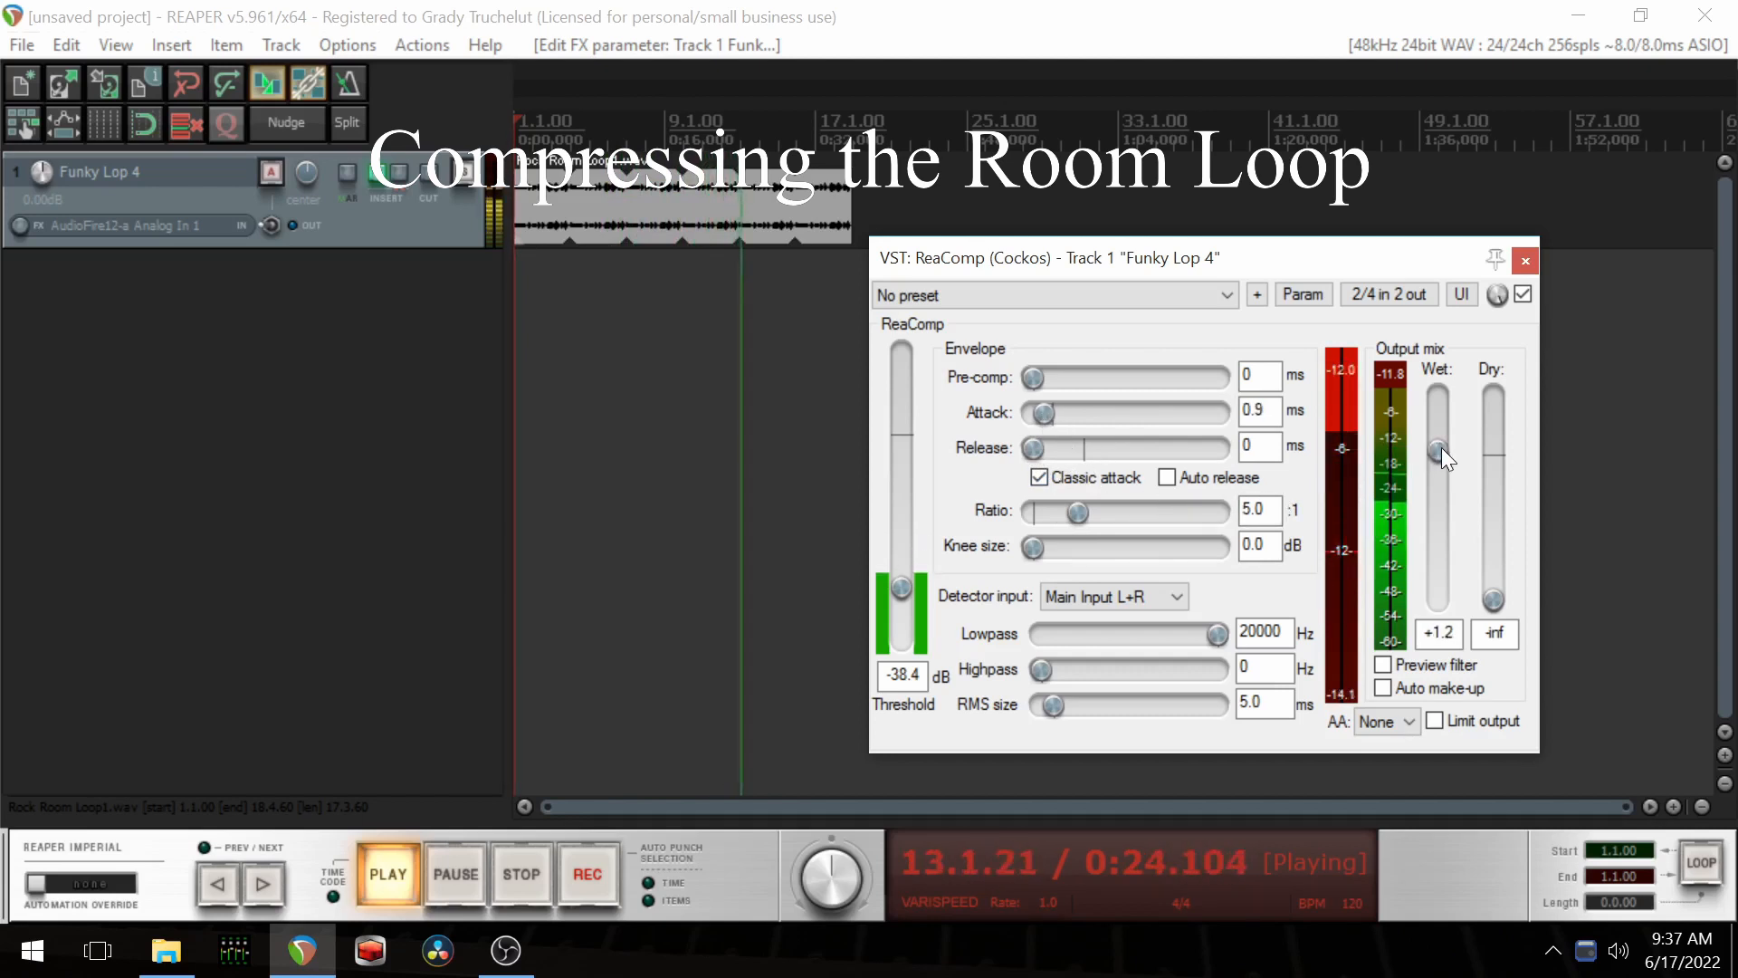
left_click_drag(1438, 455, 1438, 437)
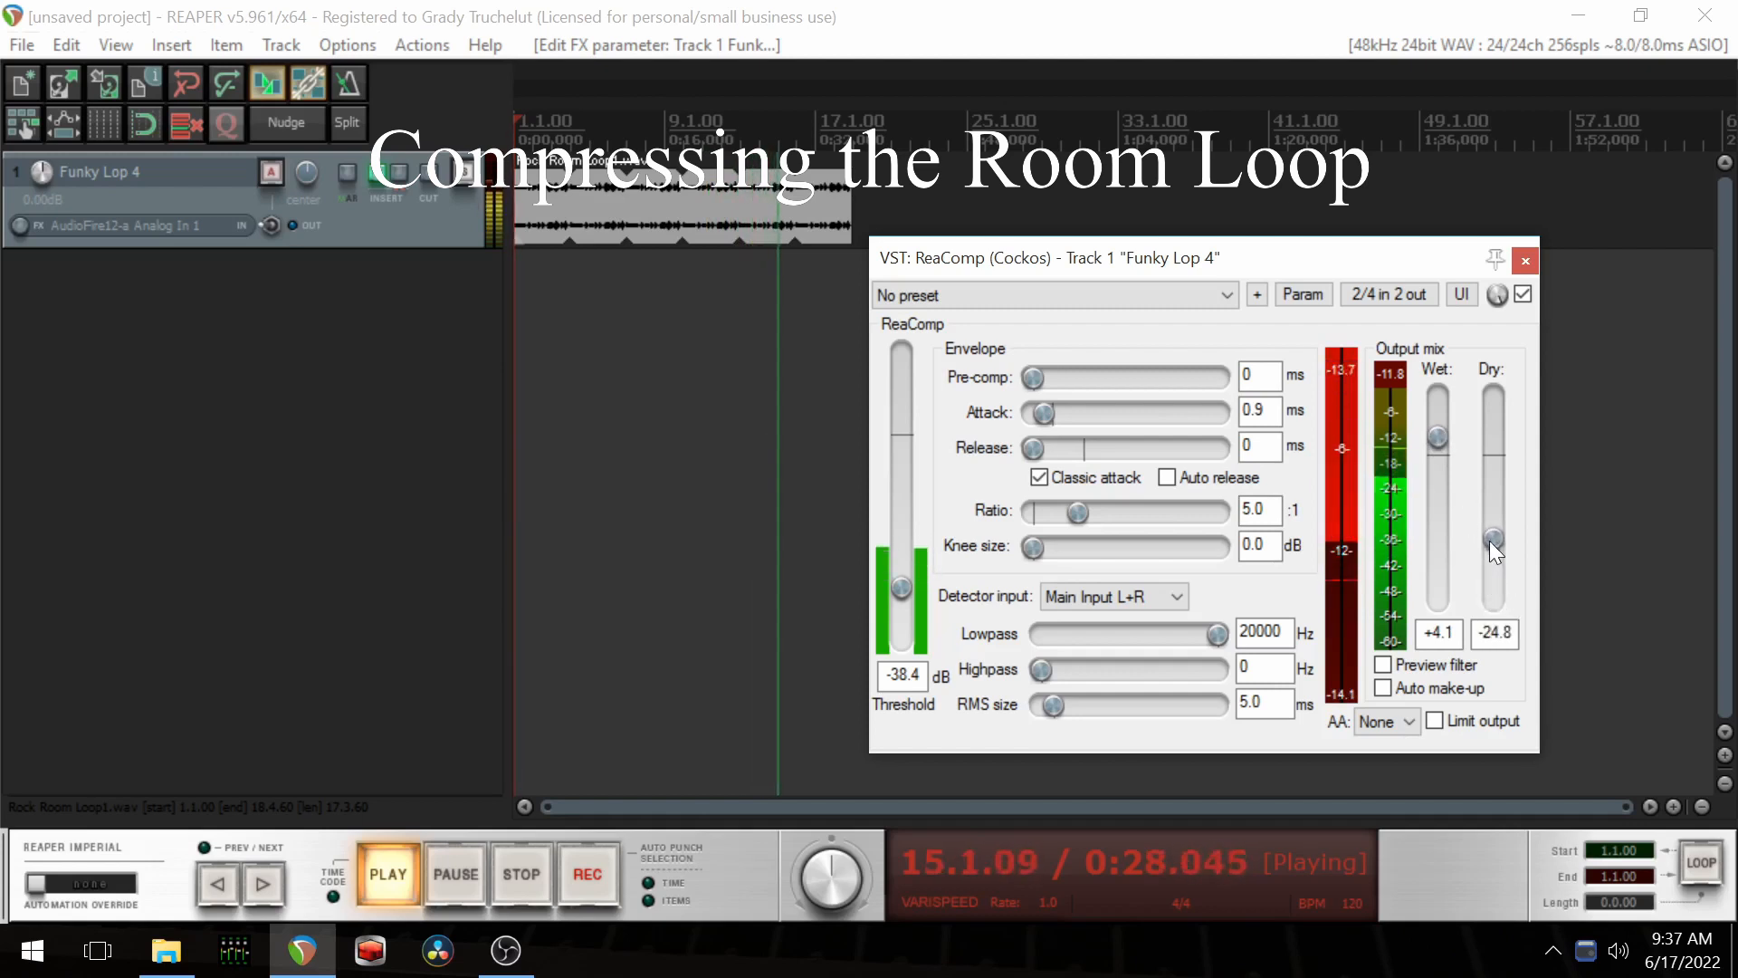
left_click_drag(1494, 543, 1494, 527)
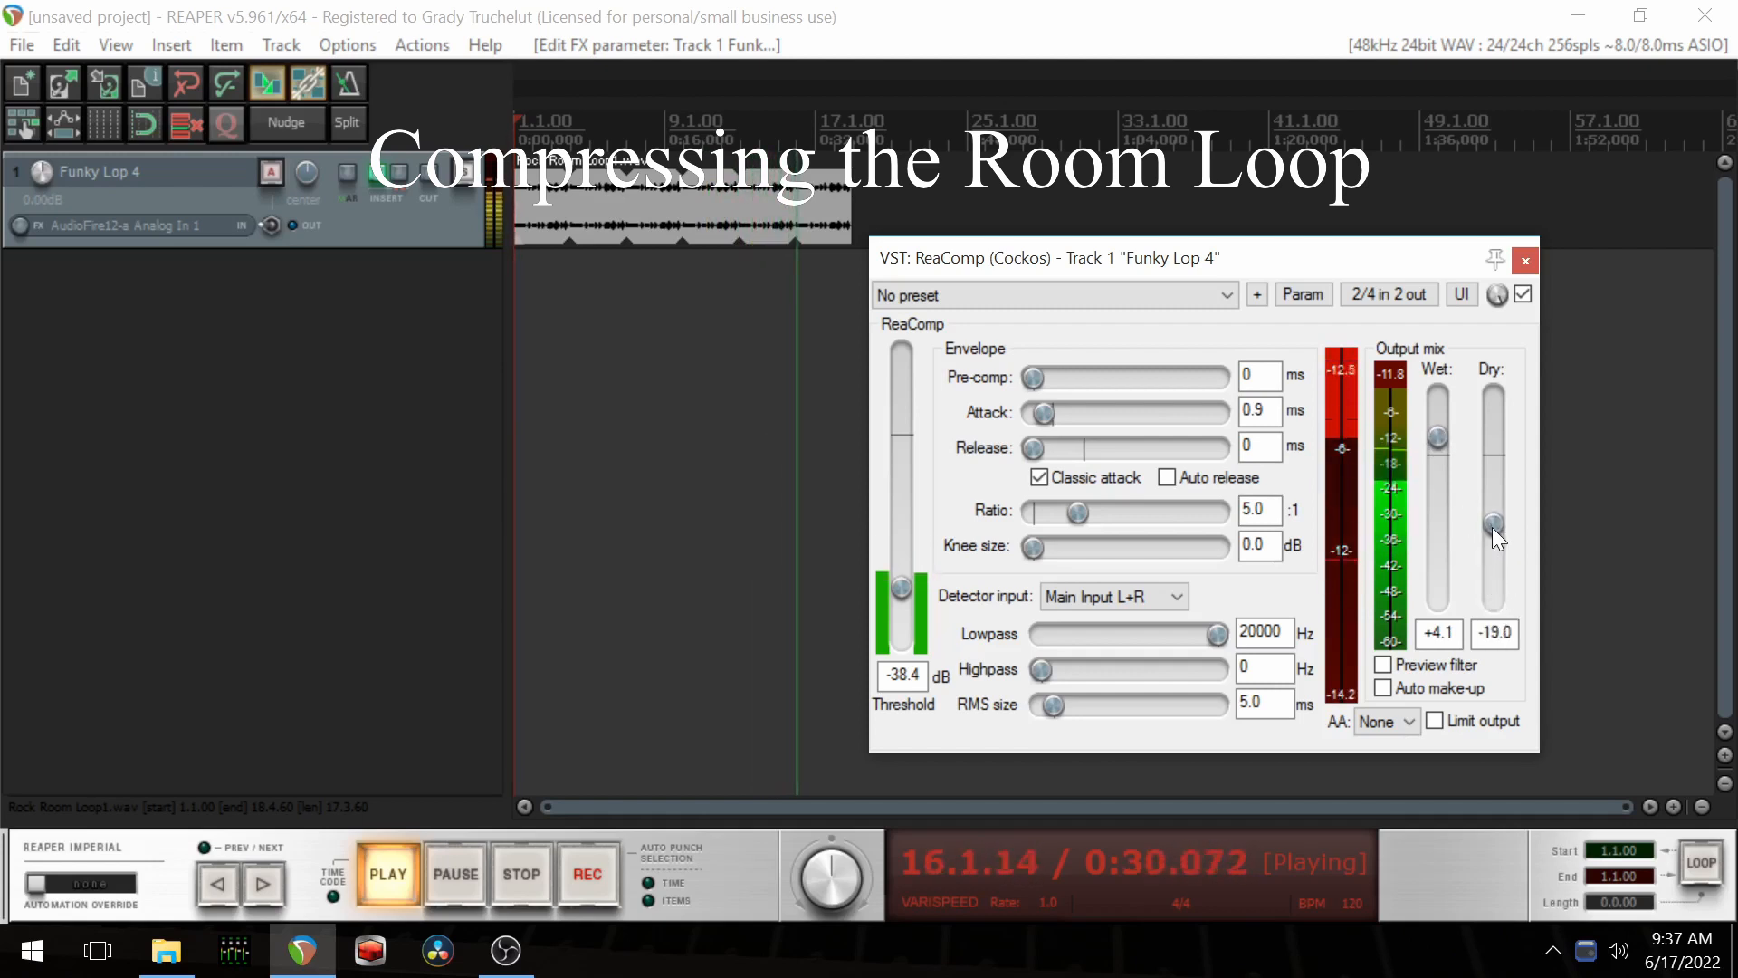
left_click_drag(1494, 527, 1494, 530)
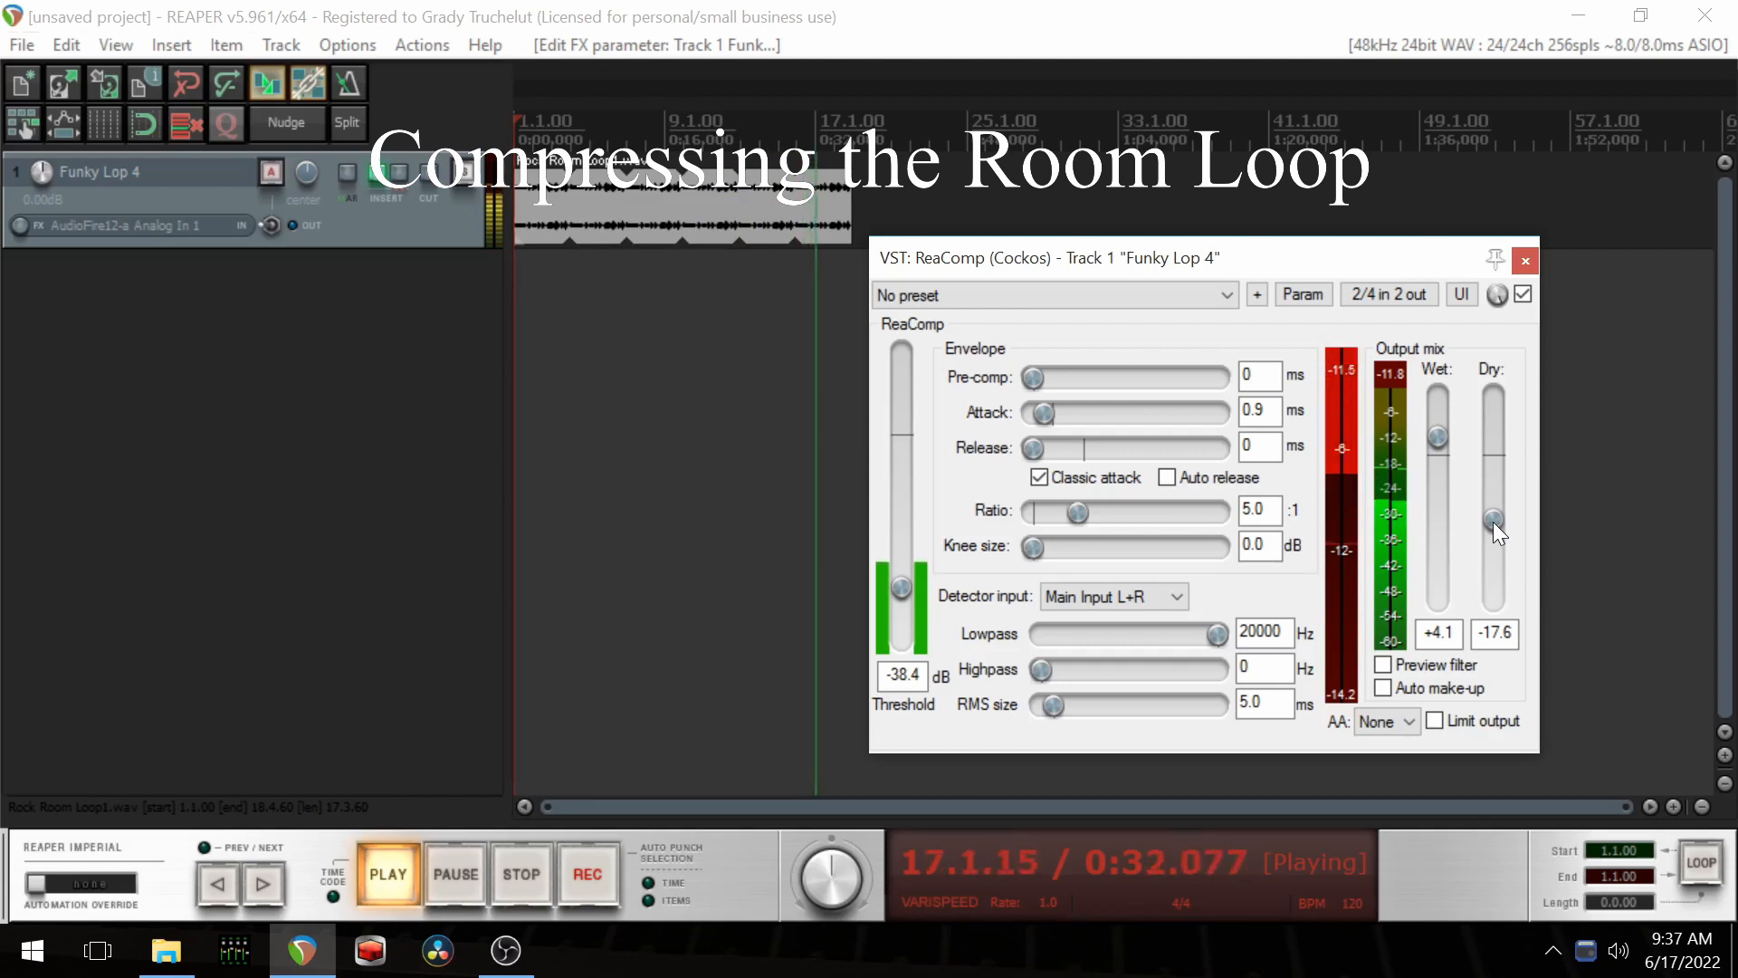
mouse_move(954, 453)
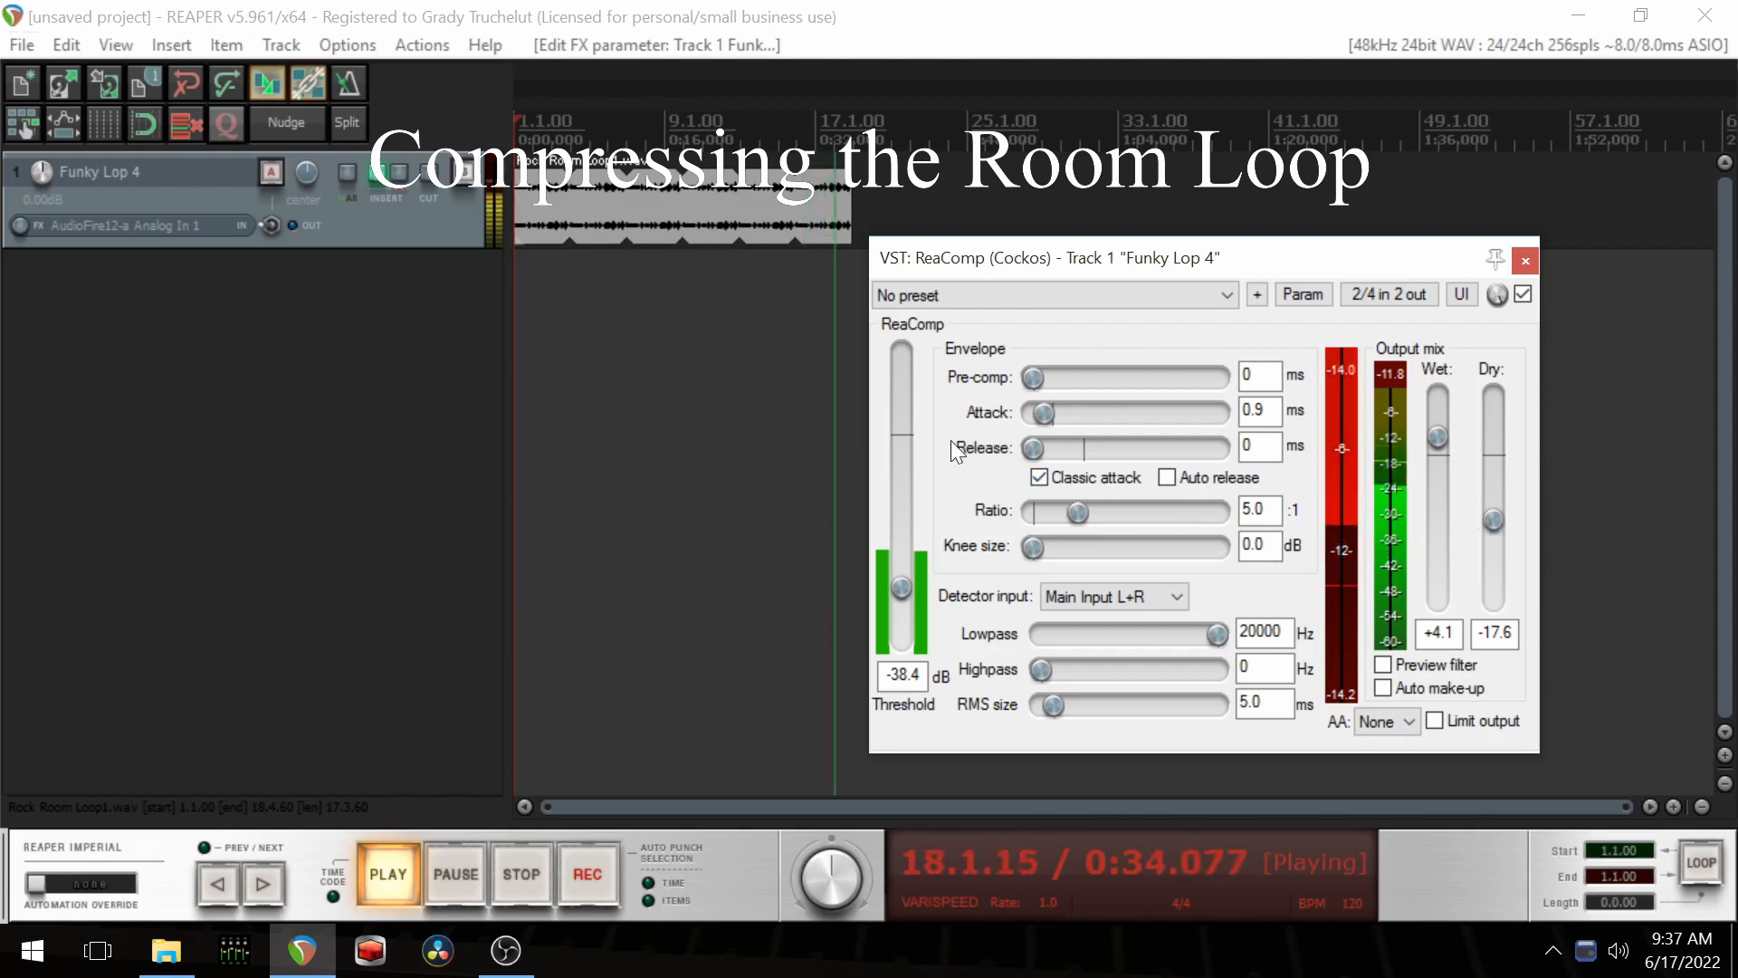